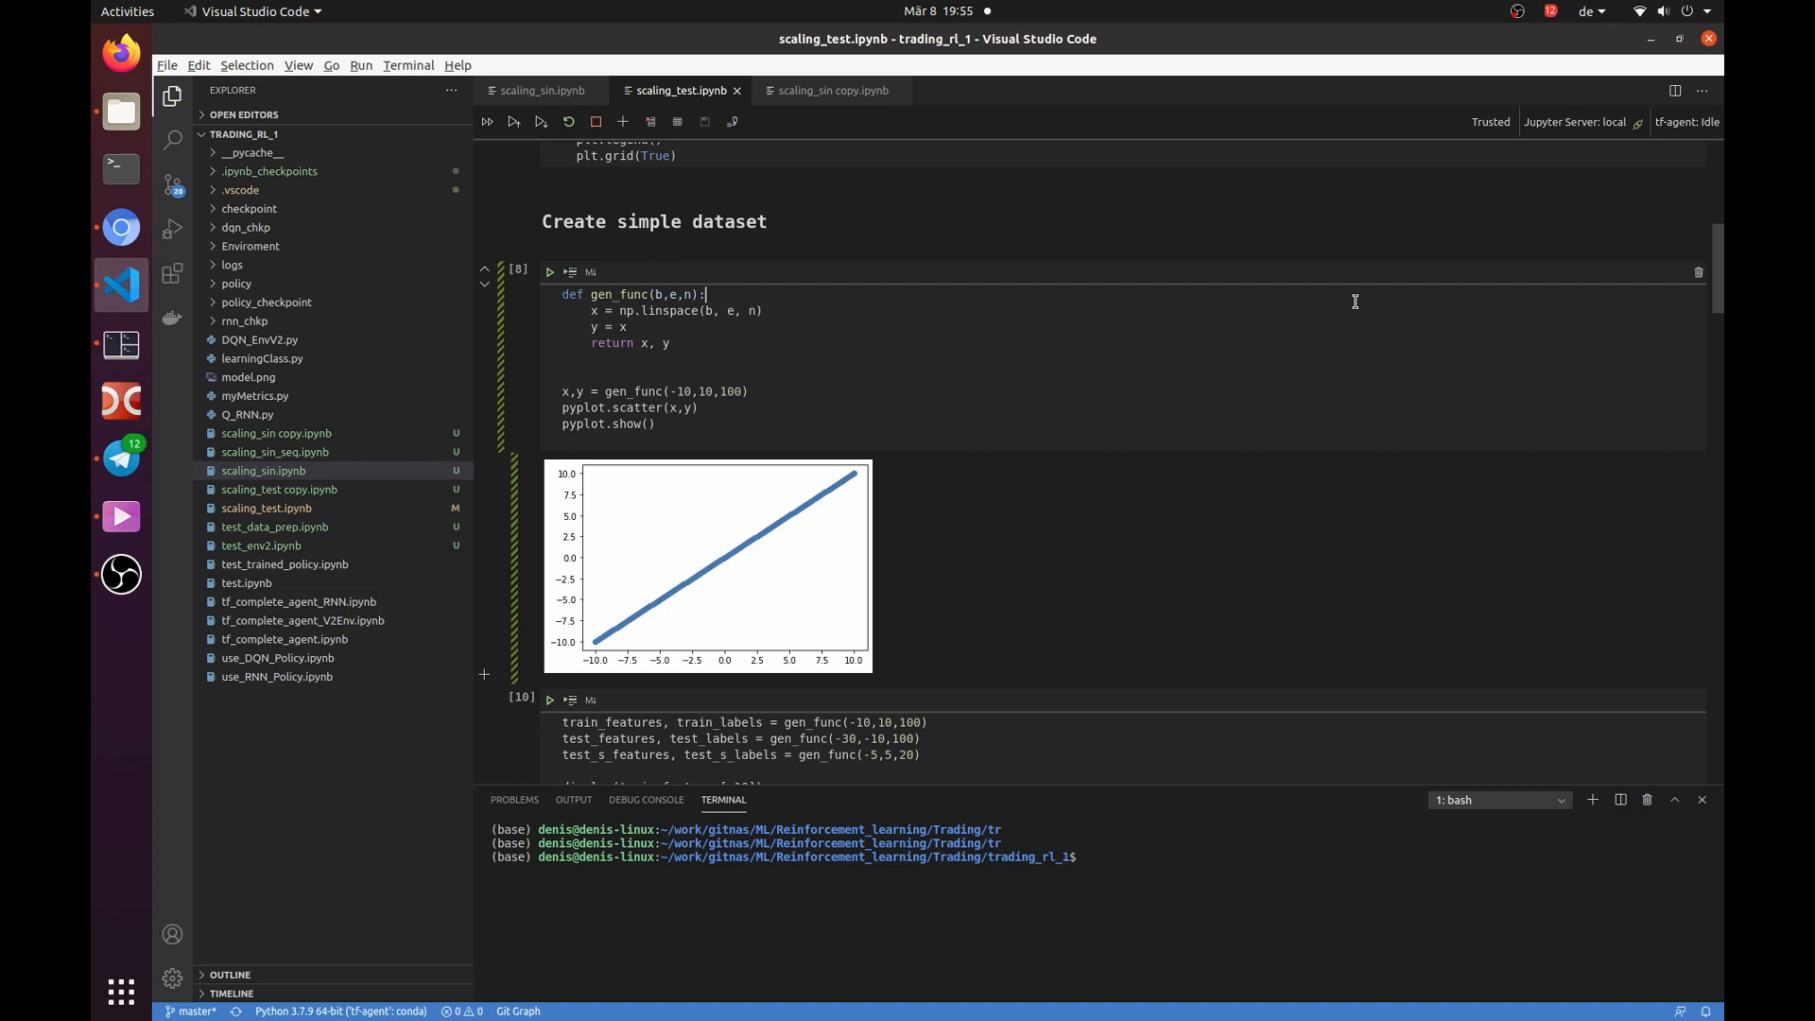
mouse_move(588, 325)
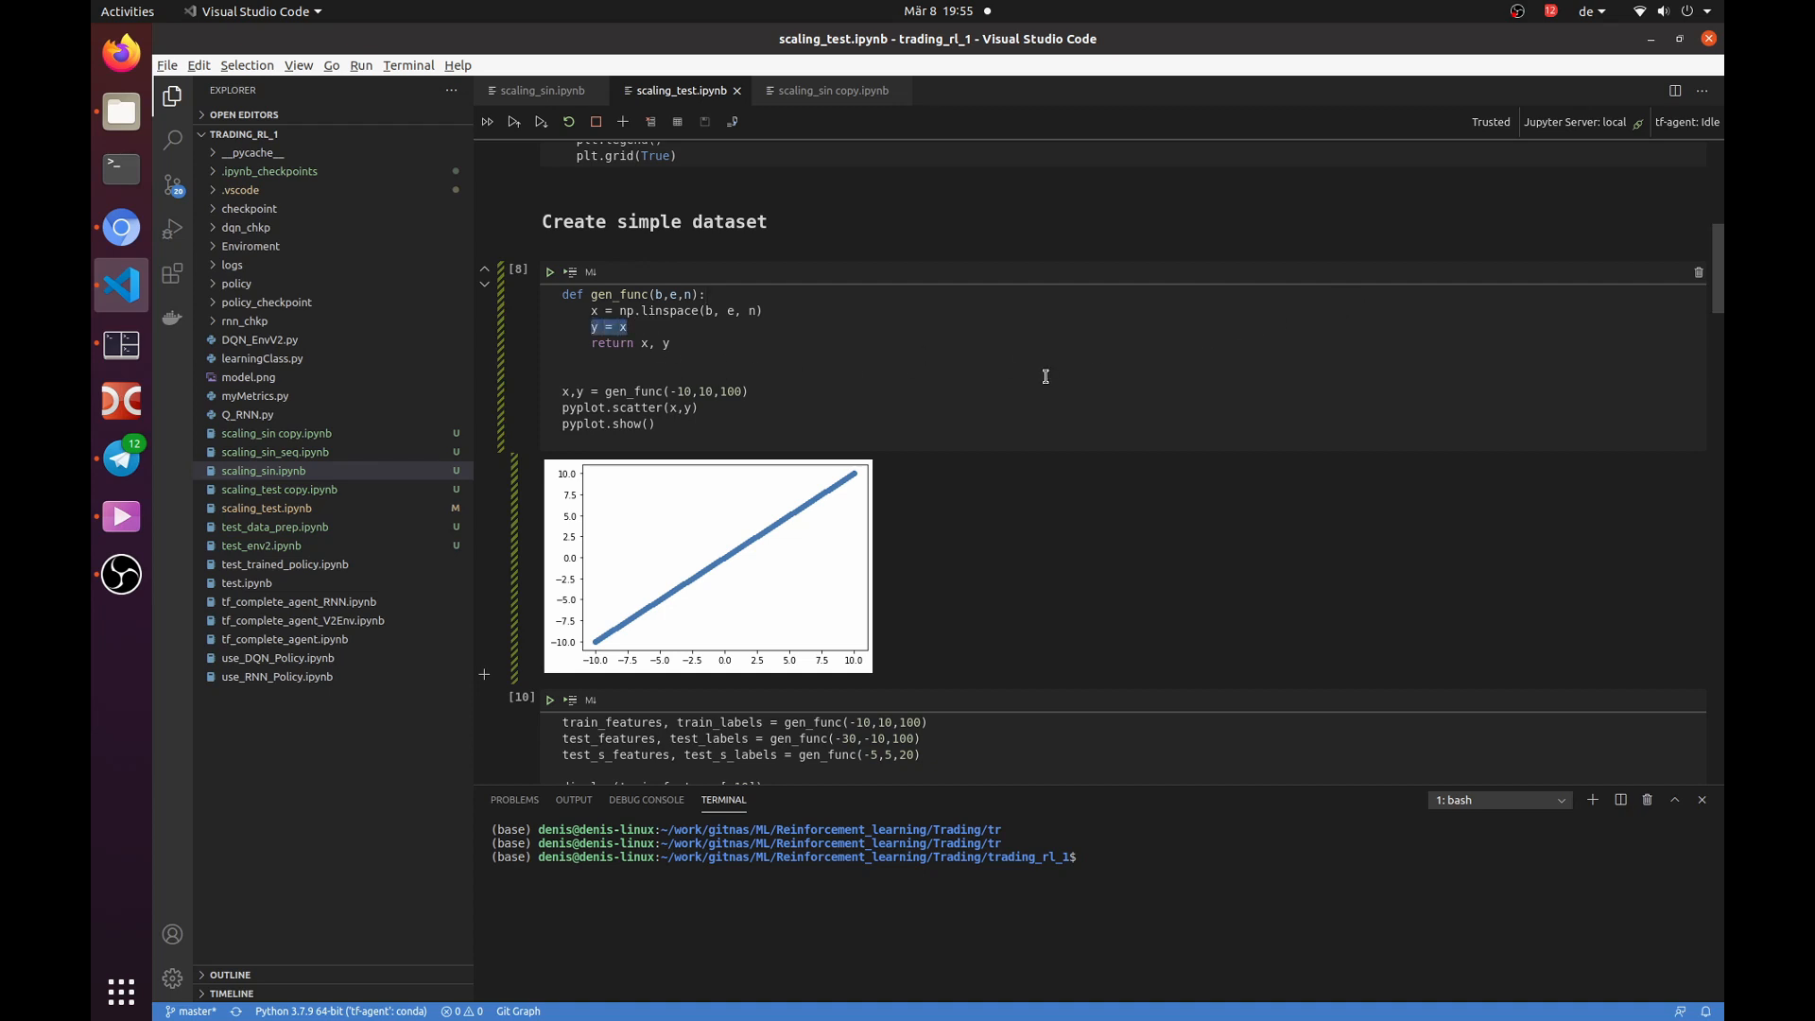
Scroll through the open notebook, clicking into its cells along the way.
click(561, 374)
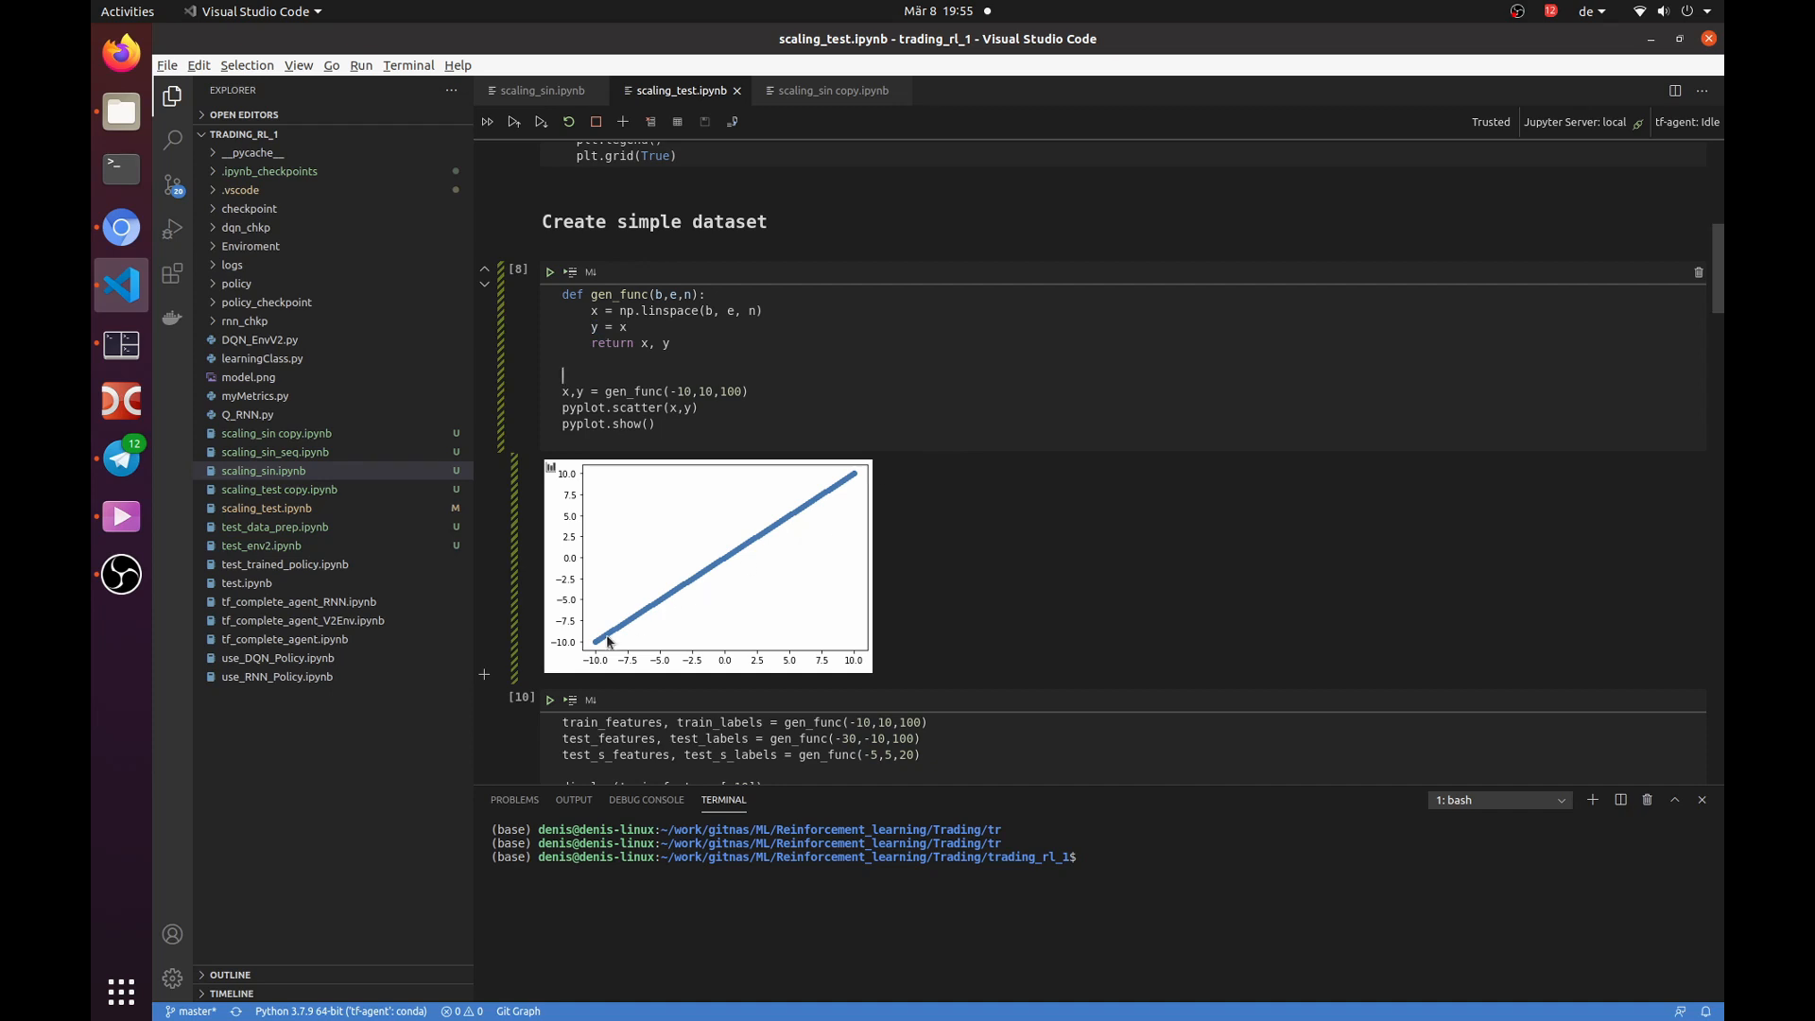
scroll(down, 3)
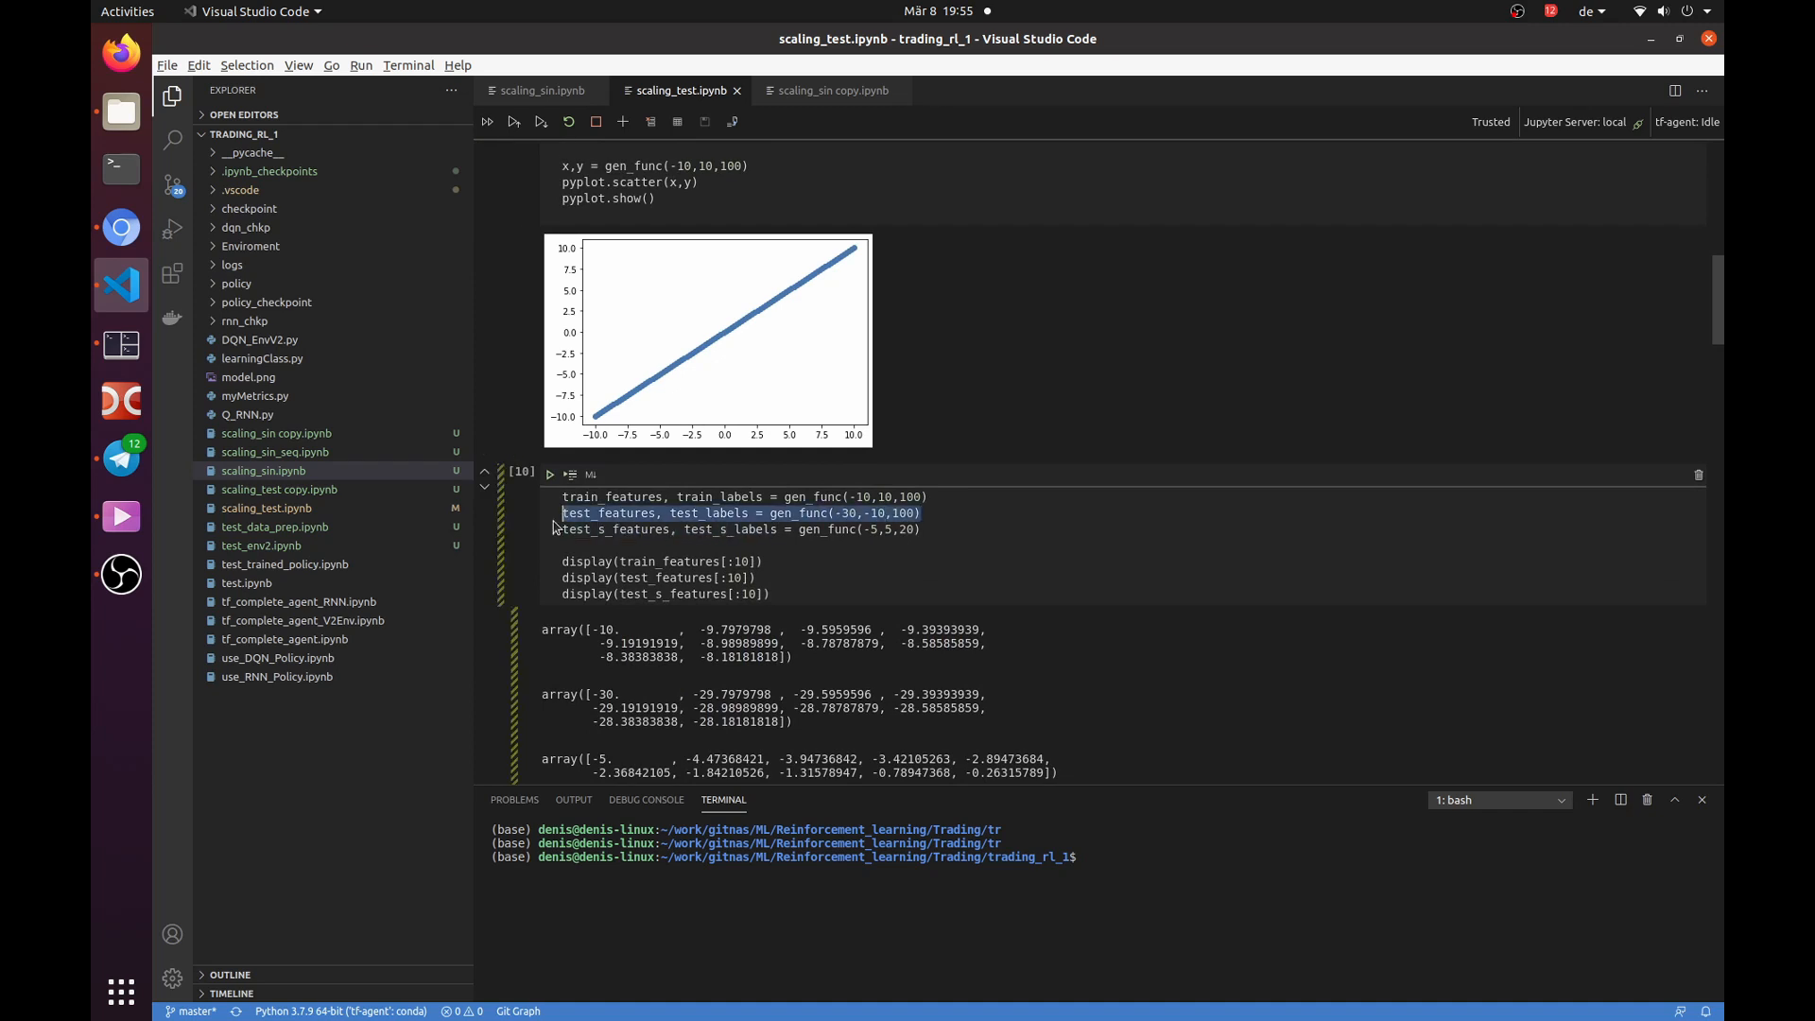
click(892, 529)
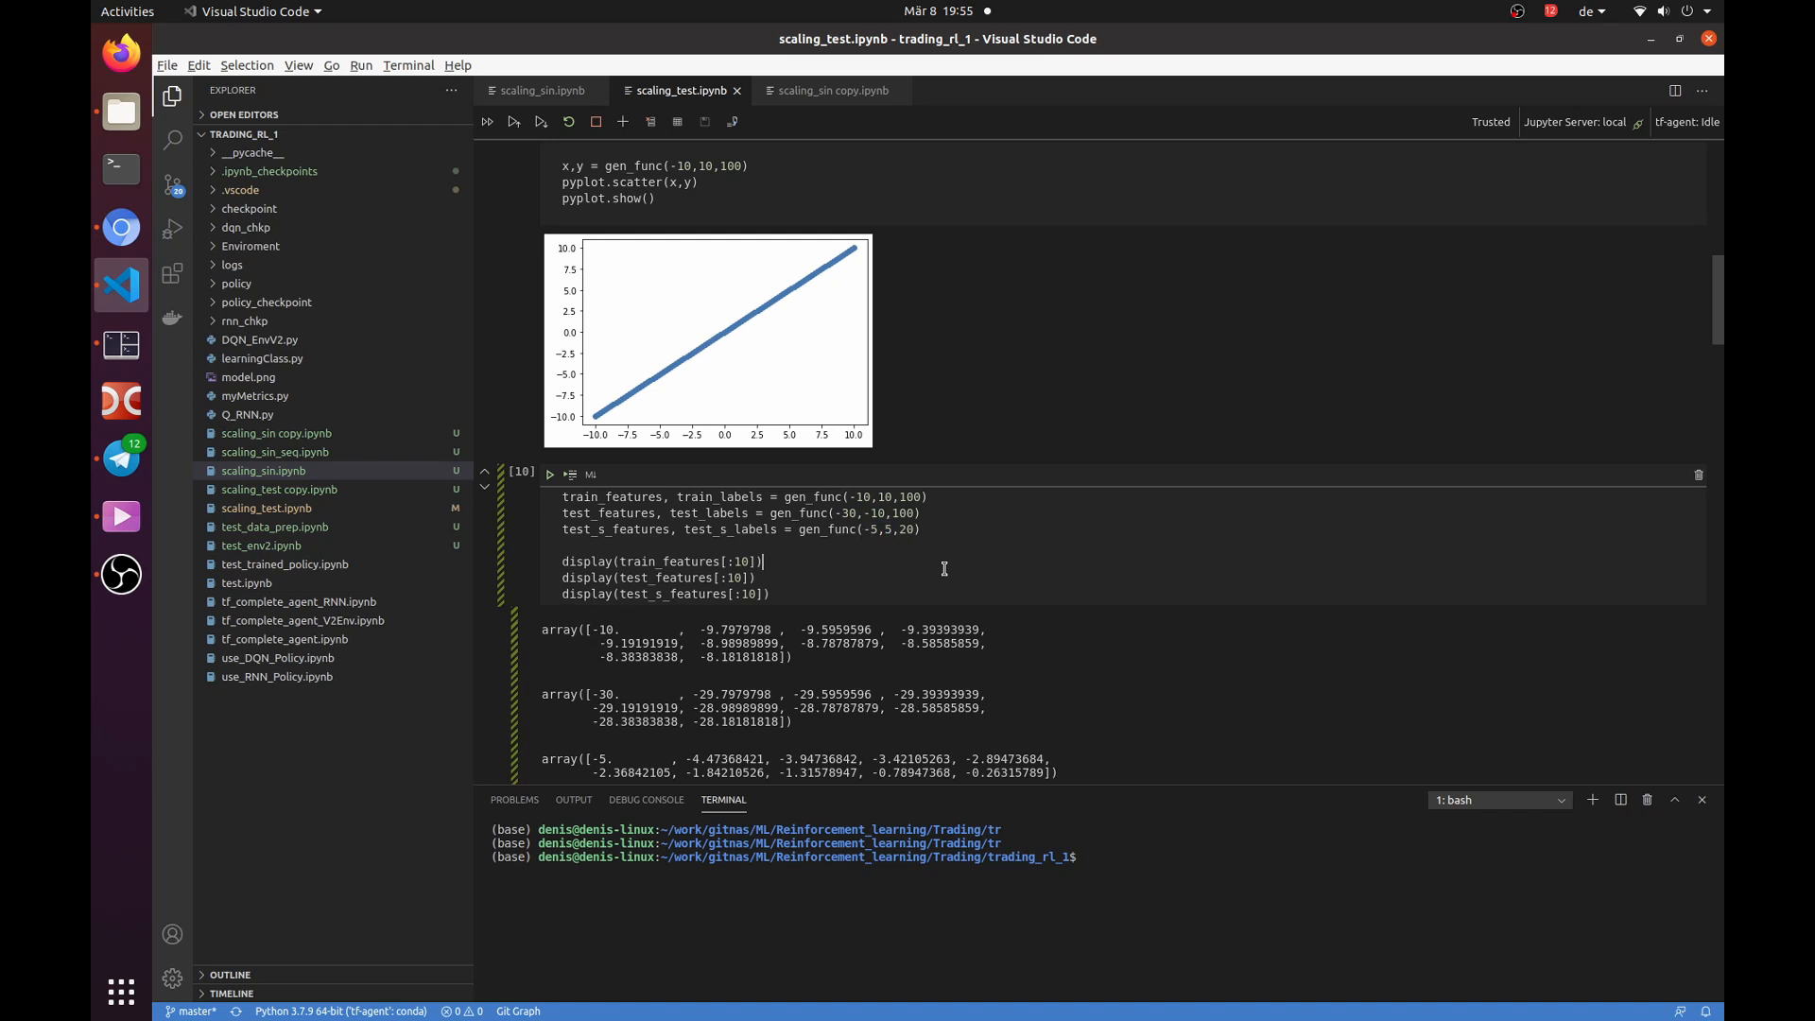
scroll(down, 3)
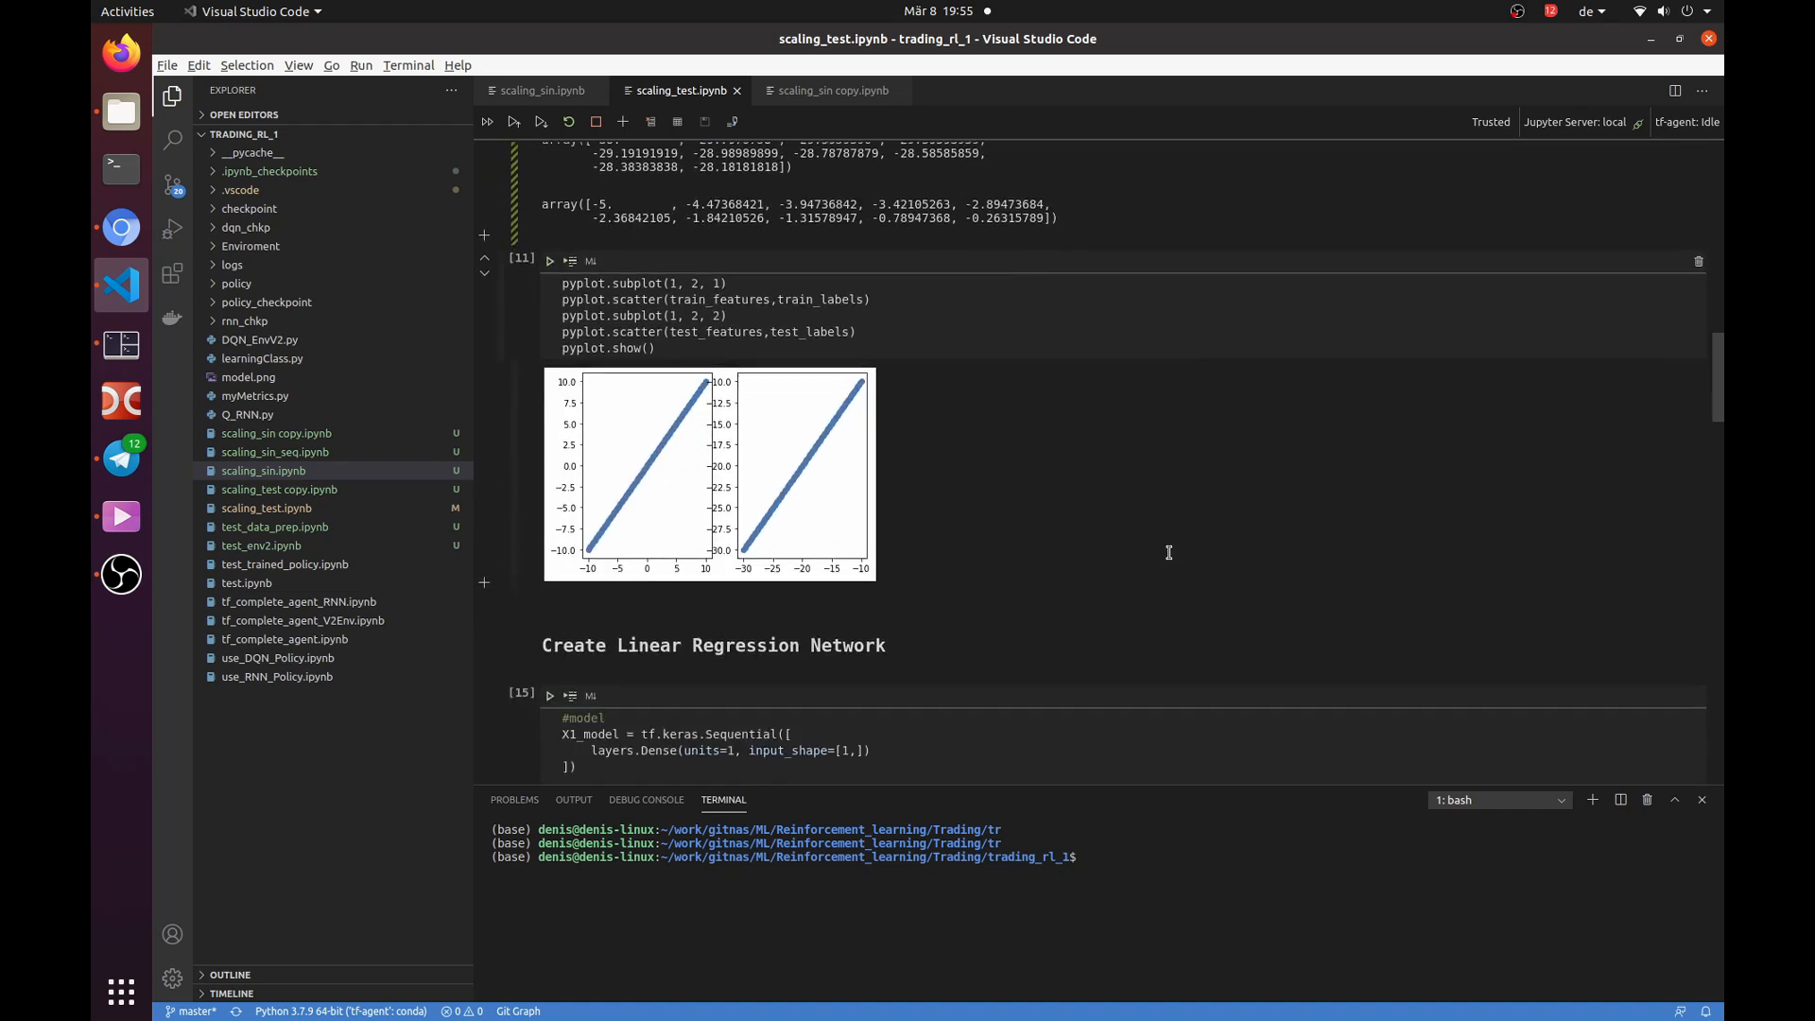
scroll(down, 3)
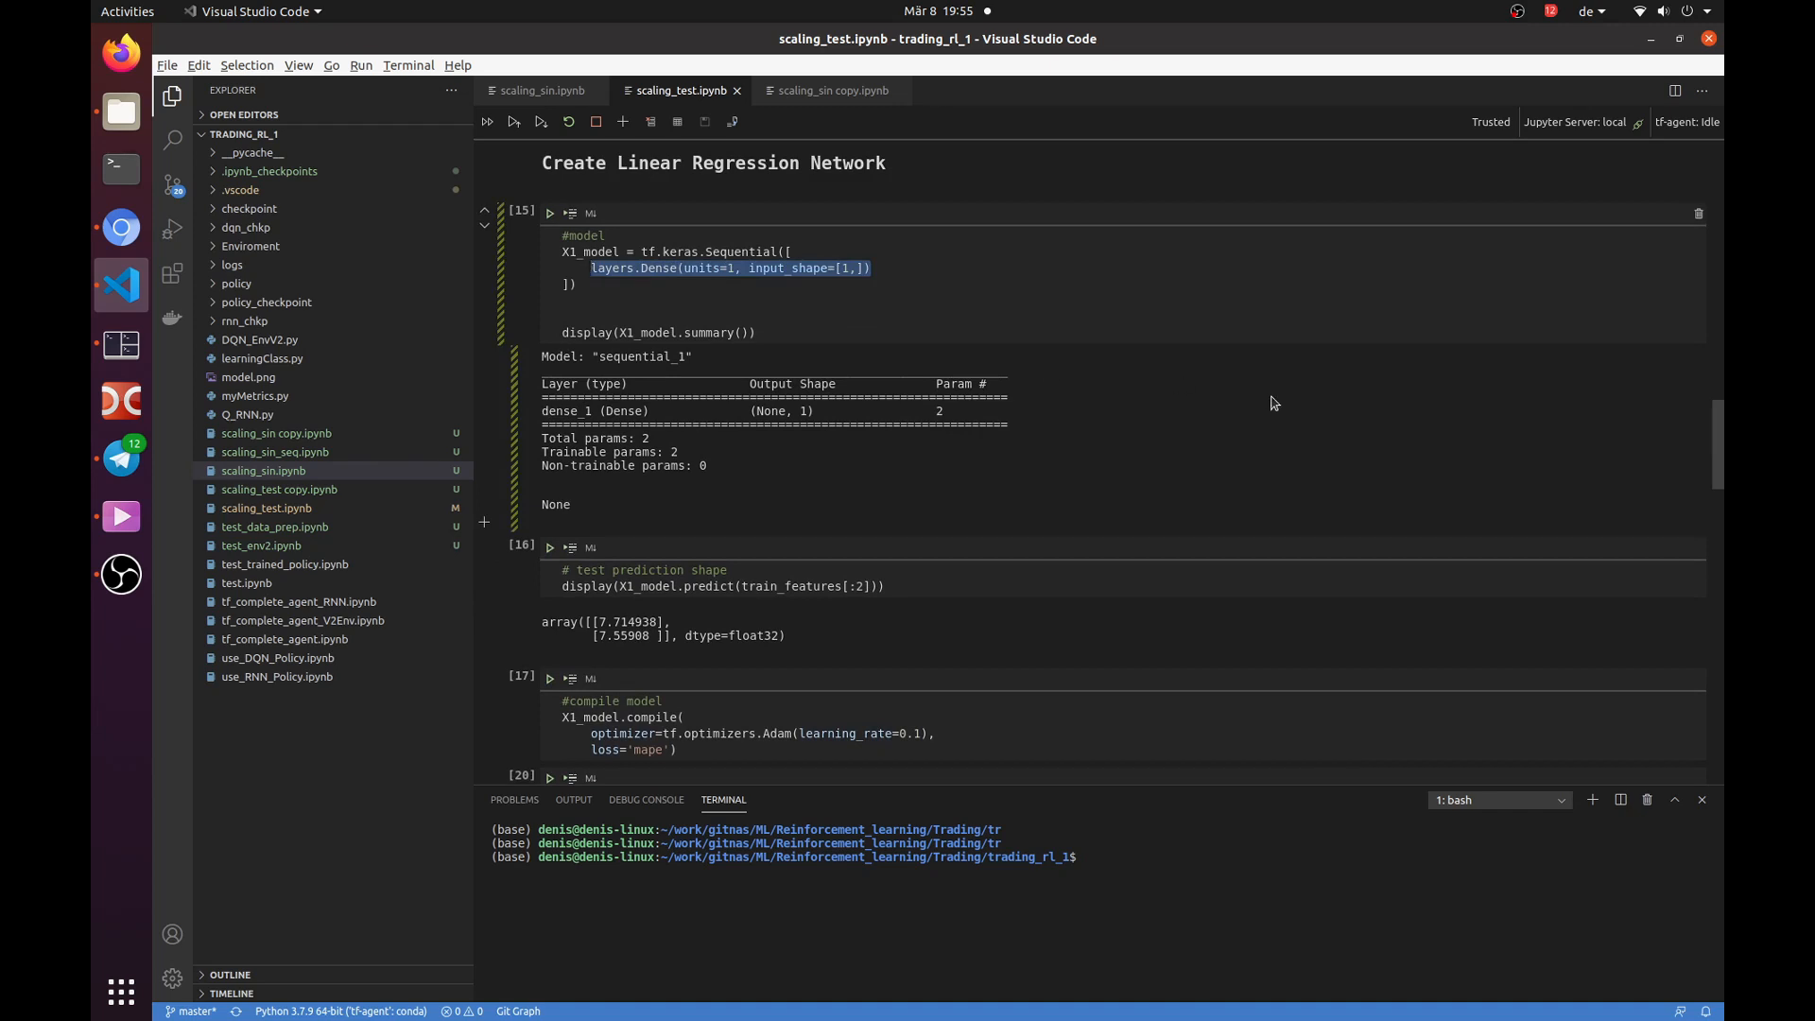
scroll(down, 3)
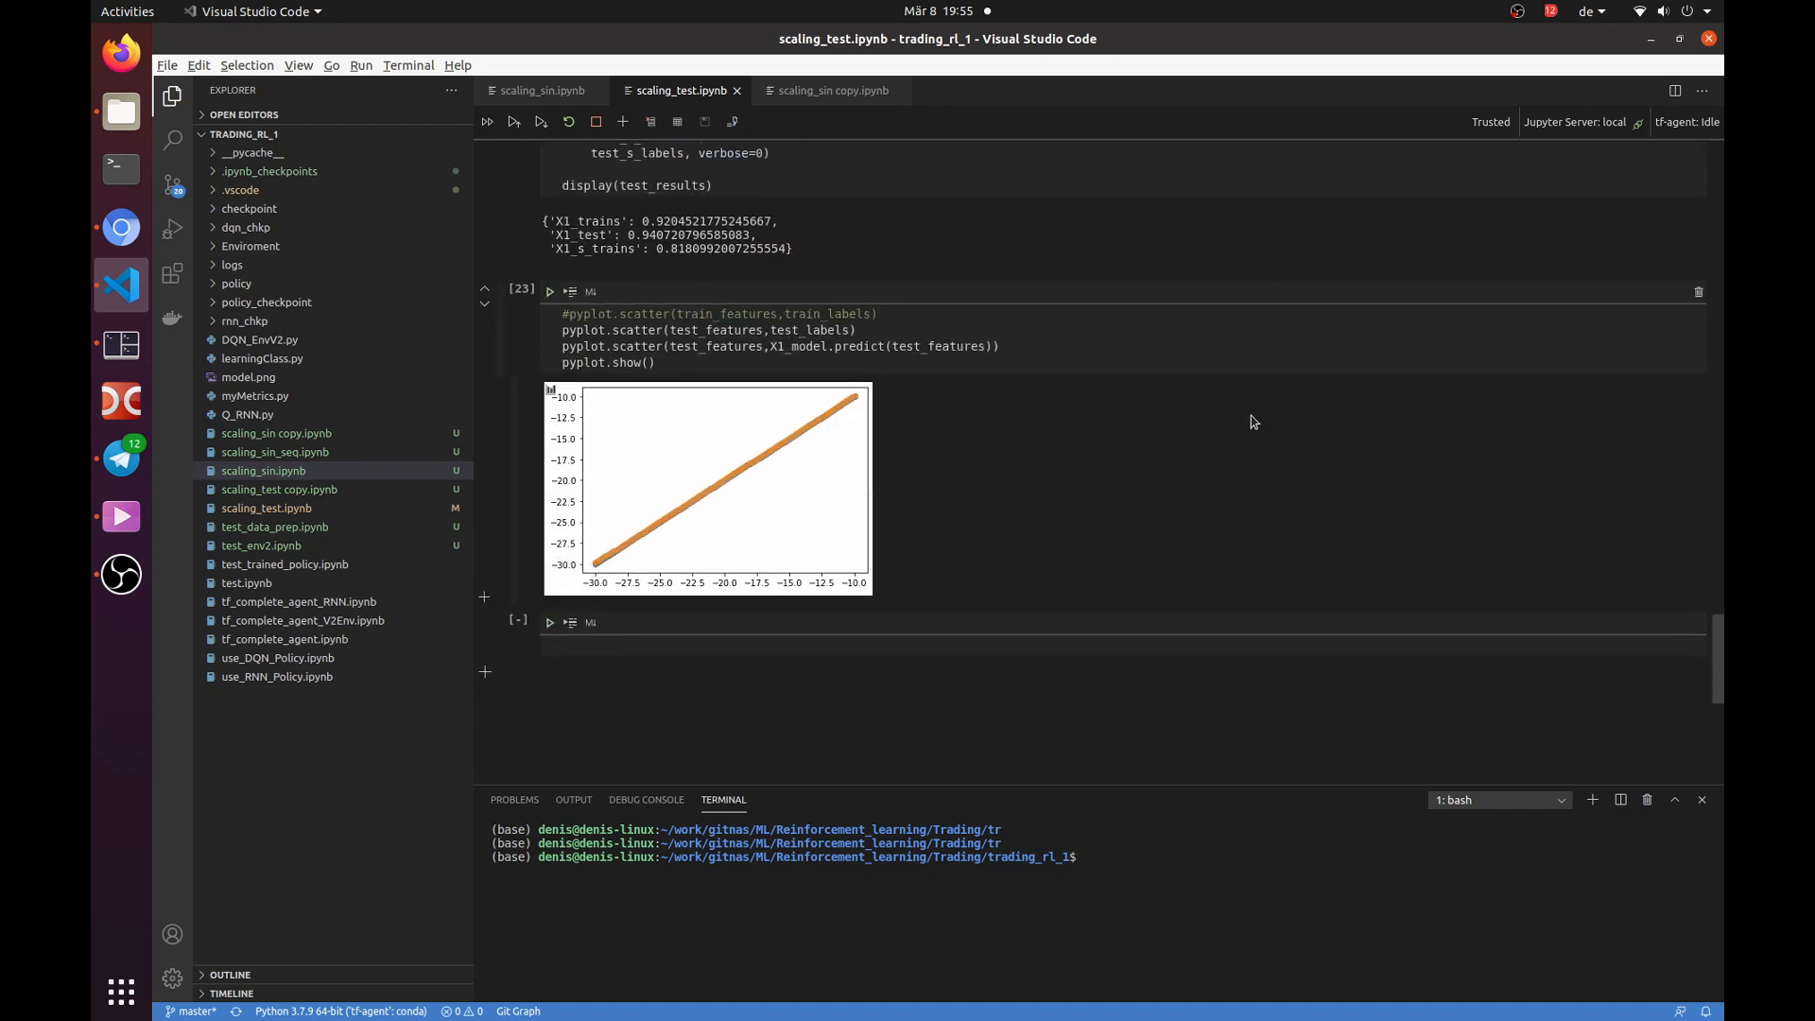
mouse_move(1248, 416)
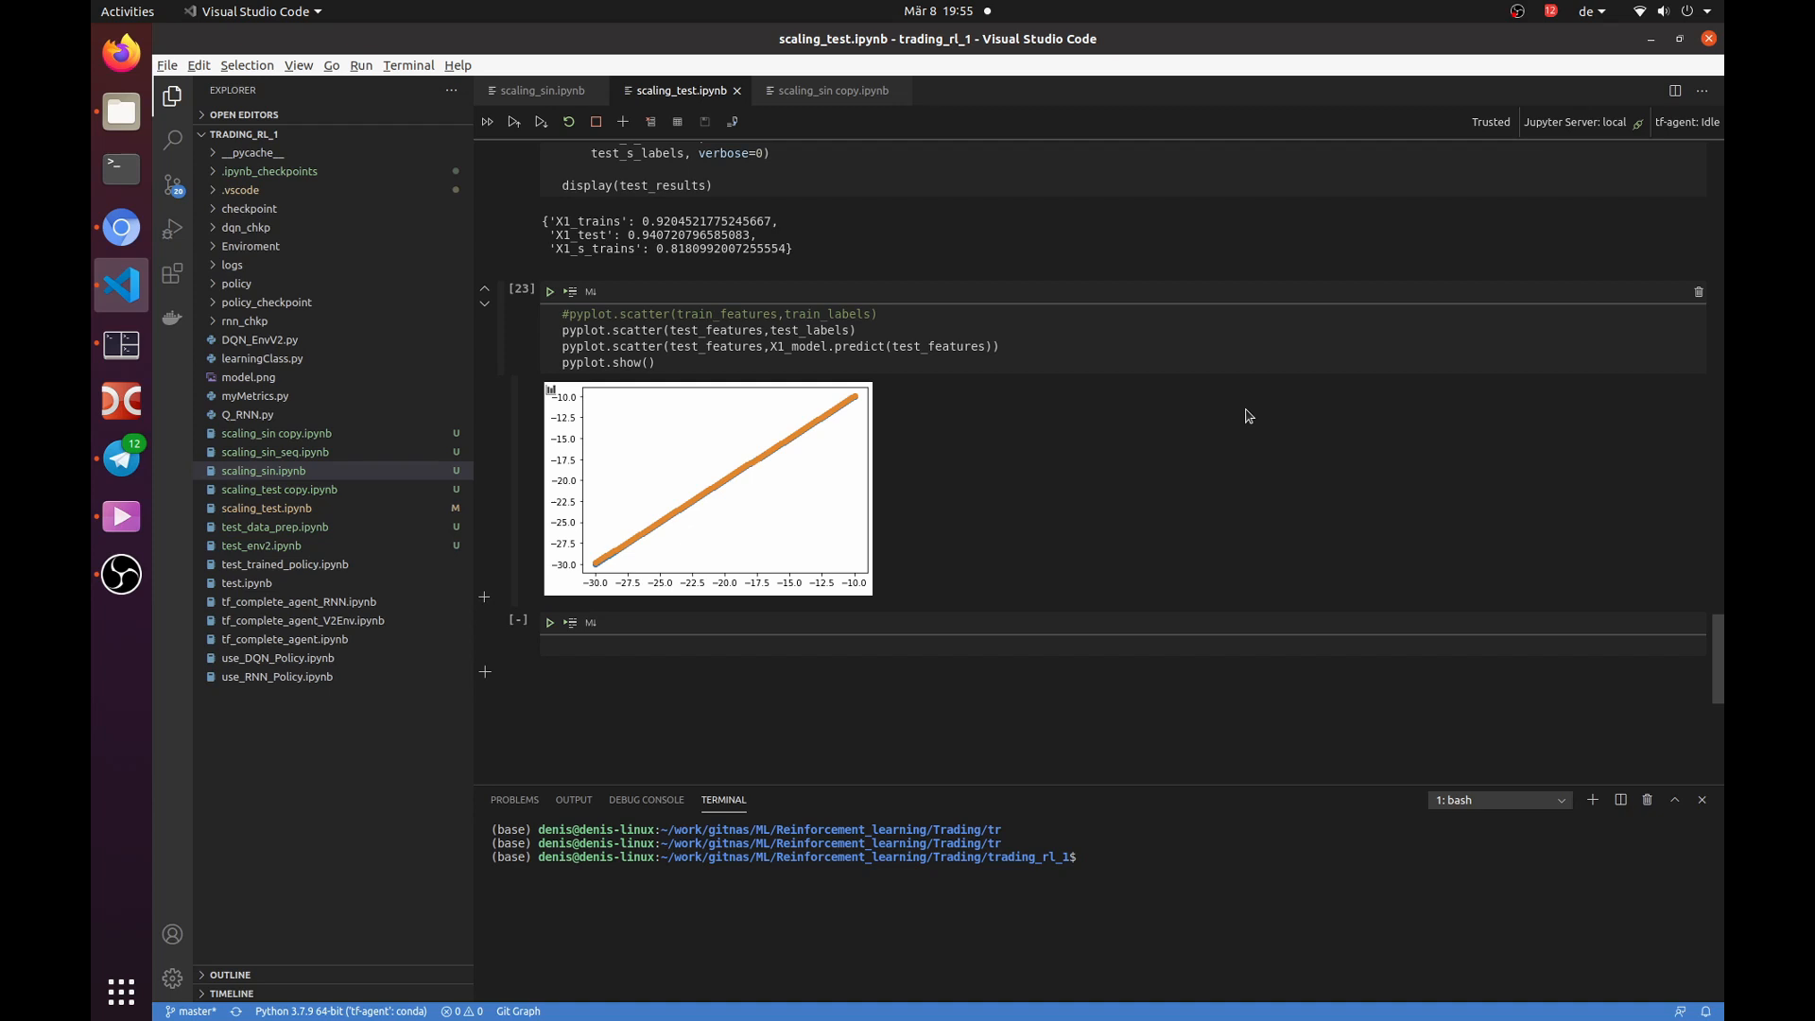
mouse_move(722, 513)
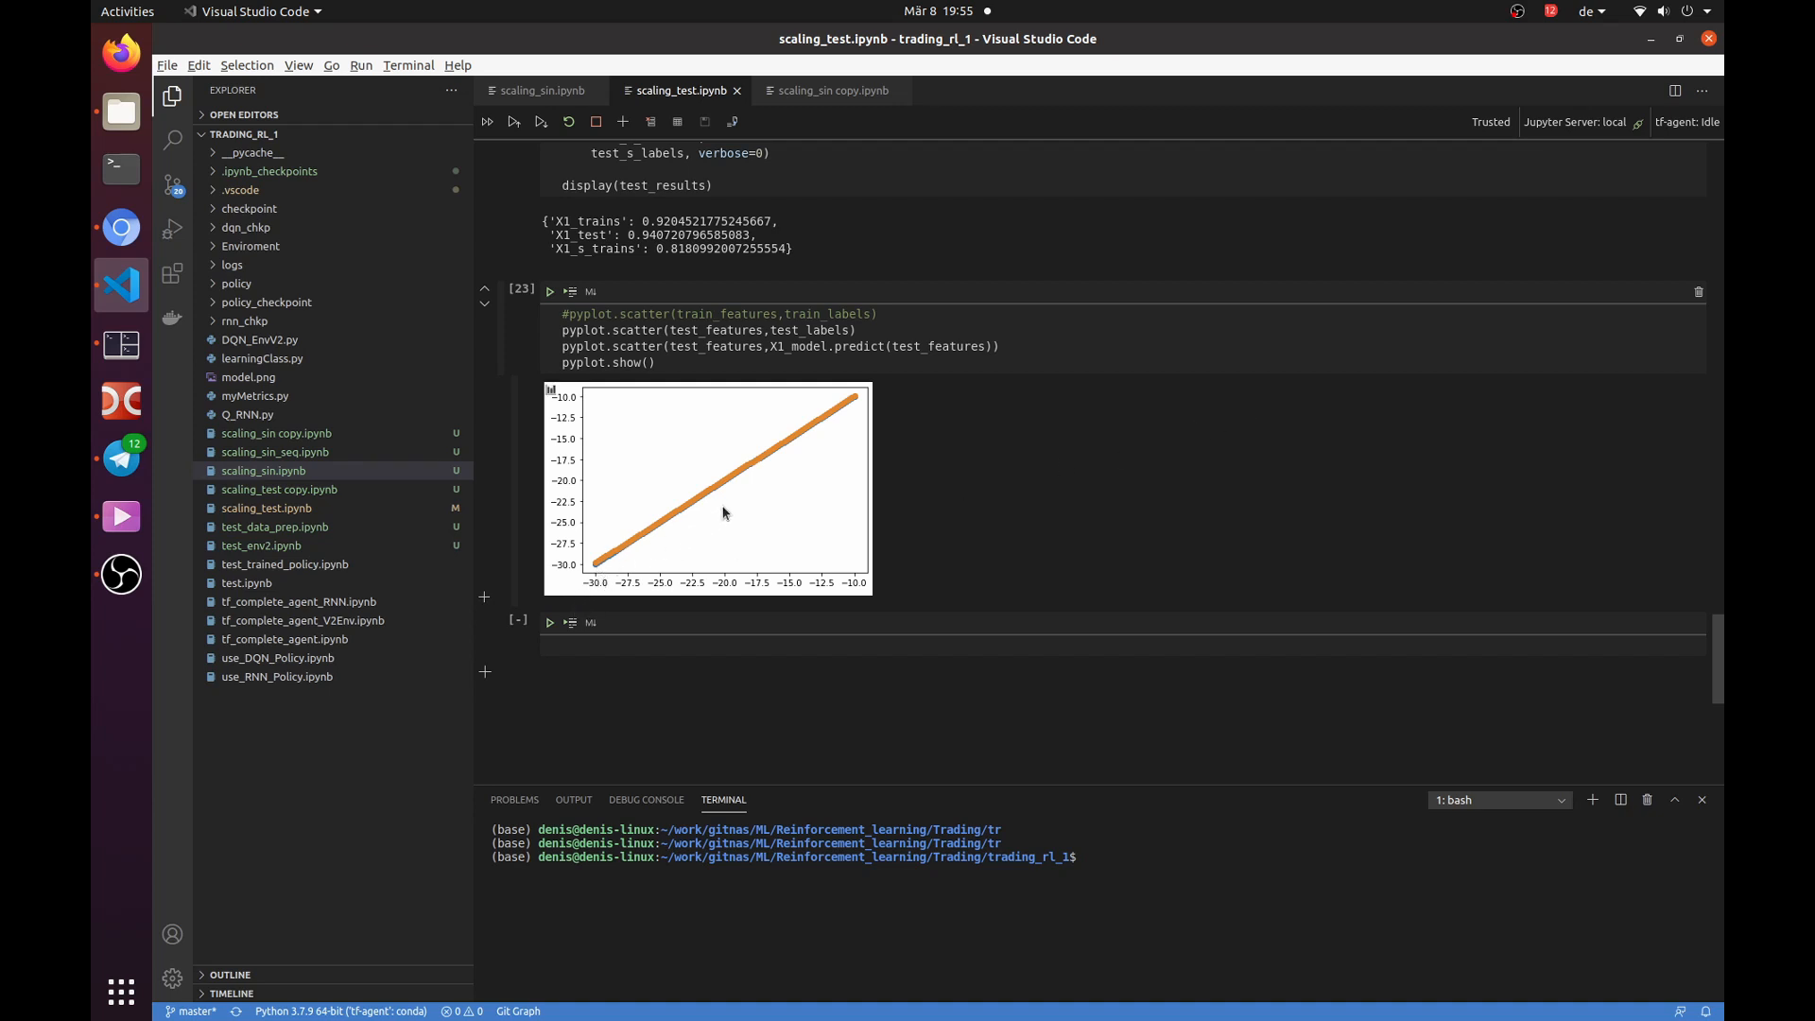
mouse_move(628, 562)
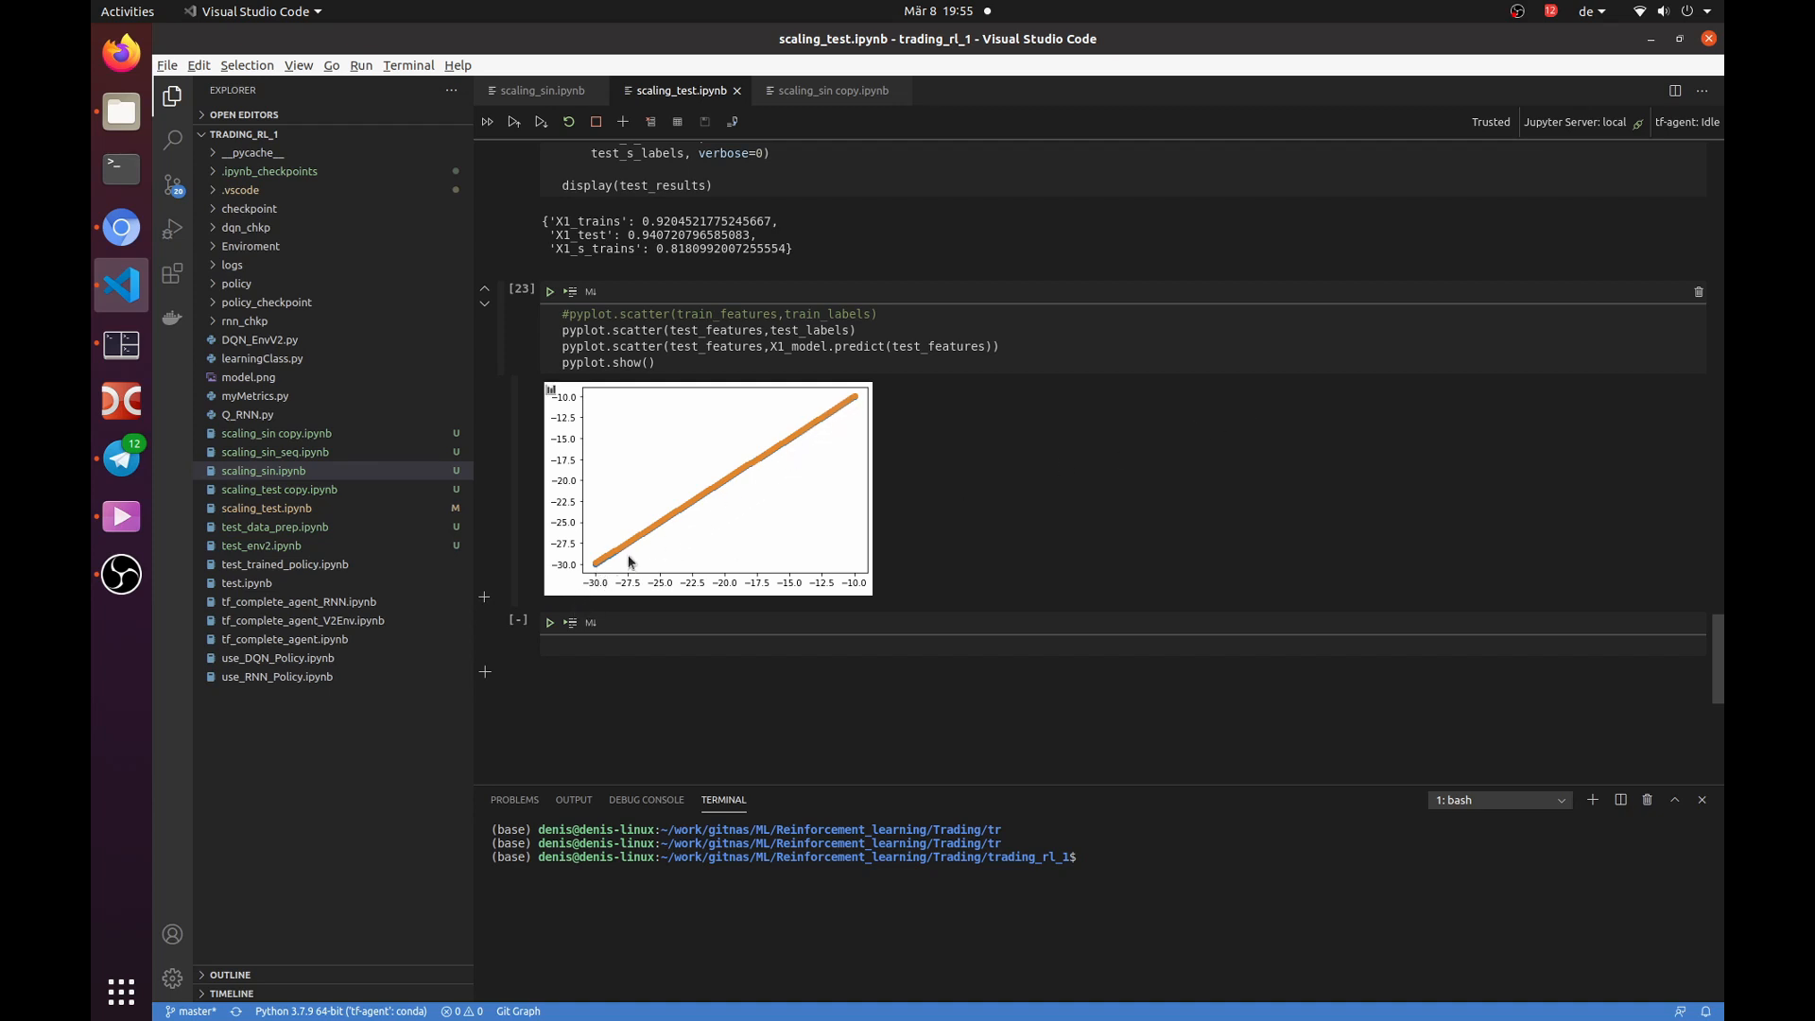
mouse_move(850, 596)
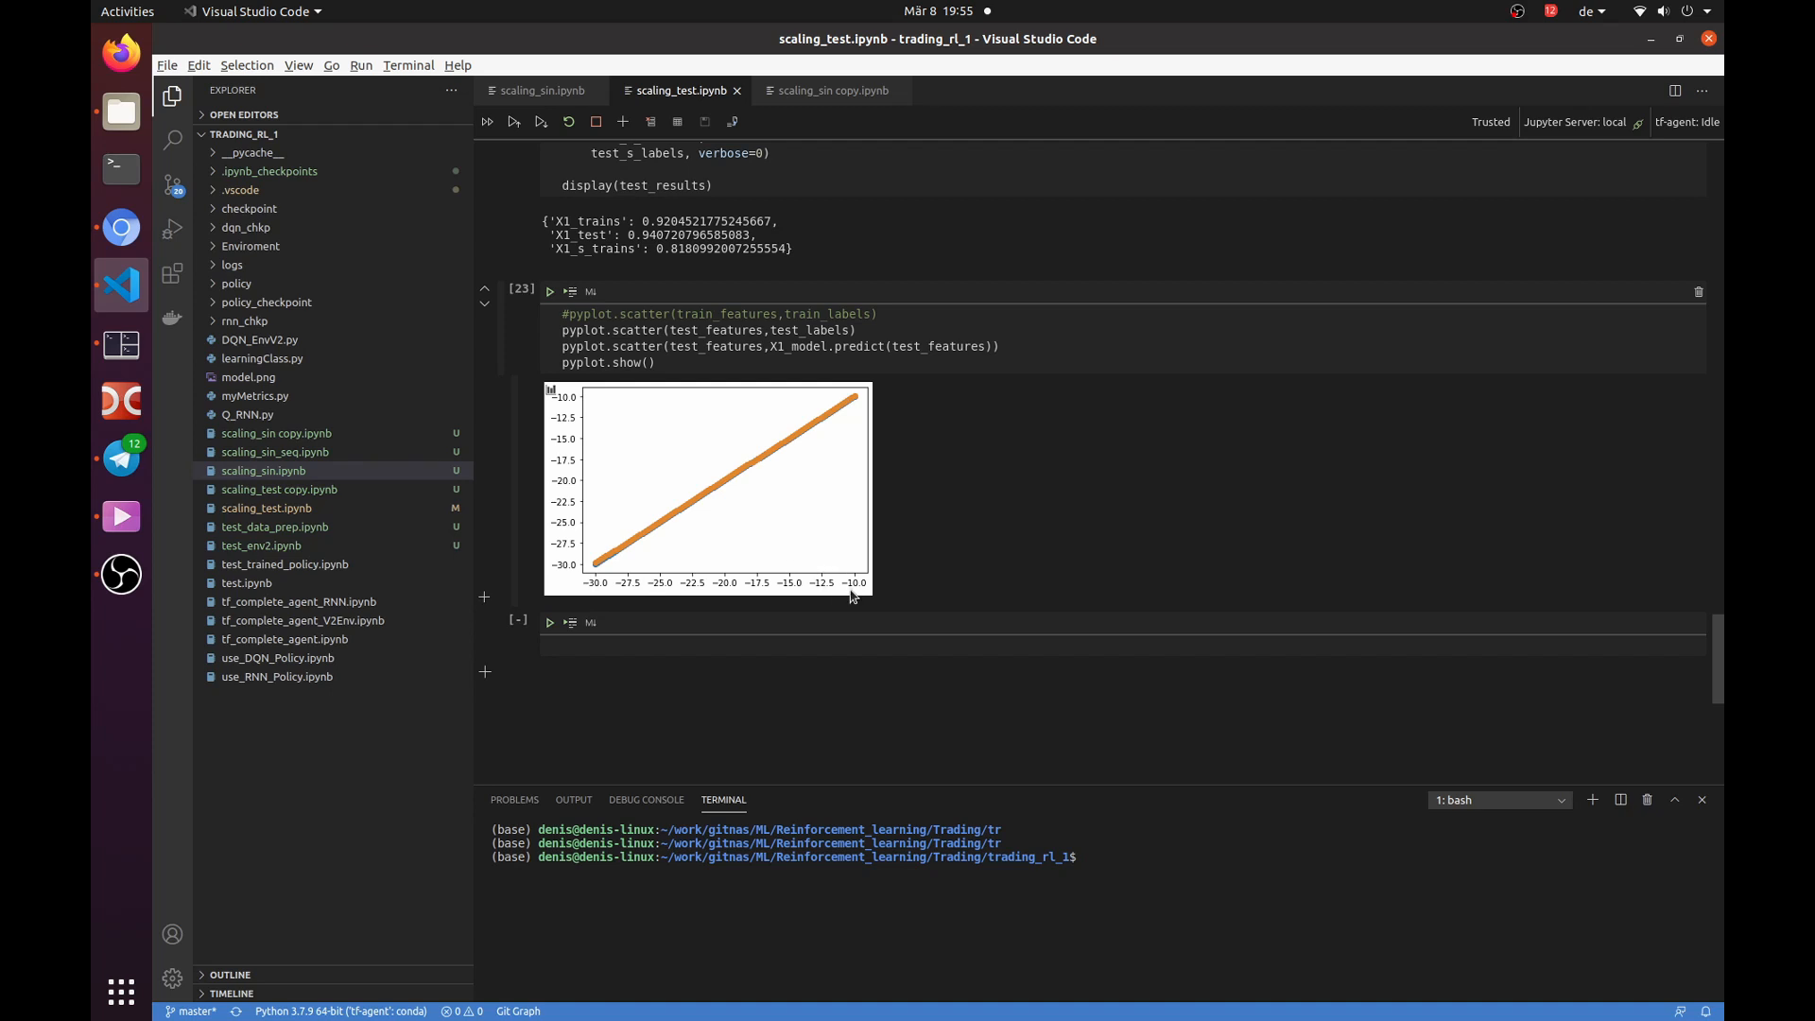
mouse_move(840, 136)
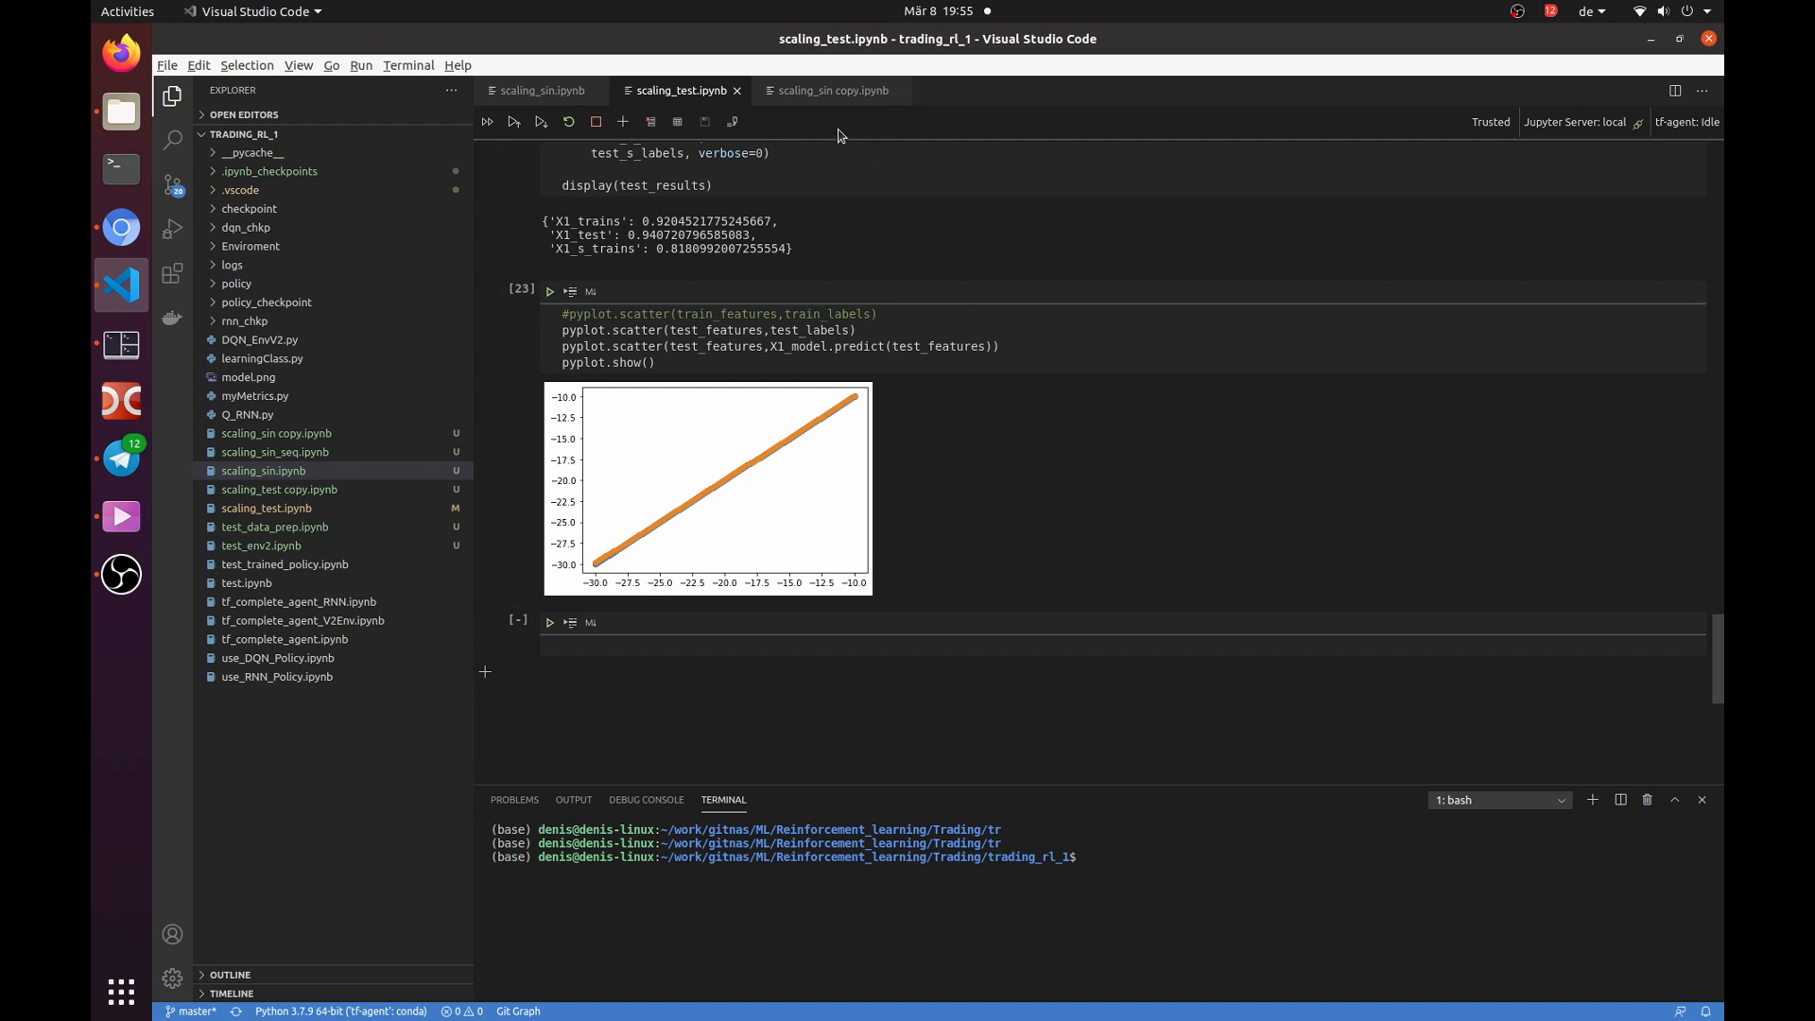
Review the sine network's prediction results in scaling_sin, then switch to scaling_sin copy.
click(540, 90)
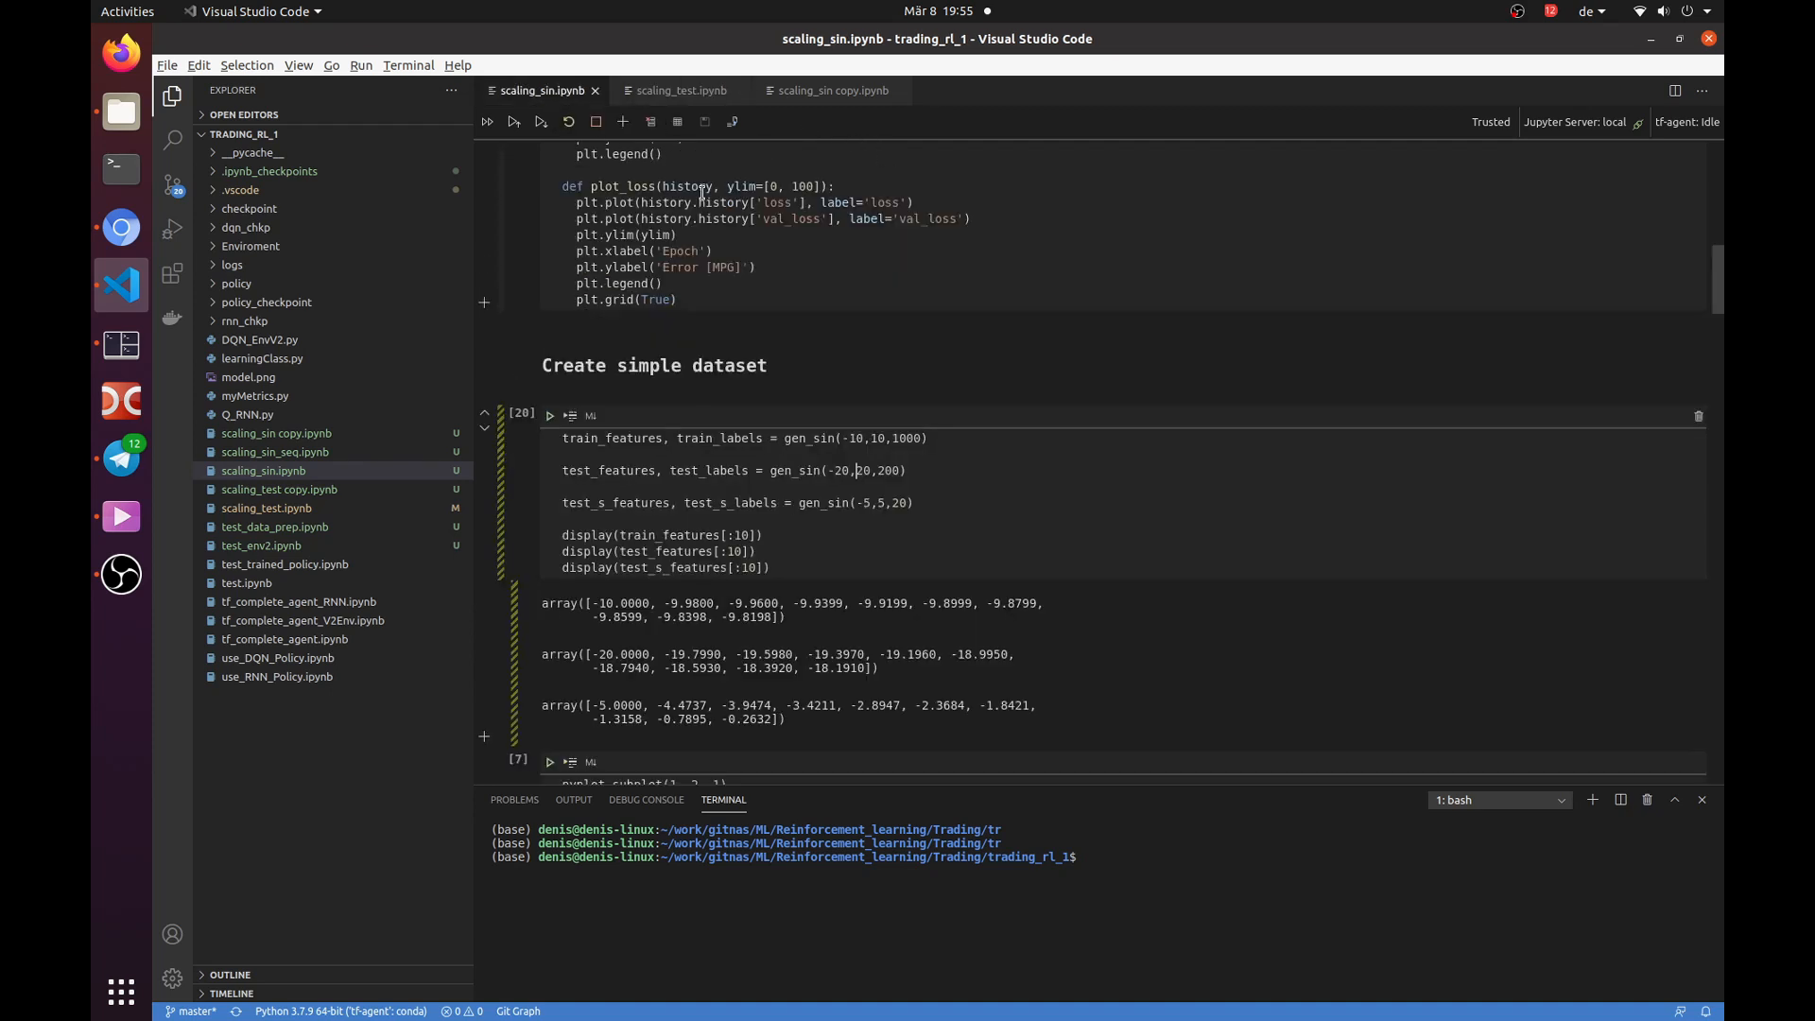
scroll(up, 3)
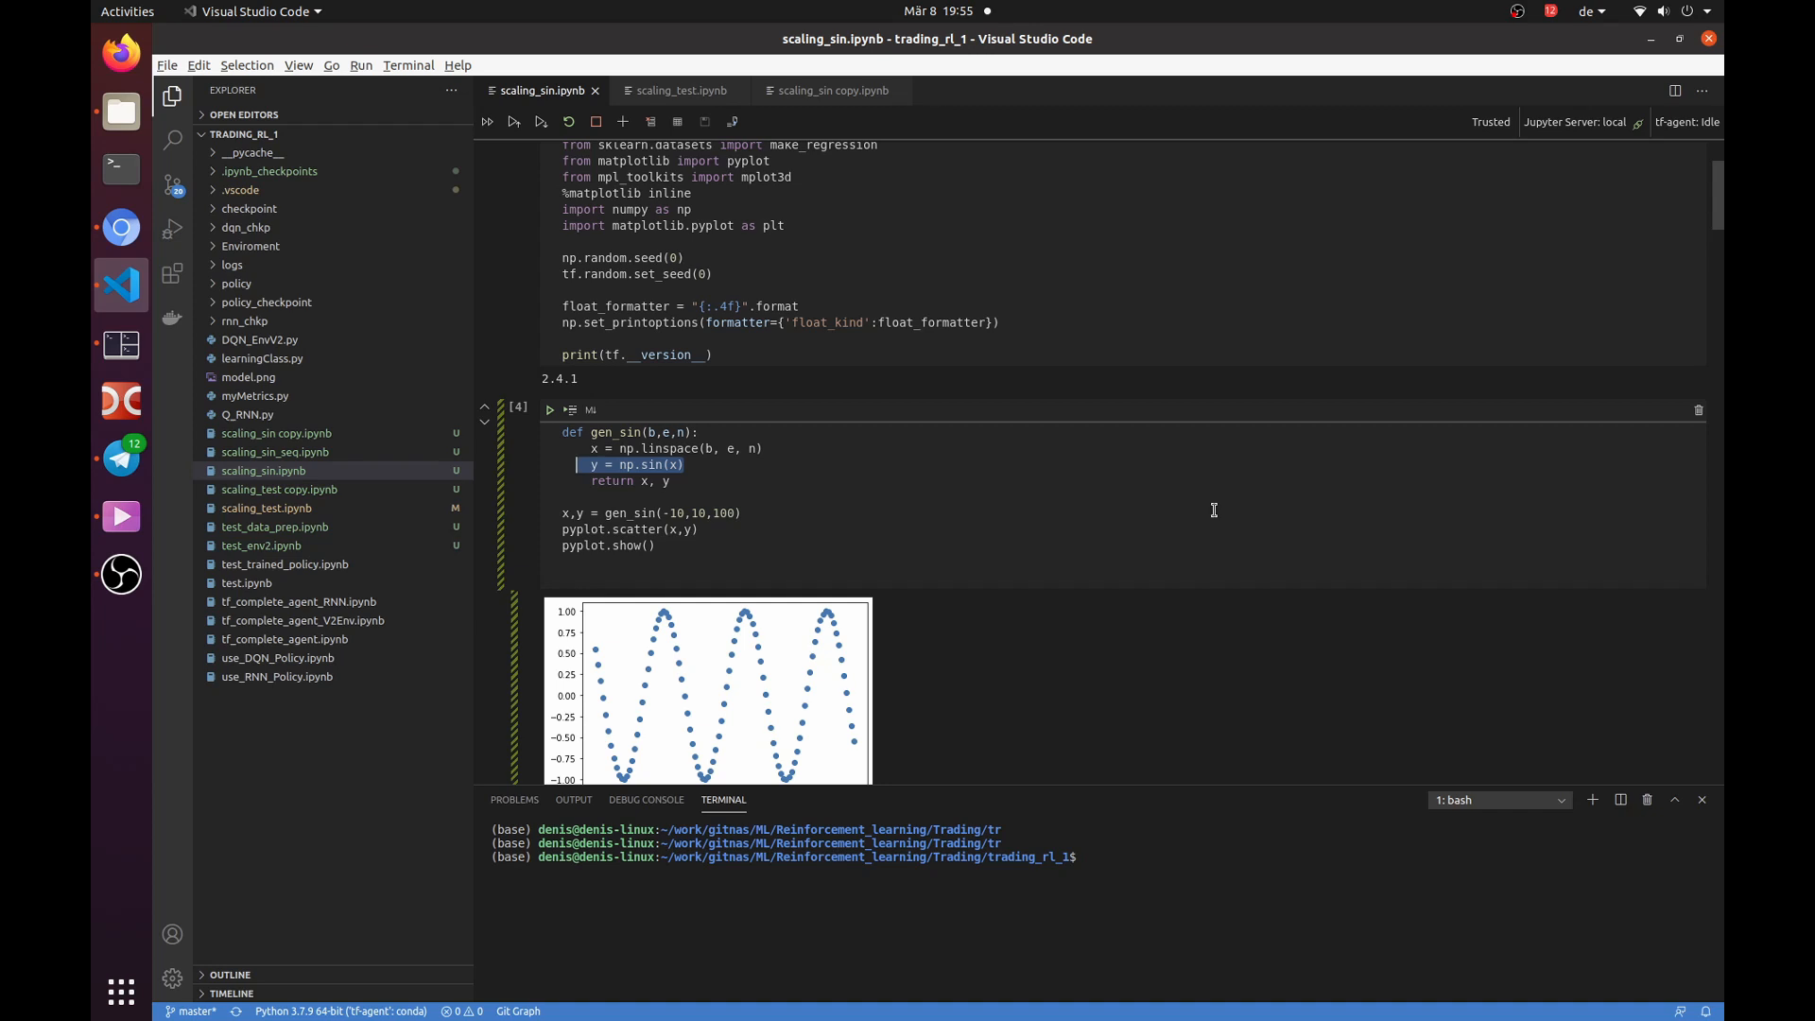
scroll(down, 3)
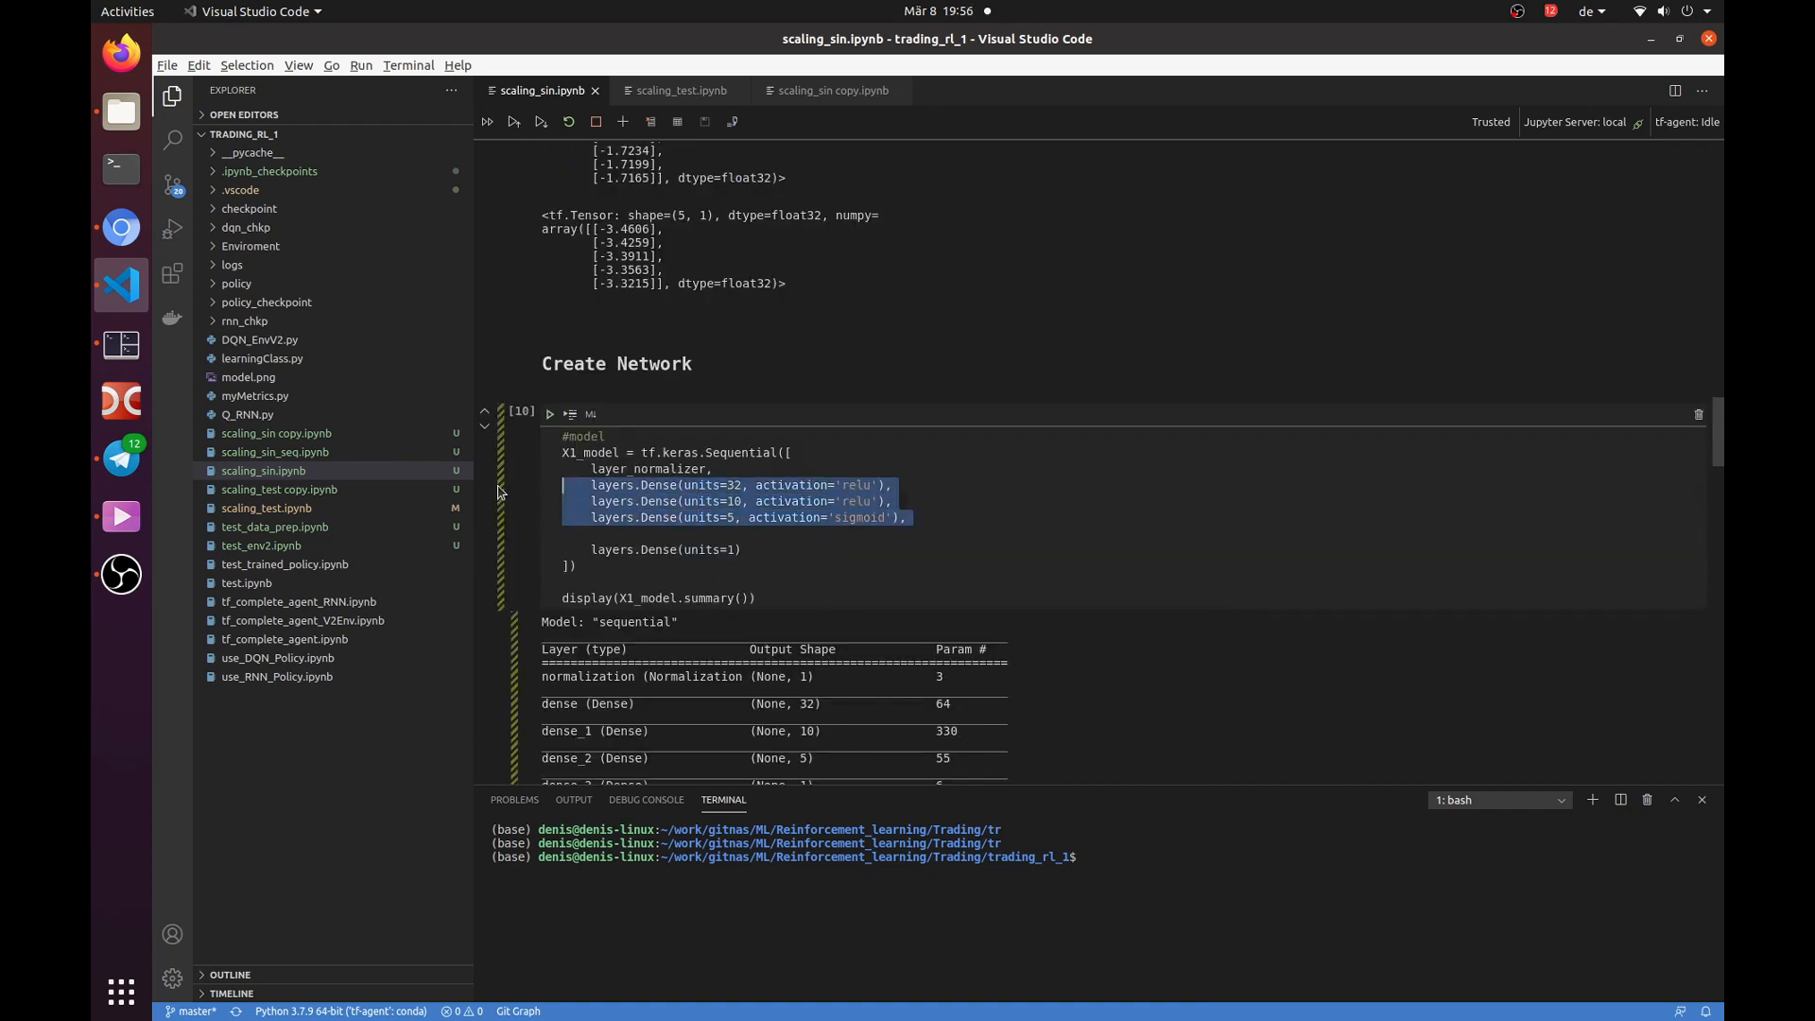
scroll(down, 3)
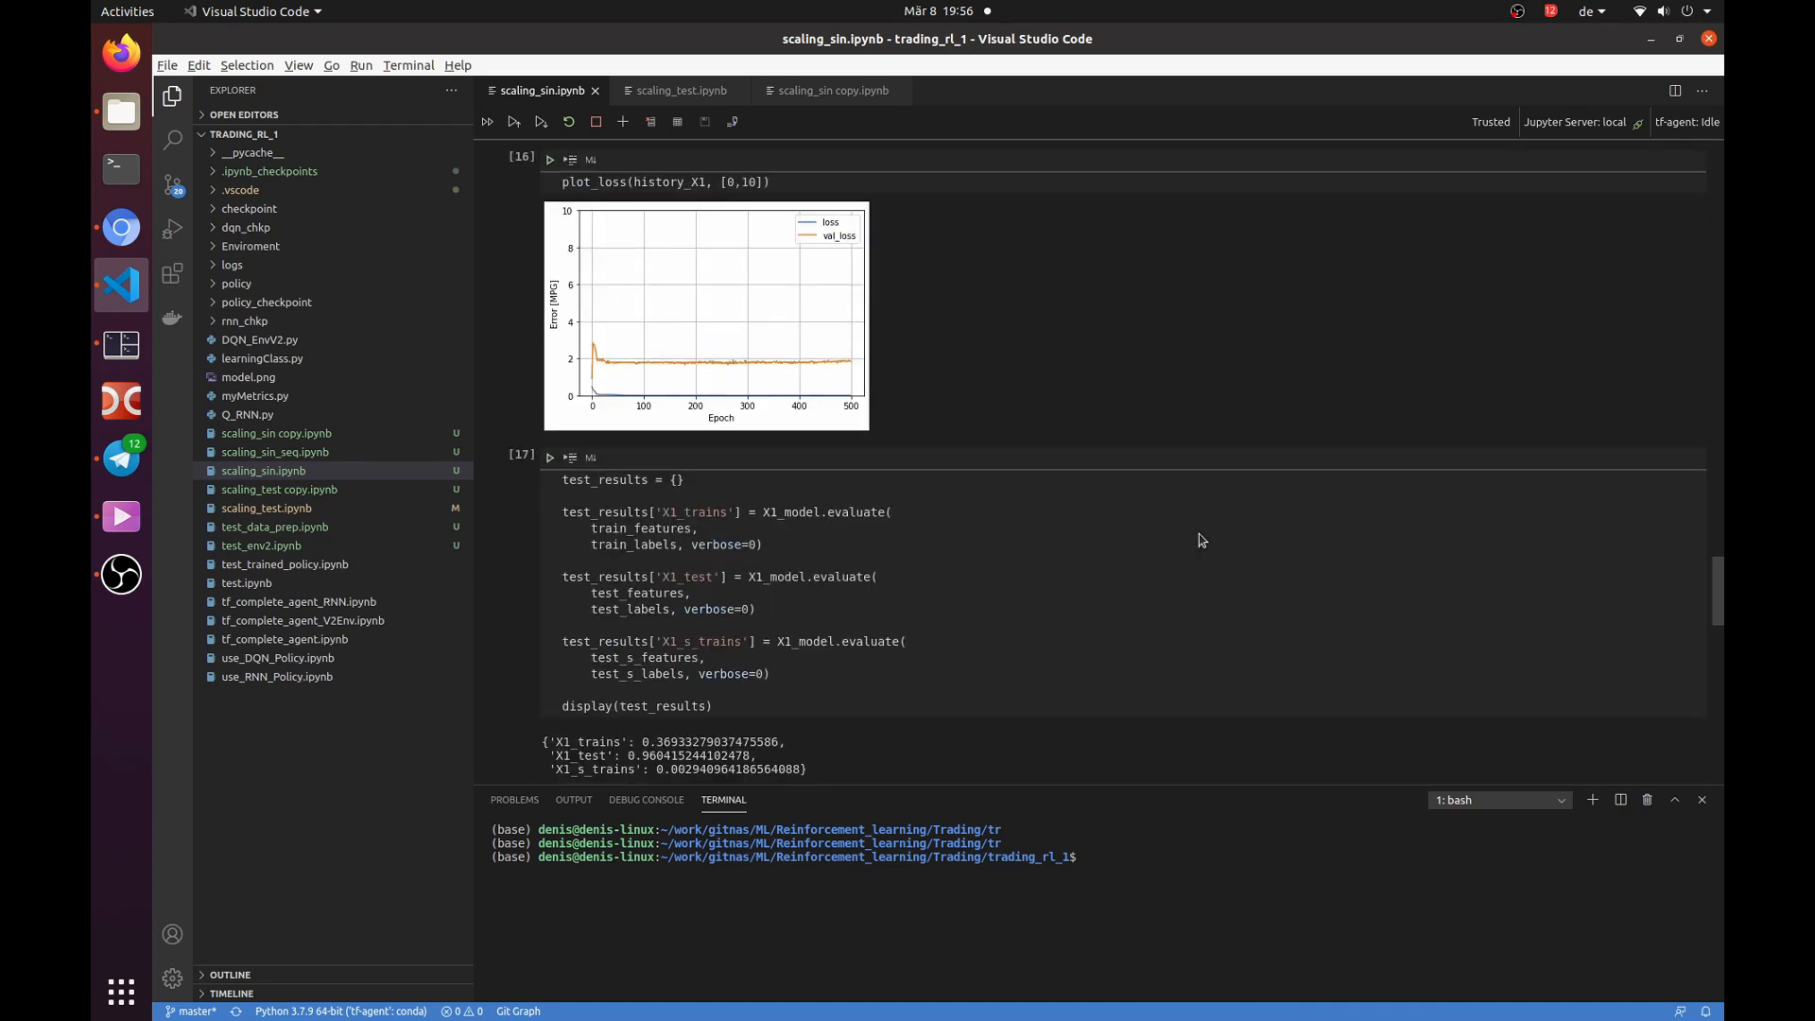
scroll(down, 3)
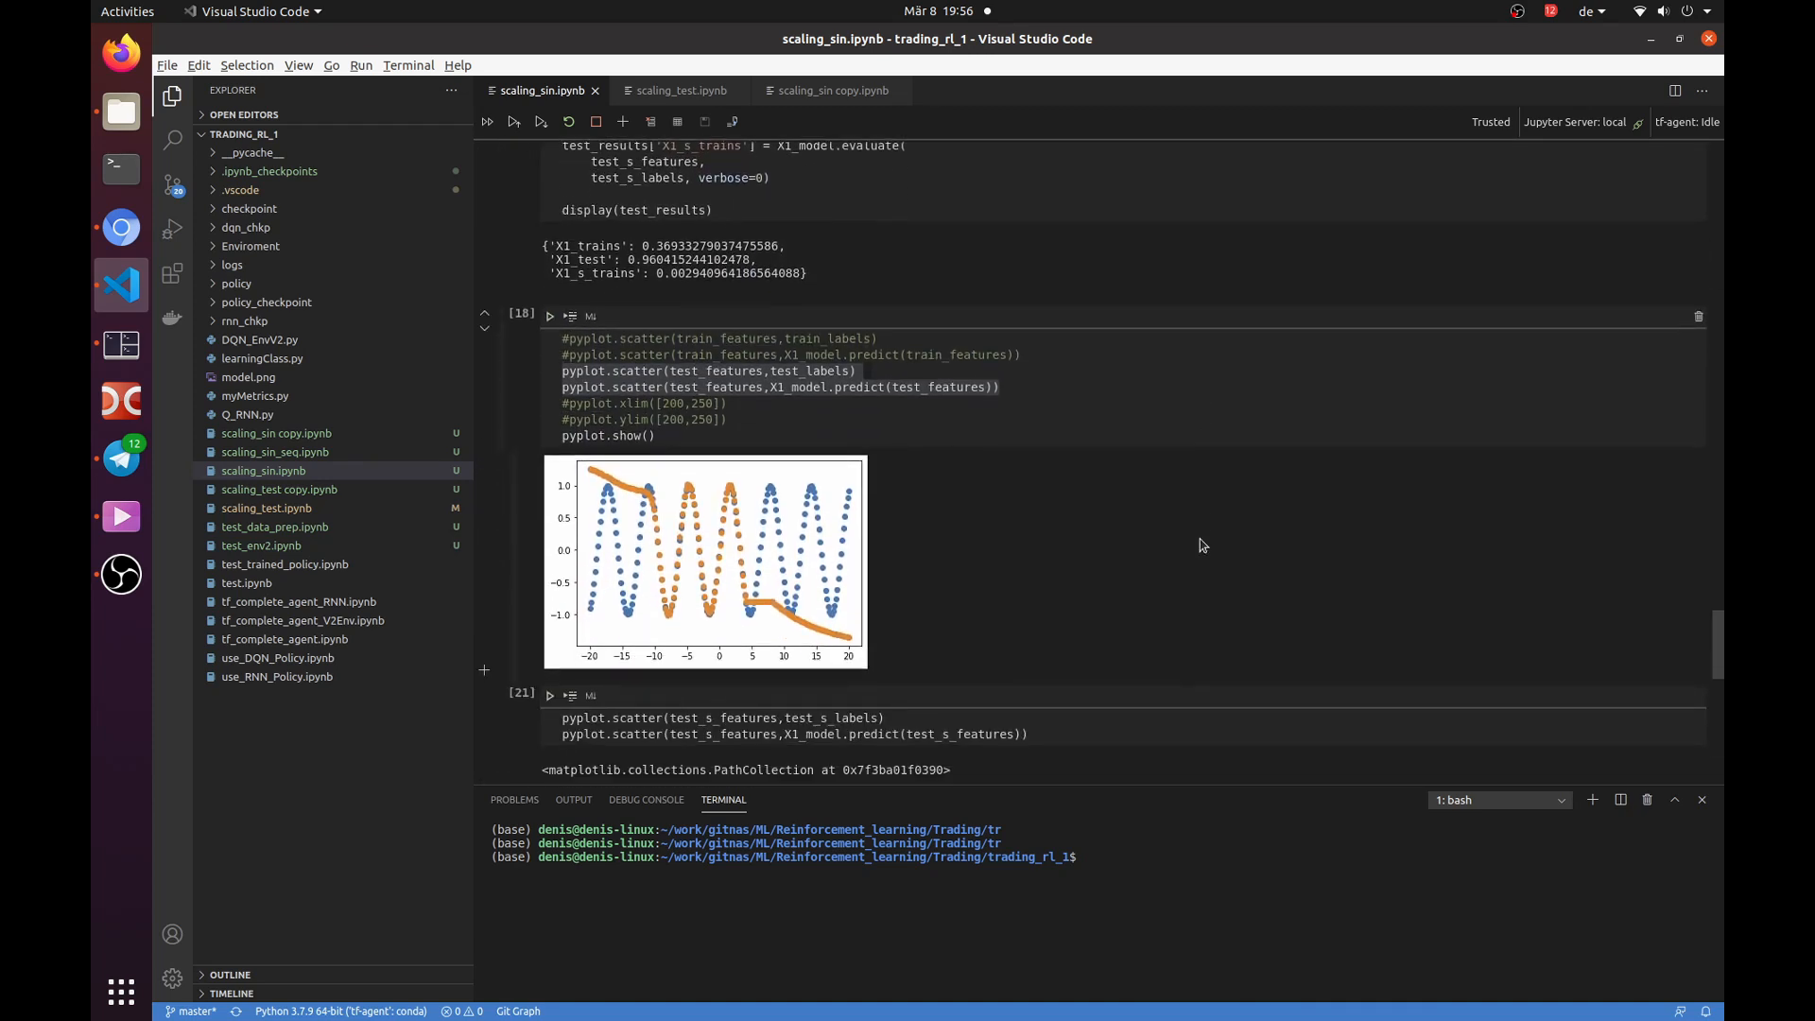
mouse_move(733, 622)
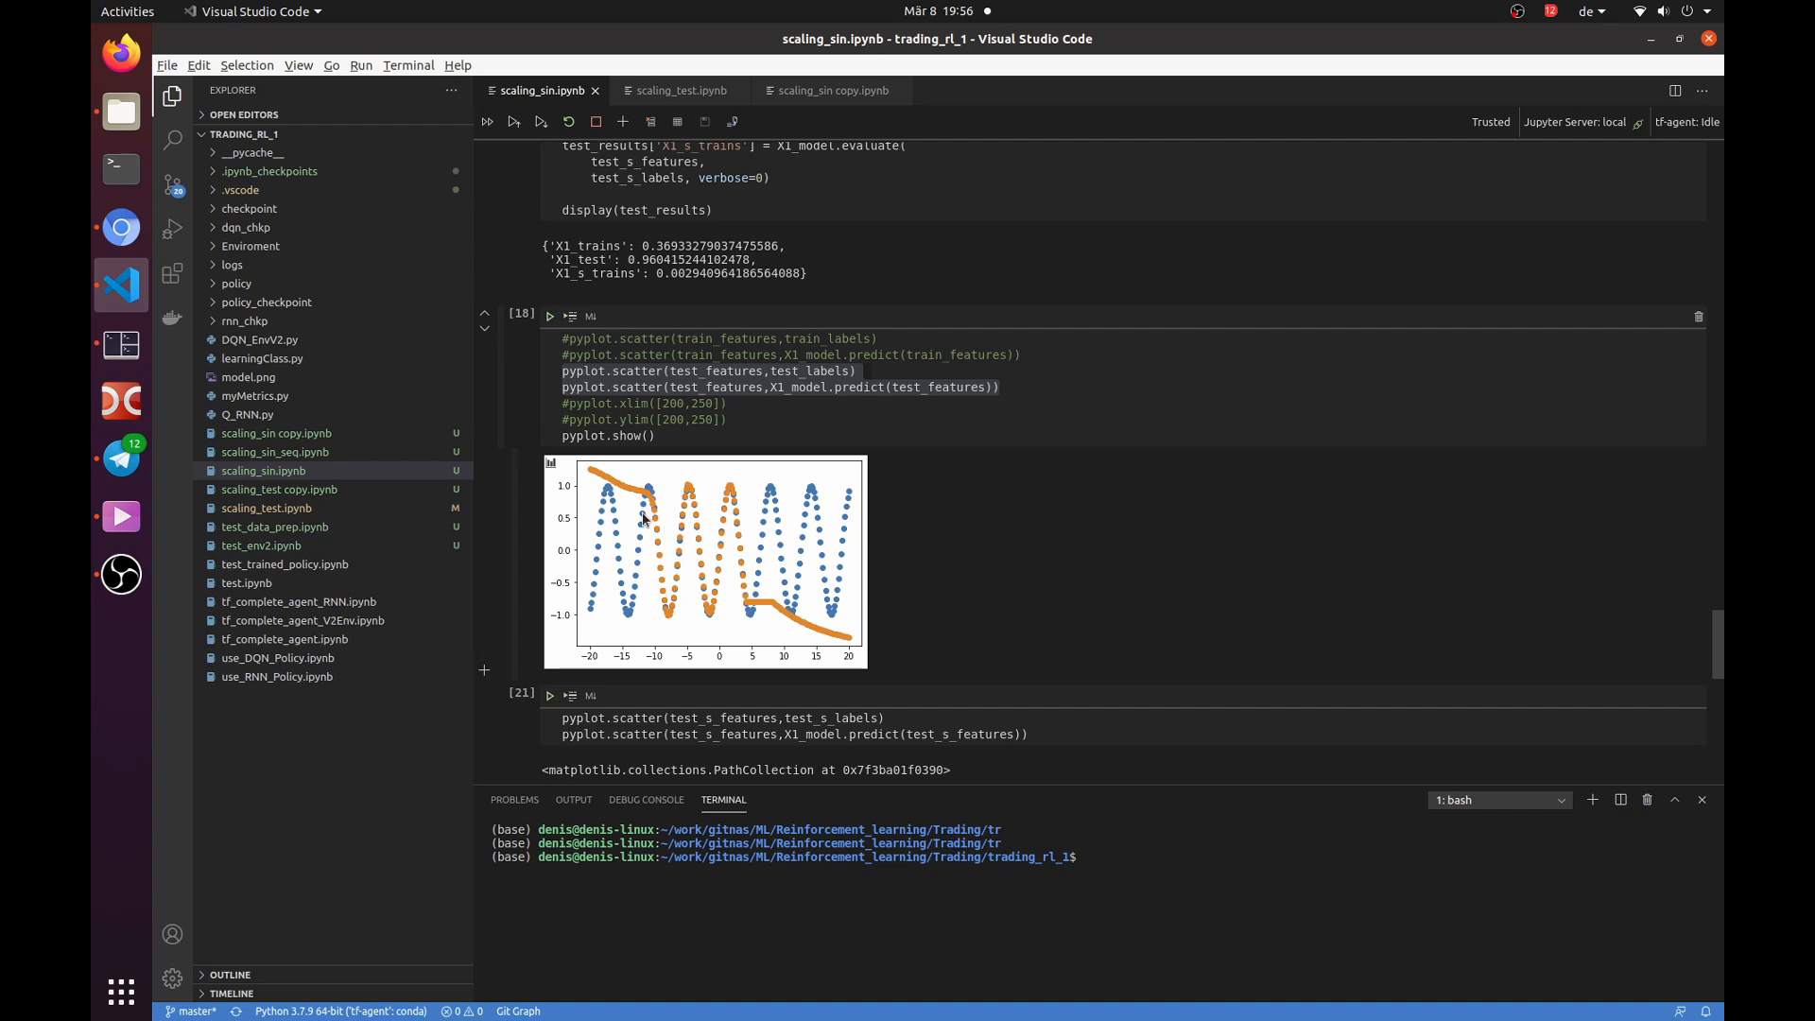
mouse_move(629, 624)
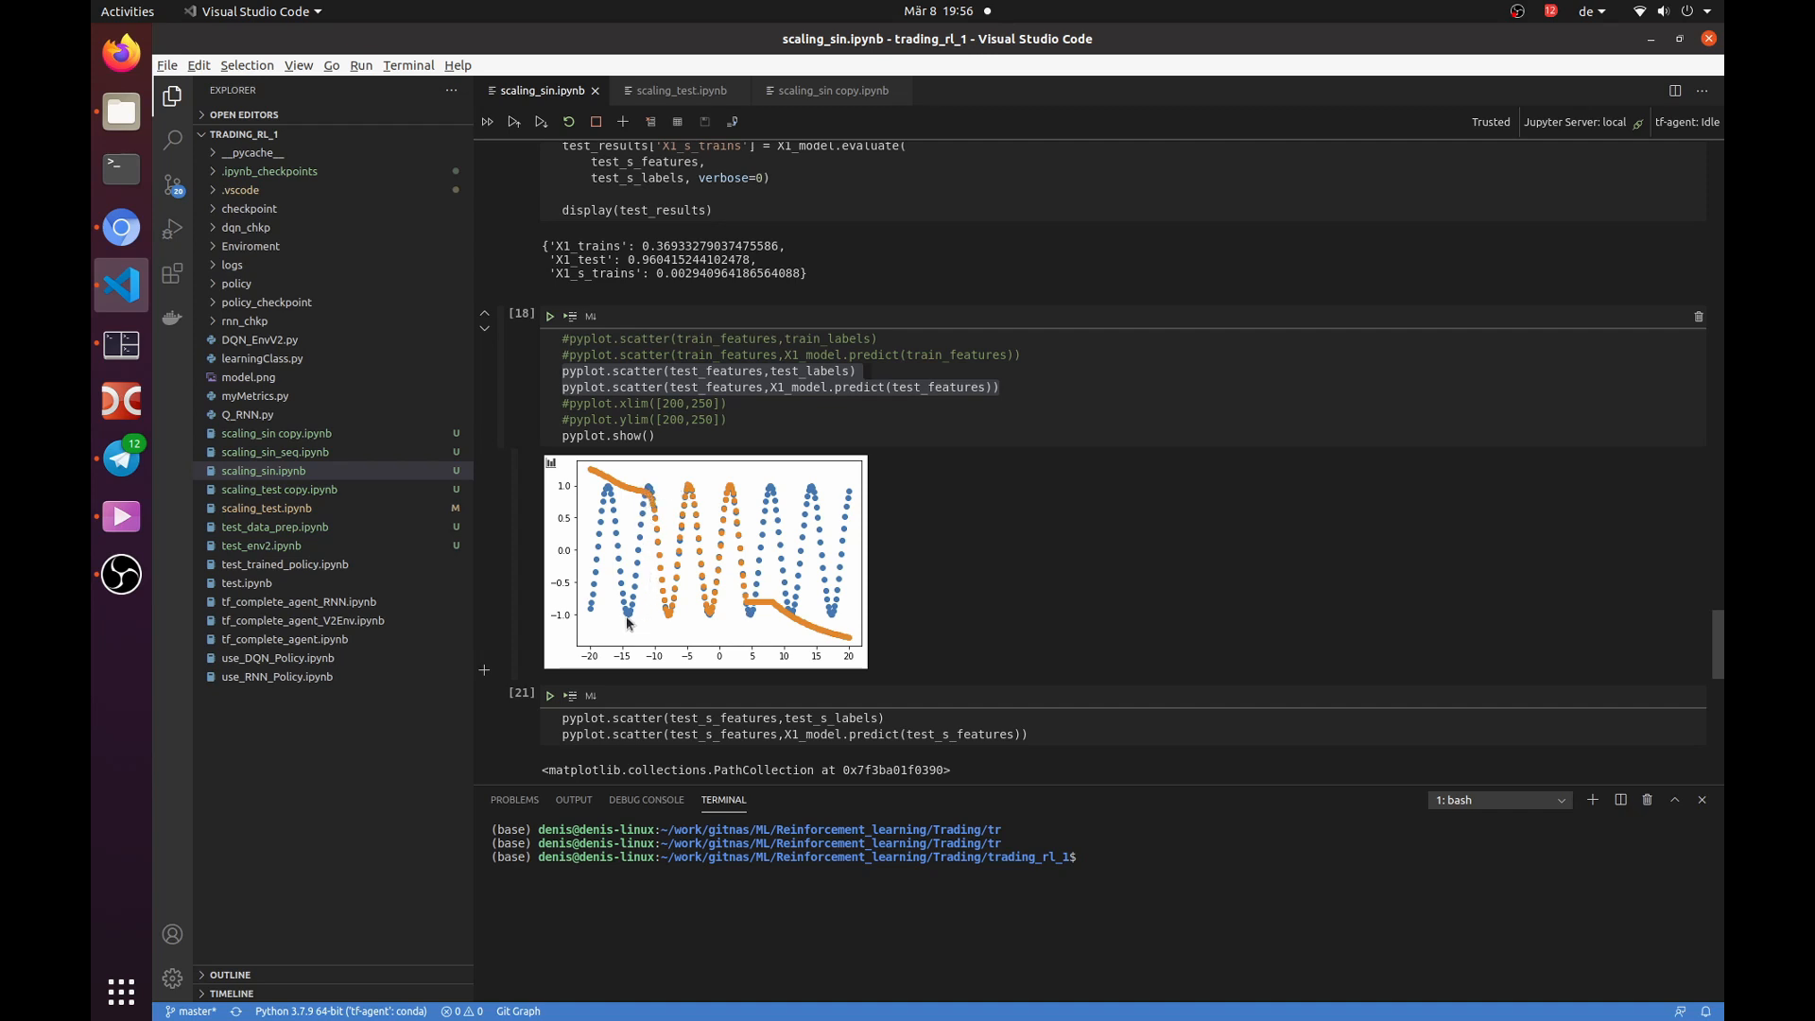
mouse_move(871, 623)
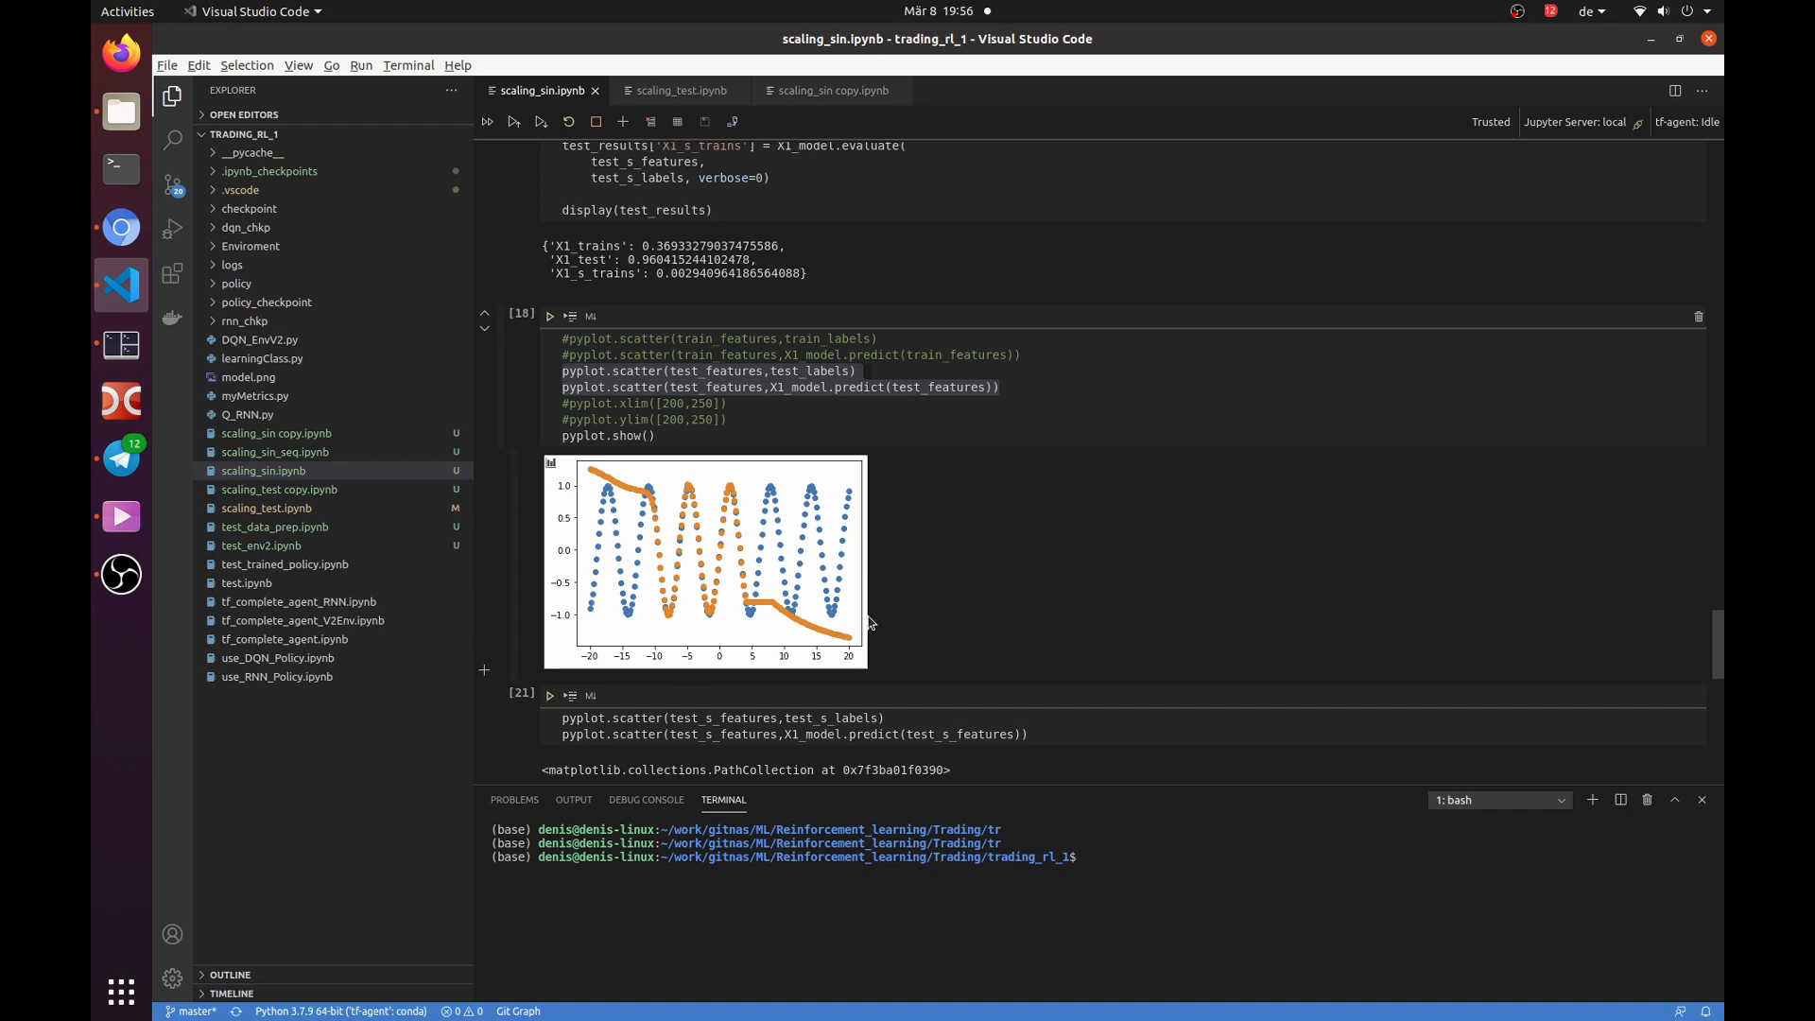
mouse_move(1101, 640)
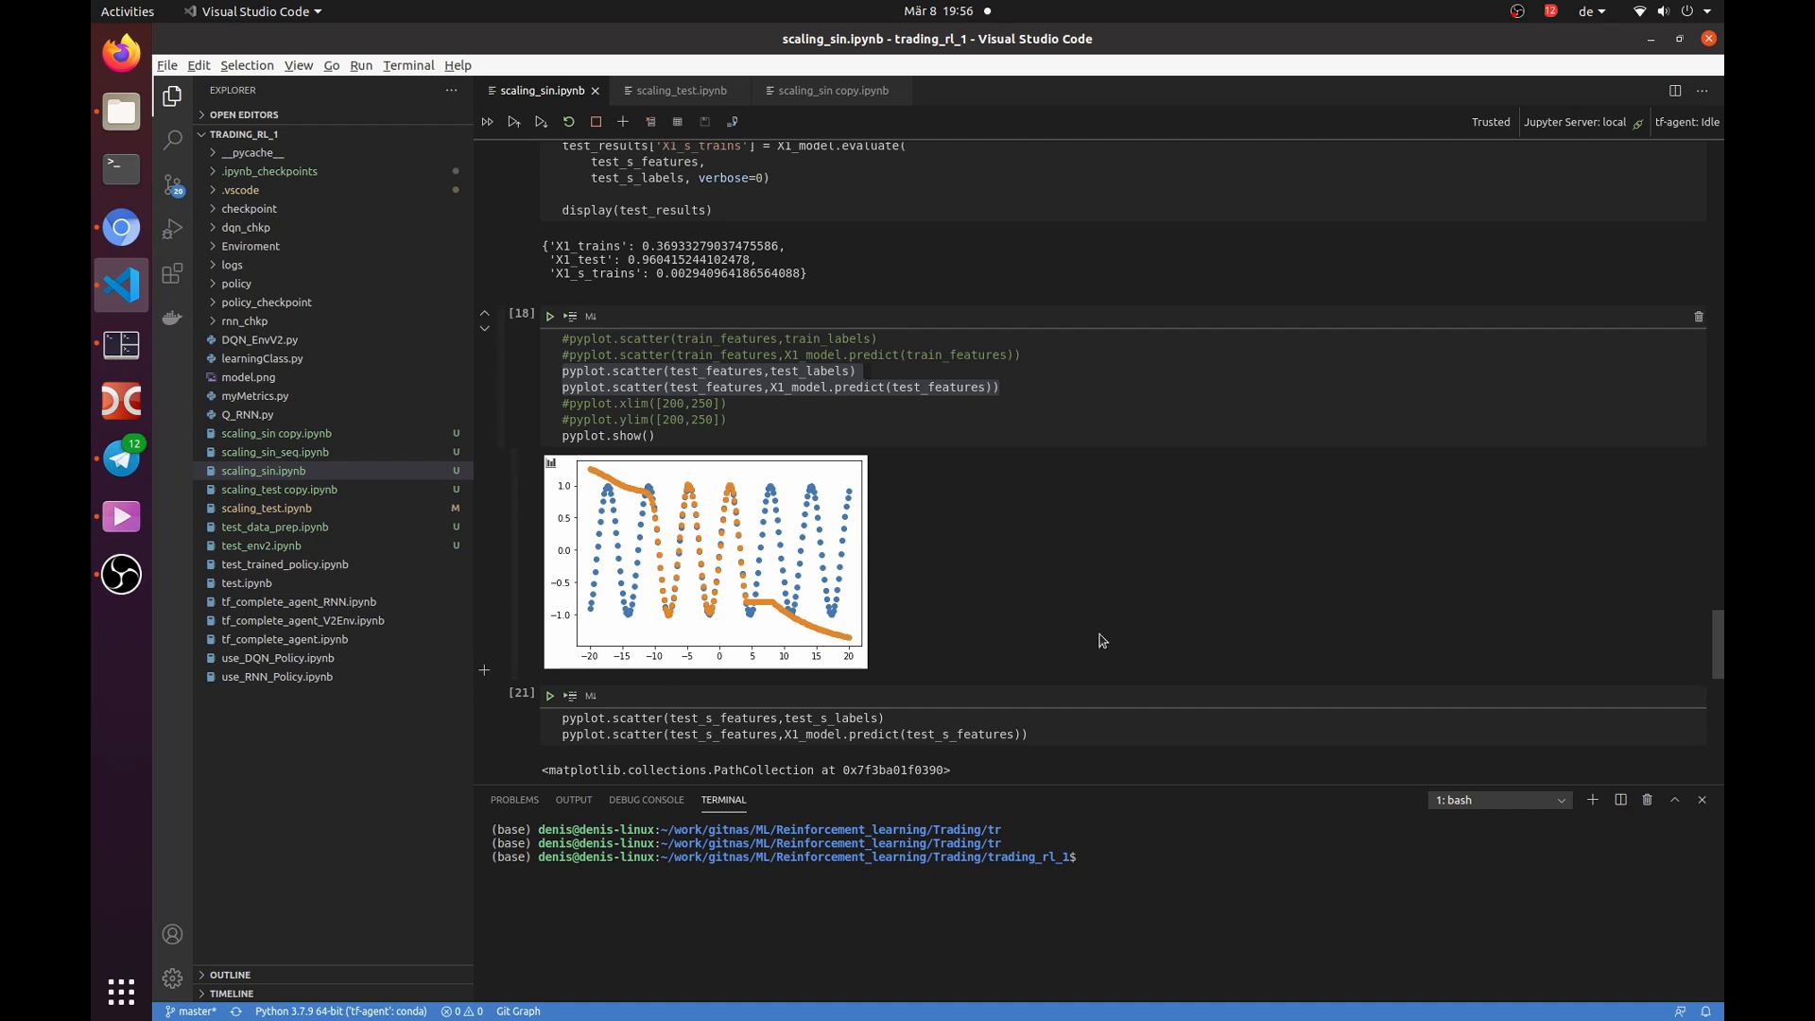
scroll(down, 3)
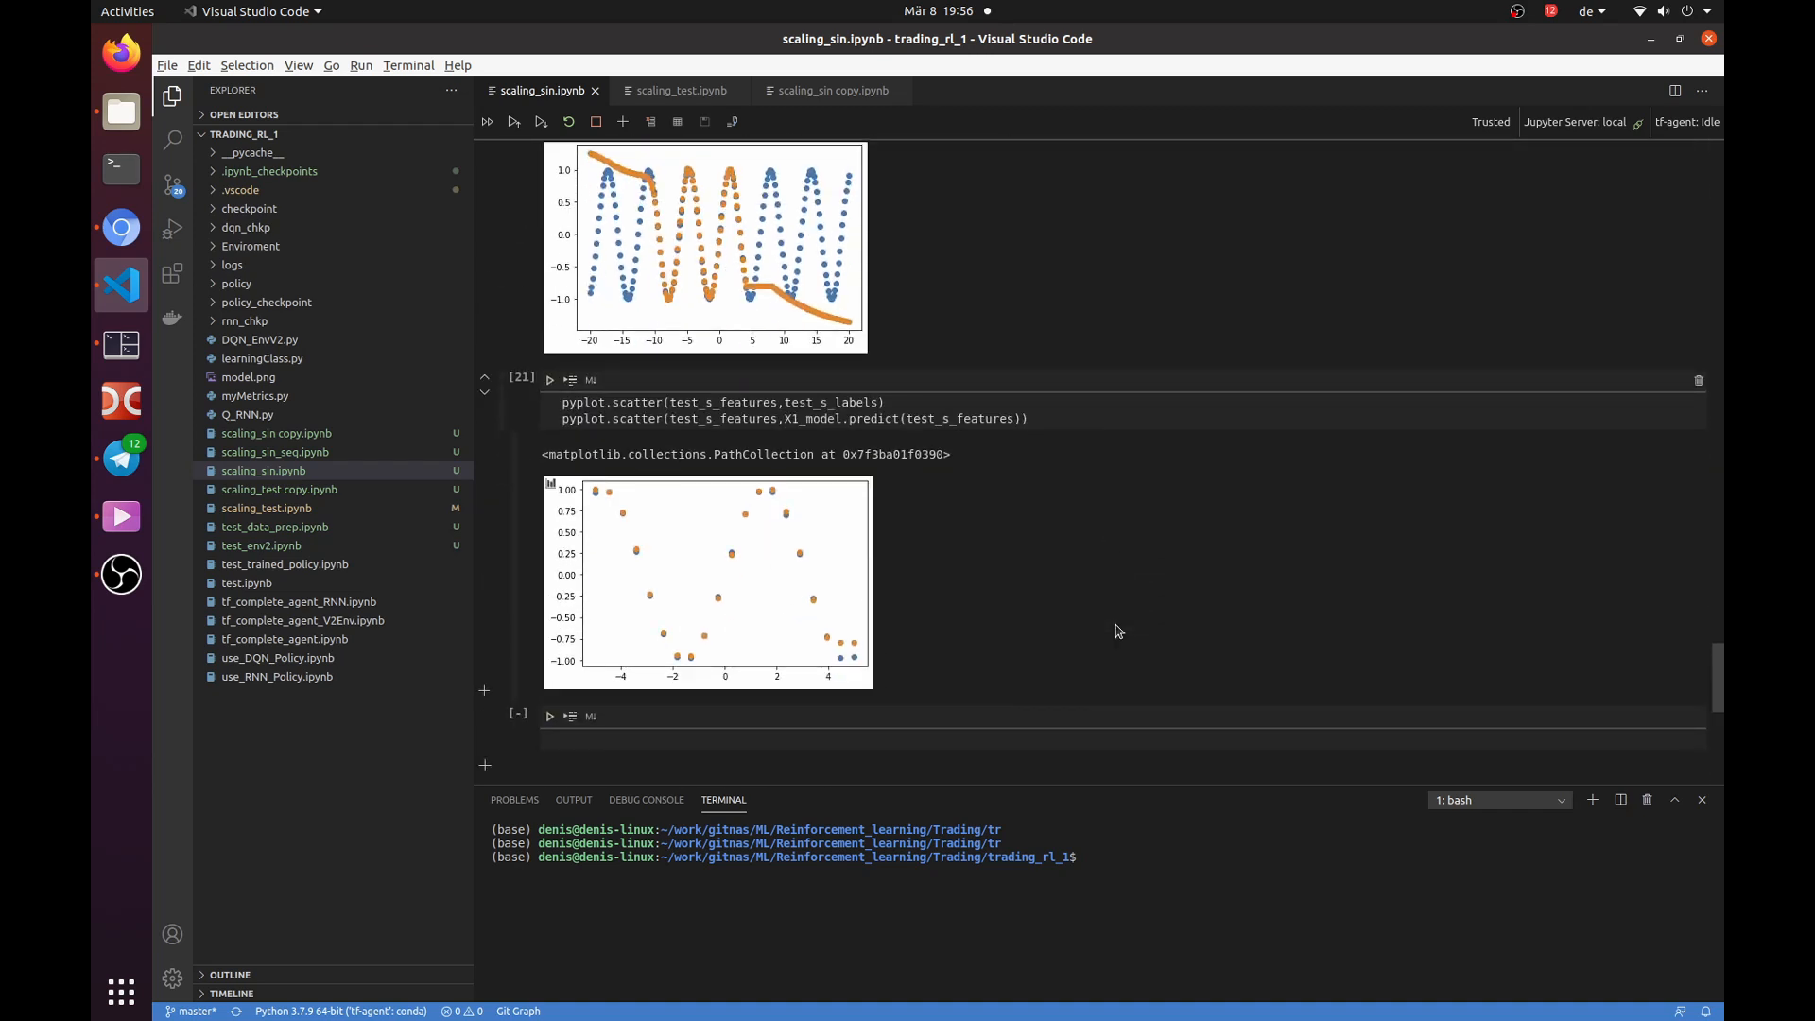
mouse_move(821, 91)
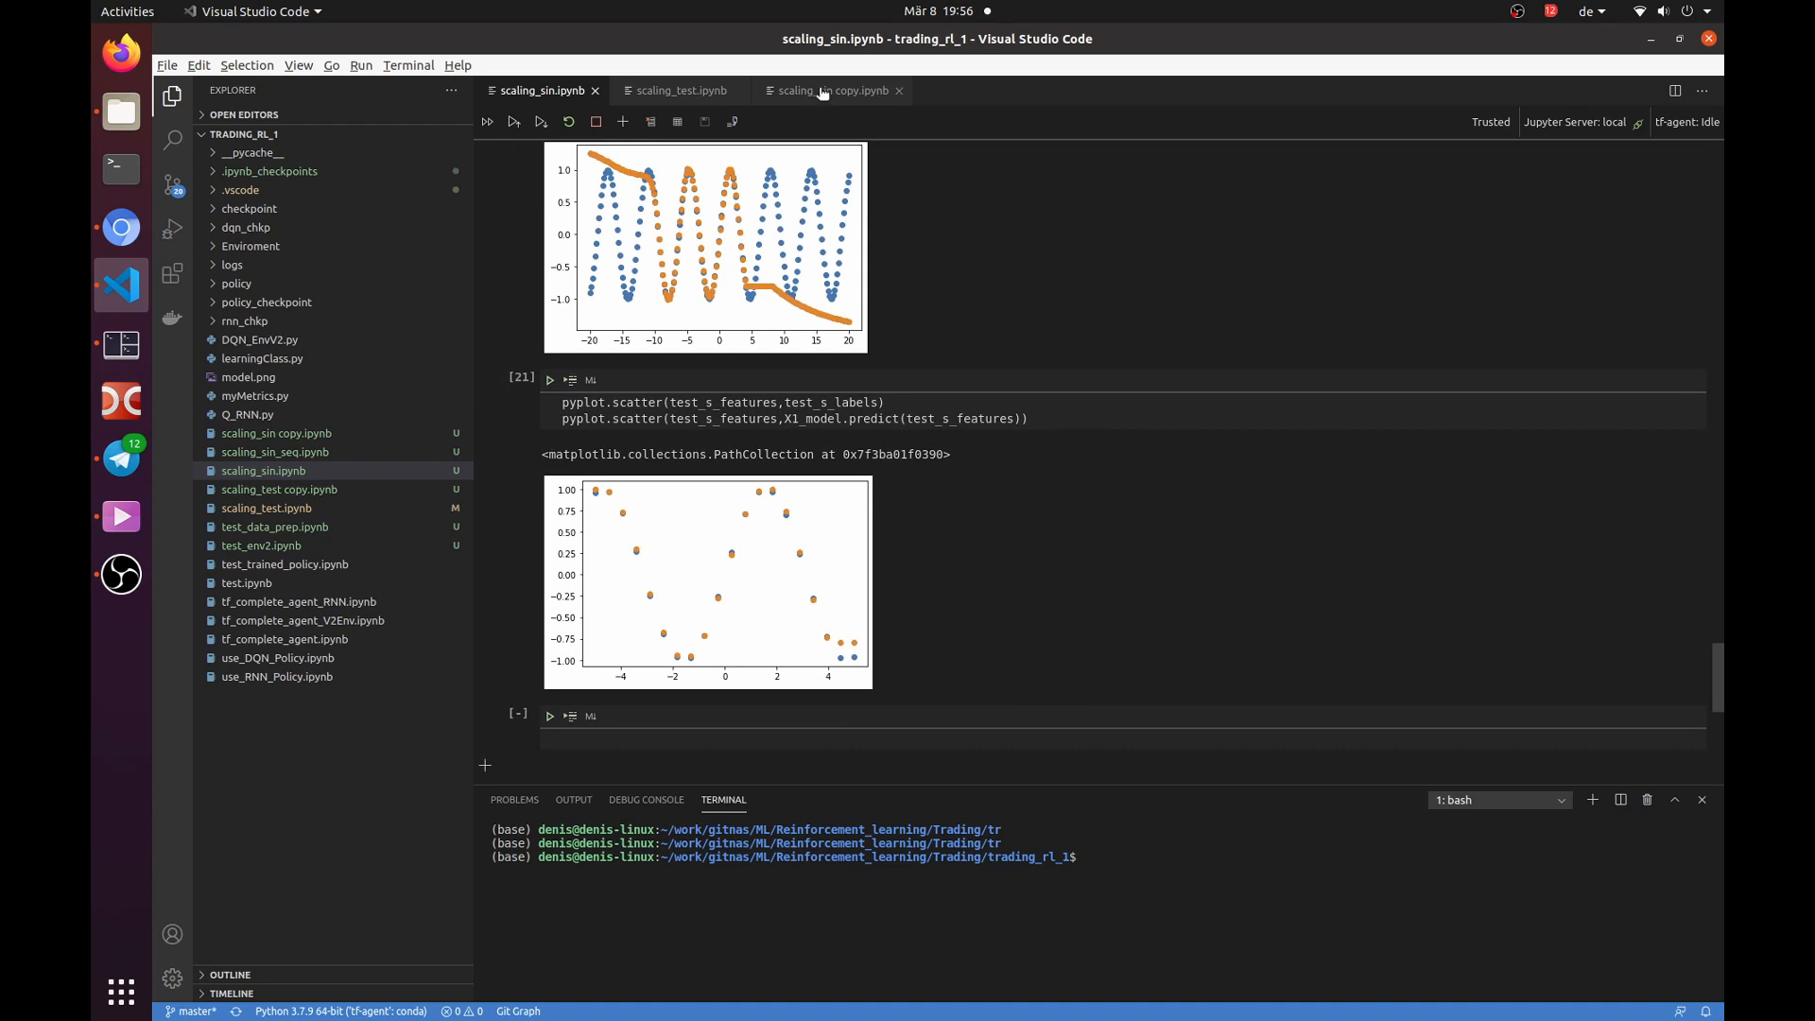
click(829, 91)
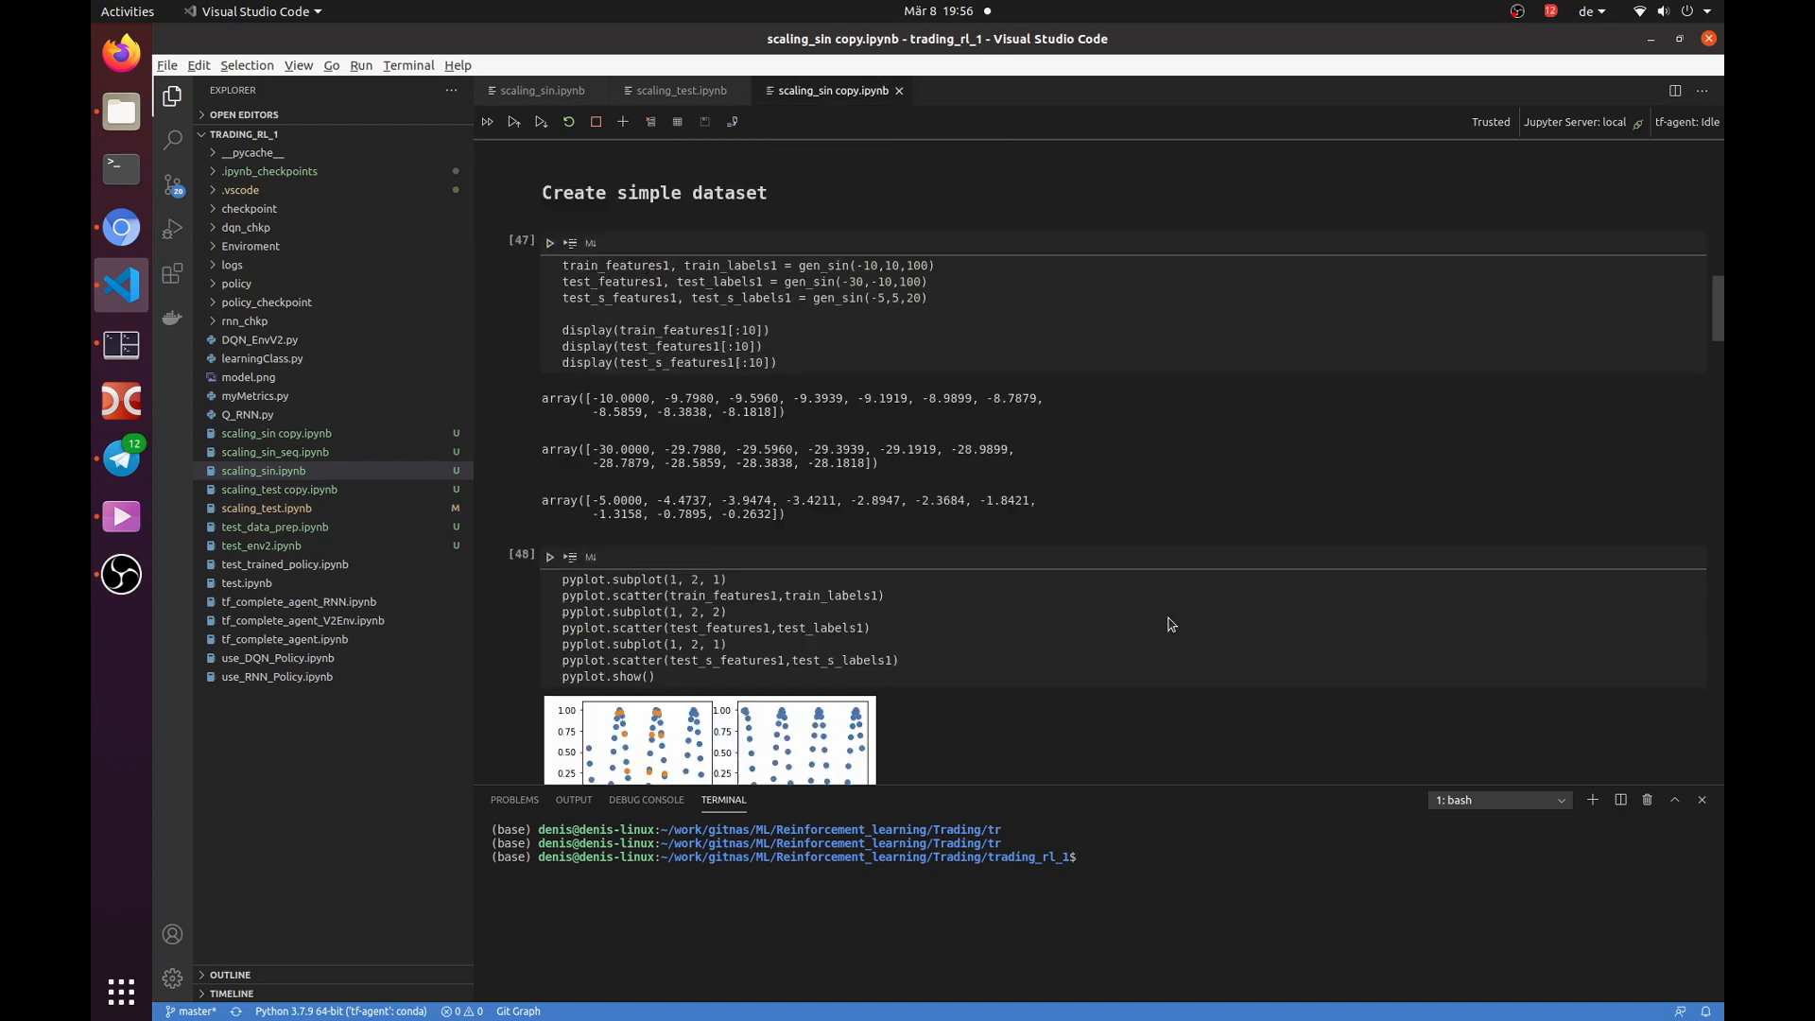
Inspect the y = np.sin(x) line and test data call, then reach the normalized scatter plots.
scroll(up, 3)
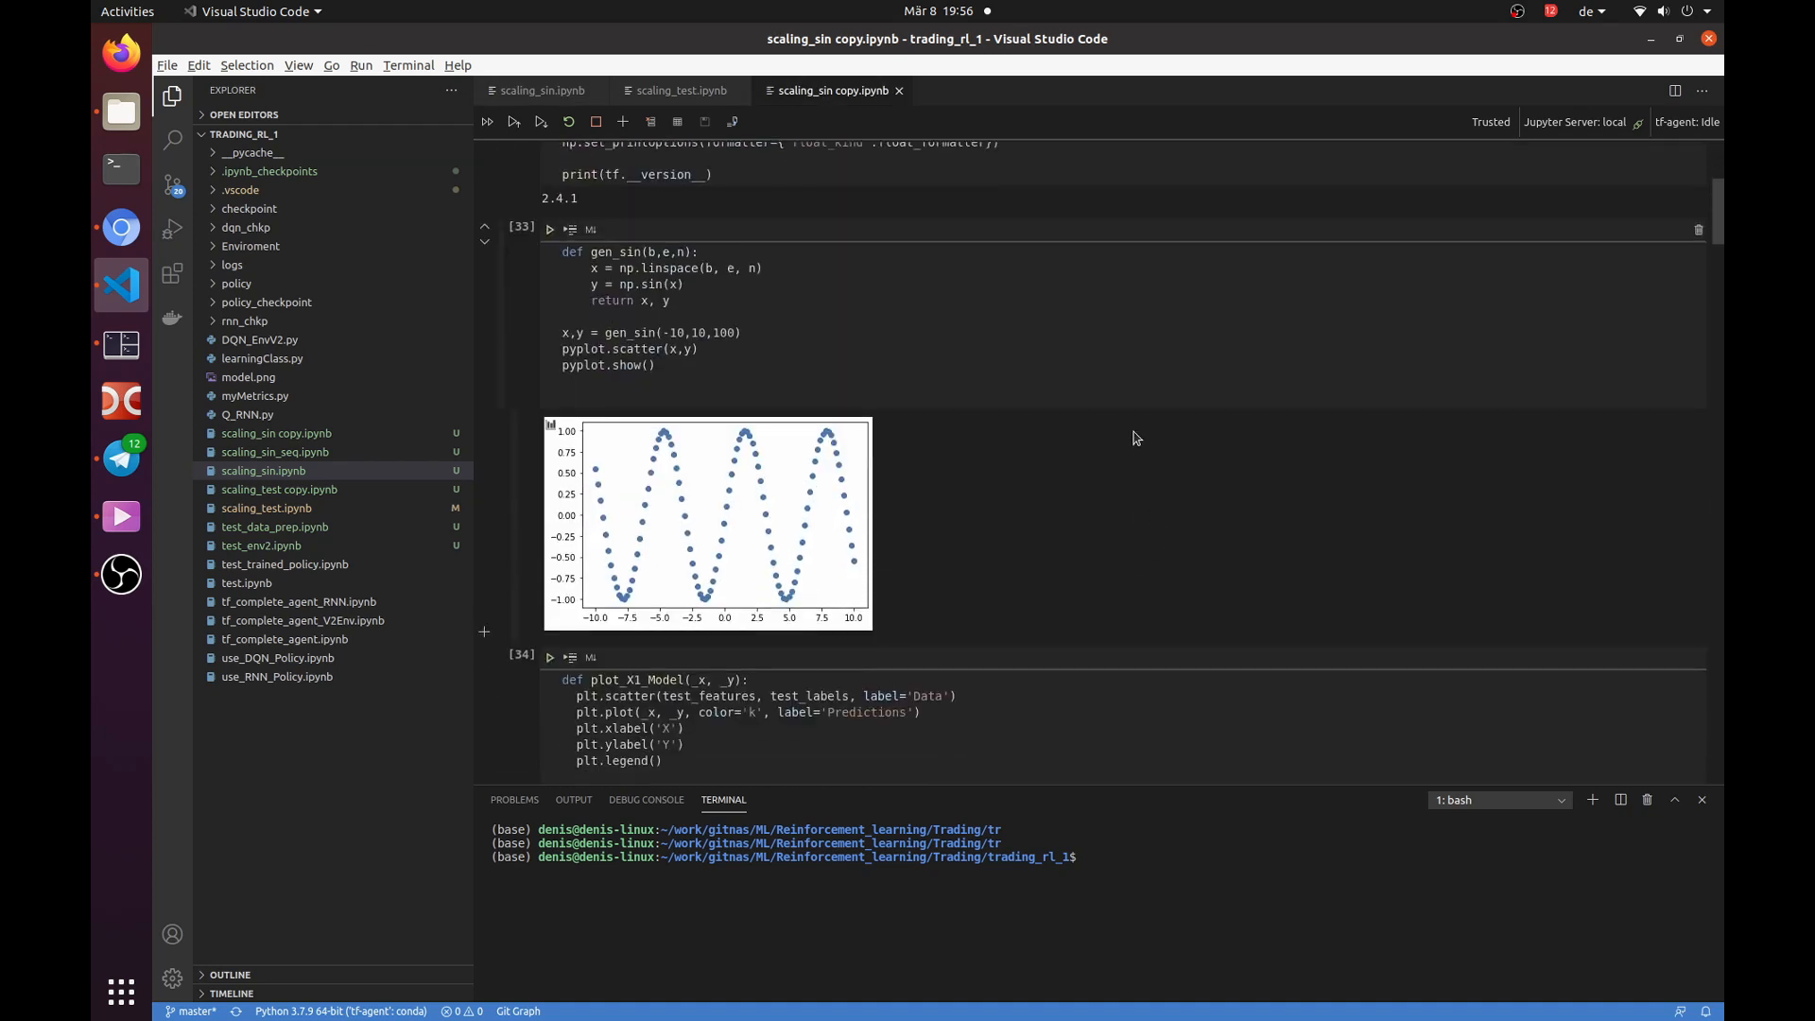
double_click(636, 284)
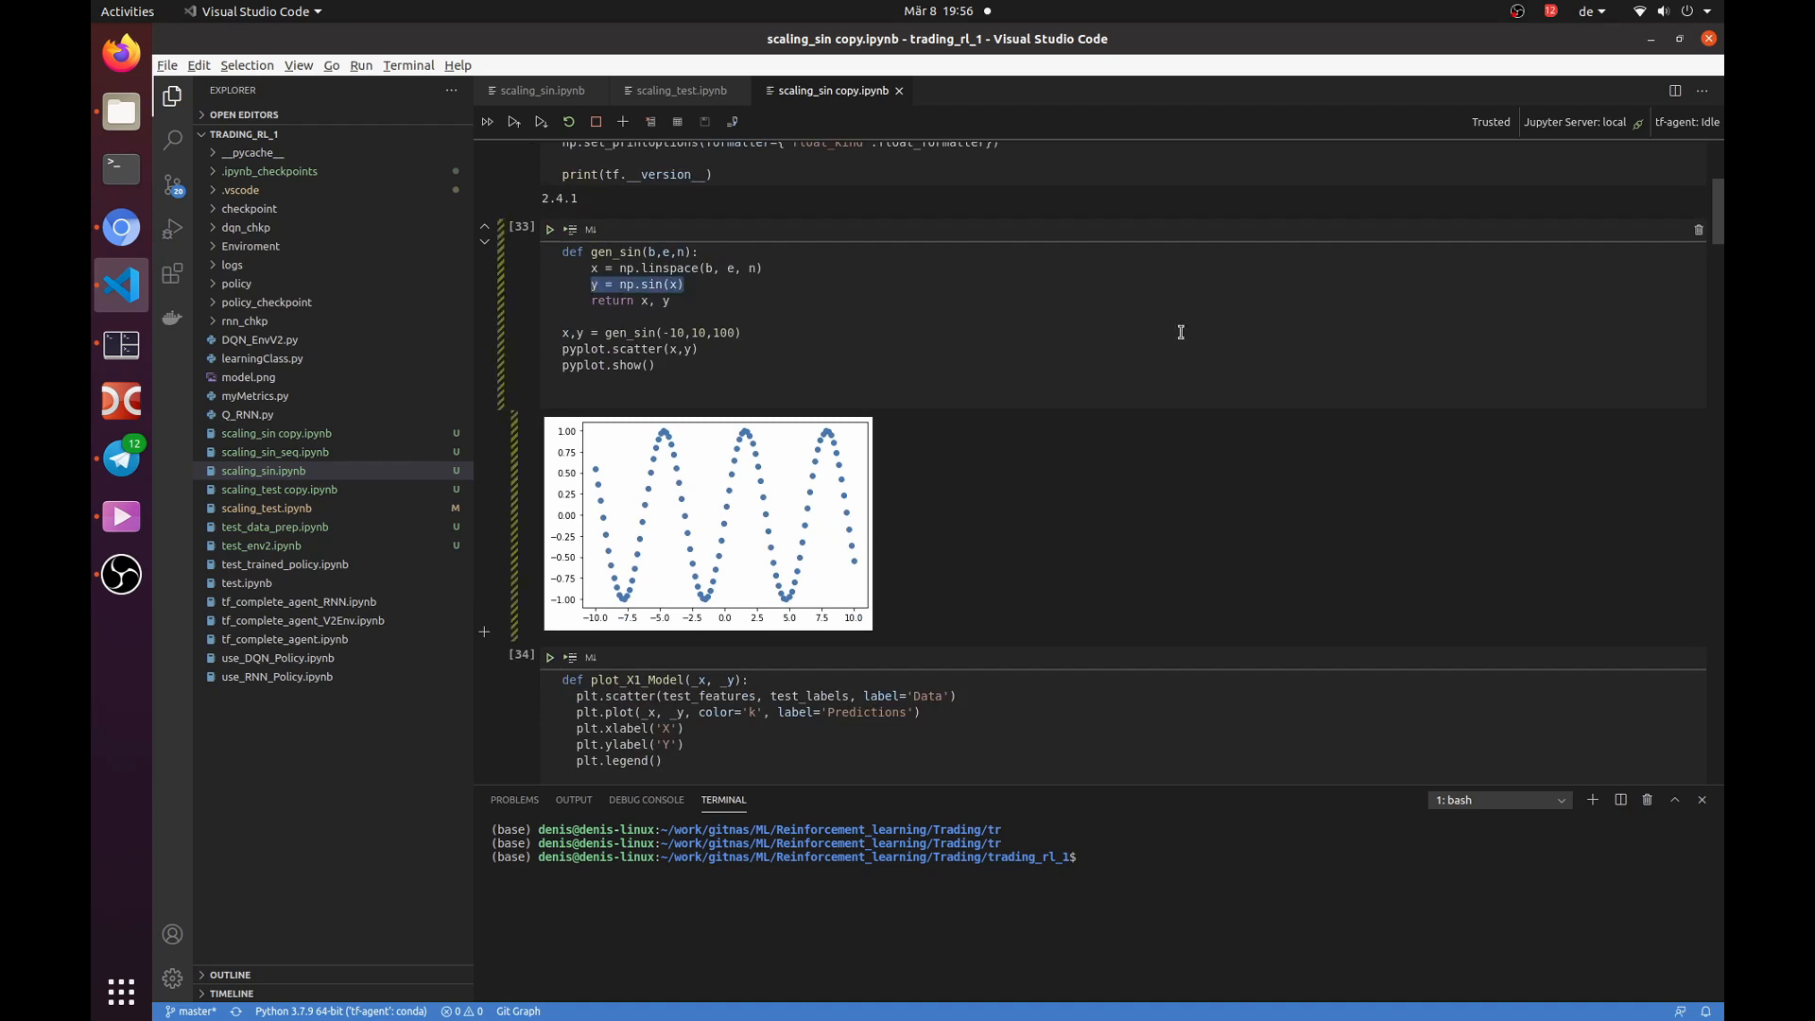
scroll(down, 3)
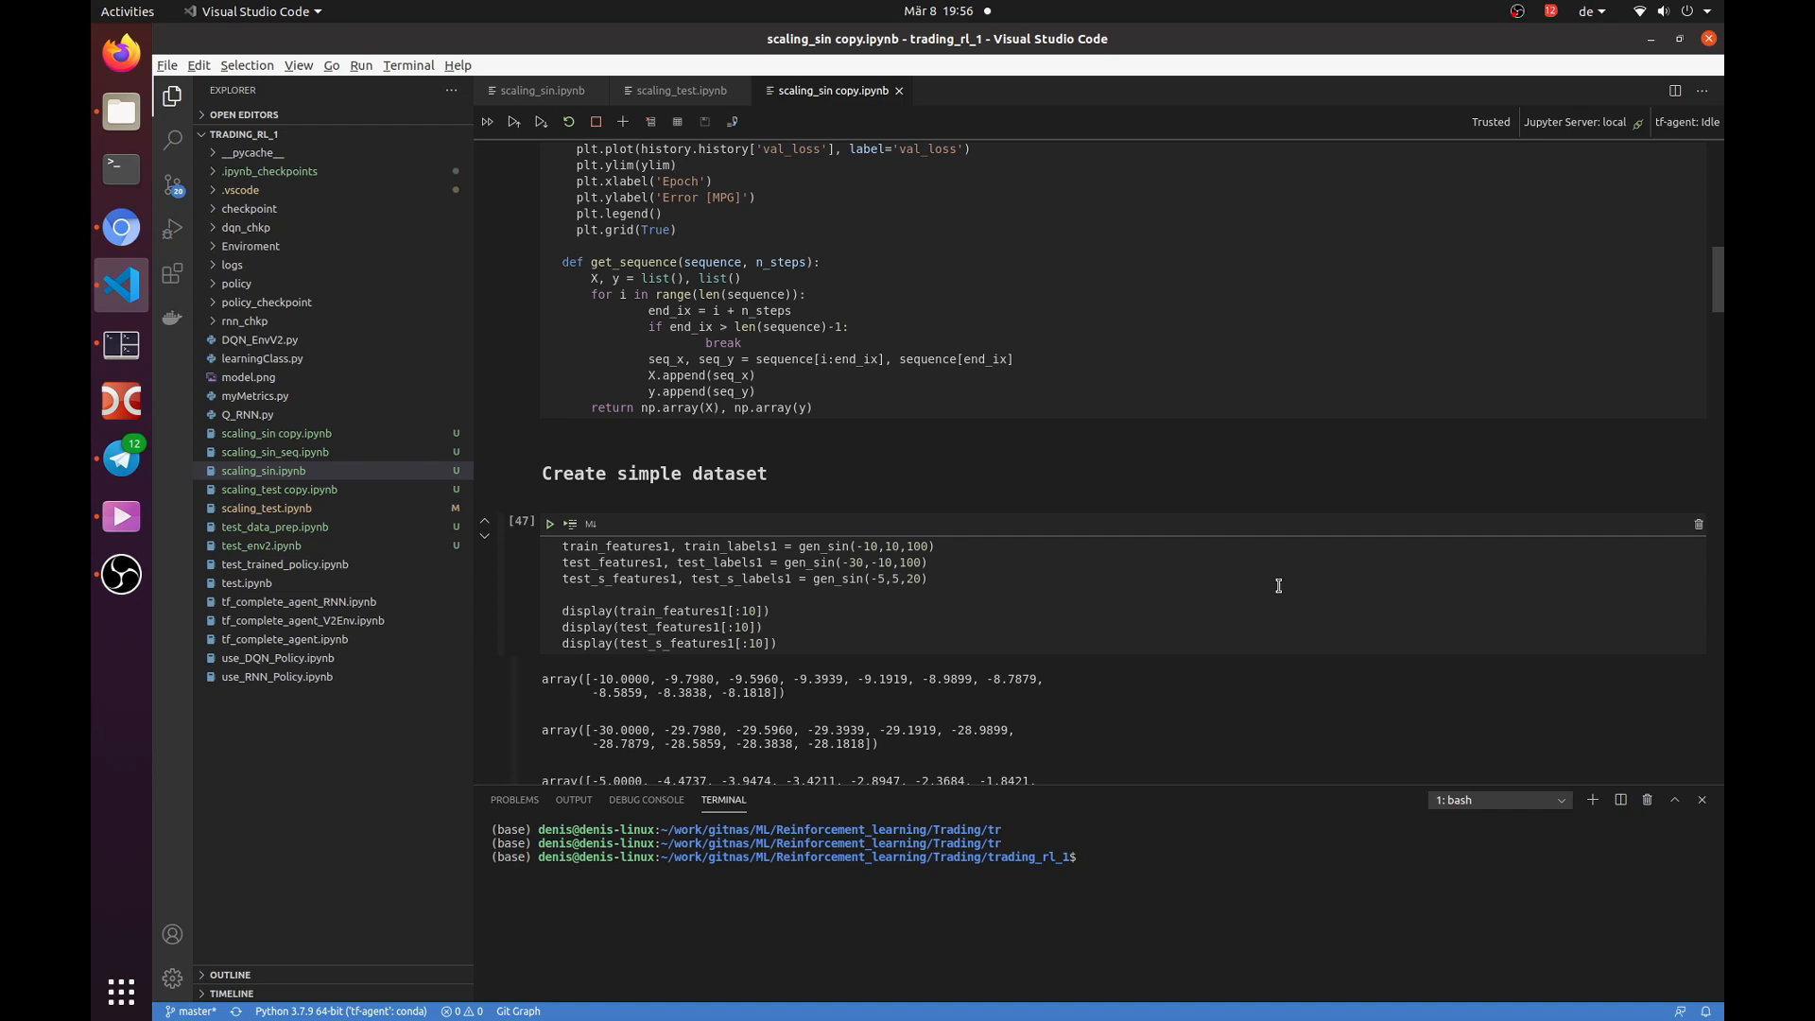
mouse_move(998, 561)
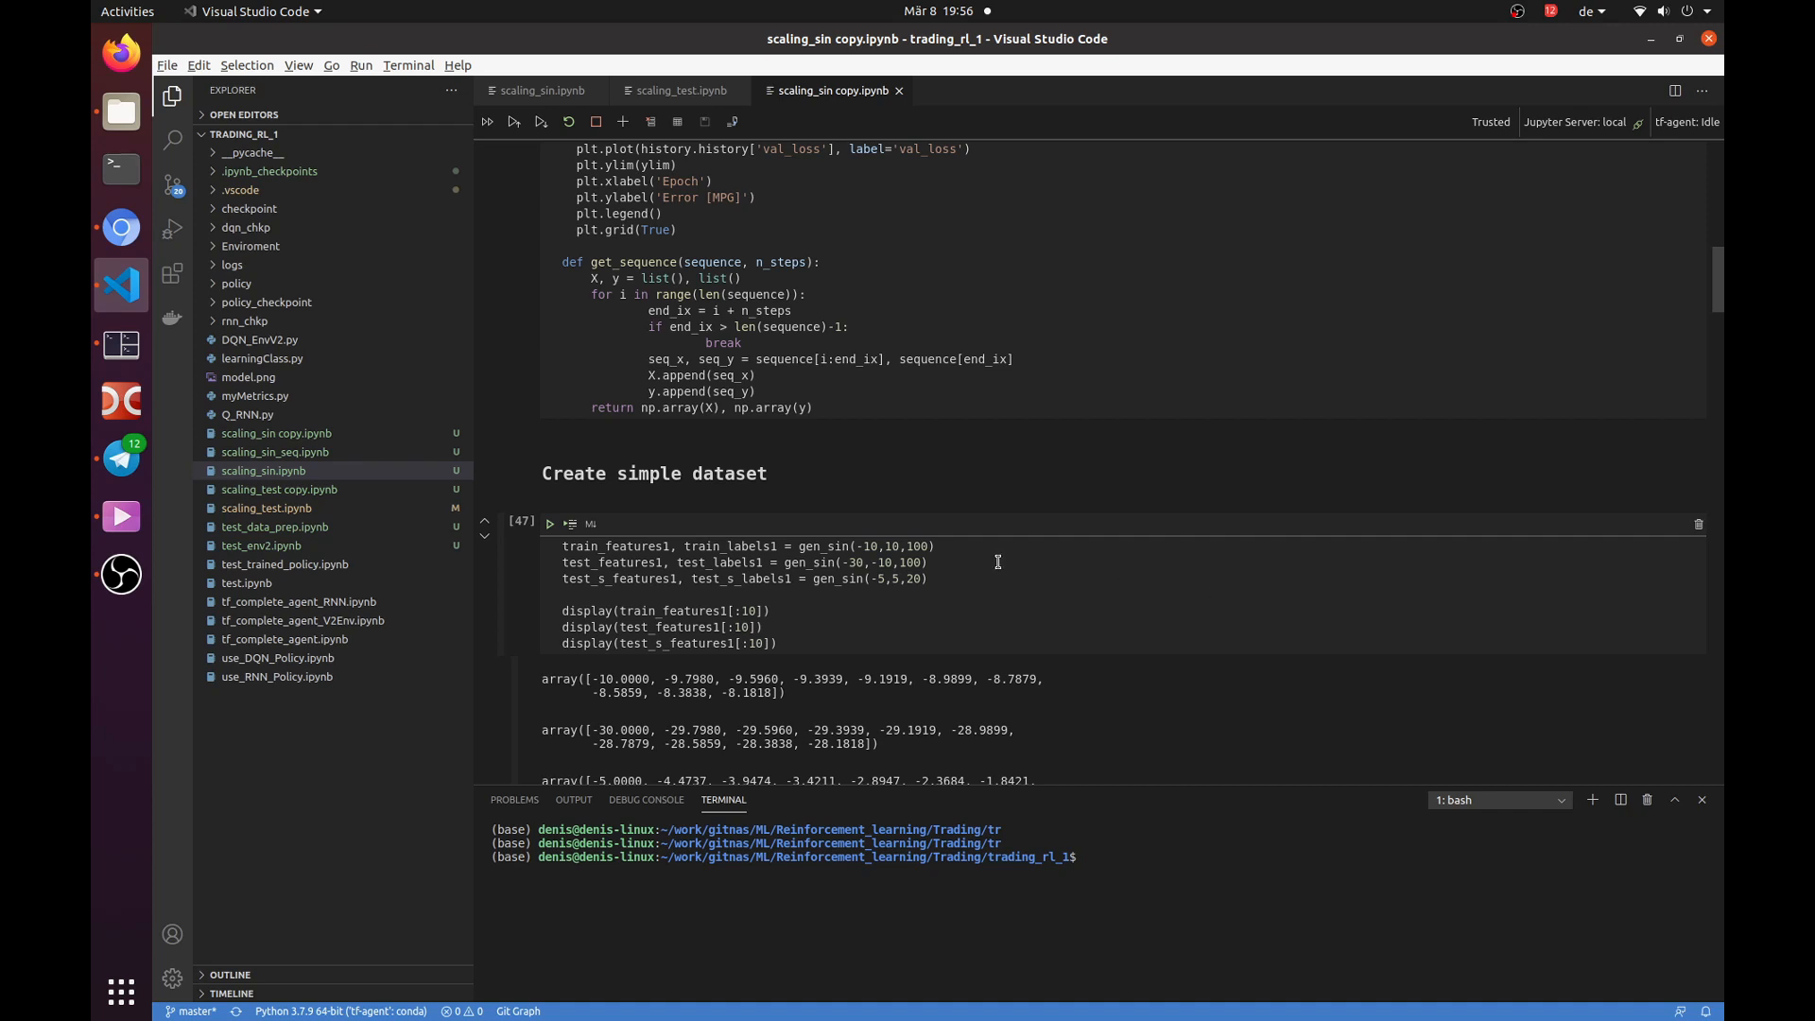
double_click(862, 561)
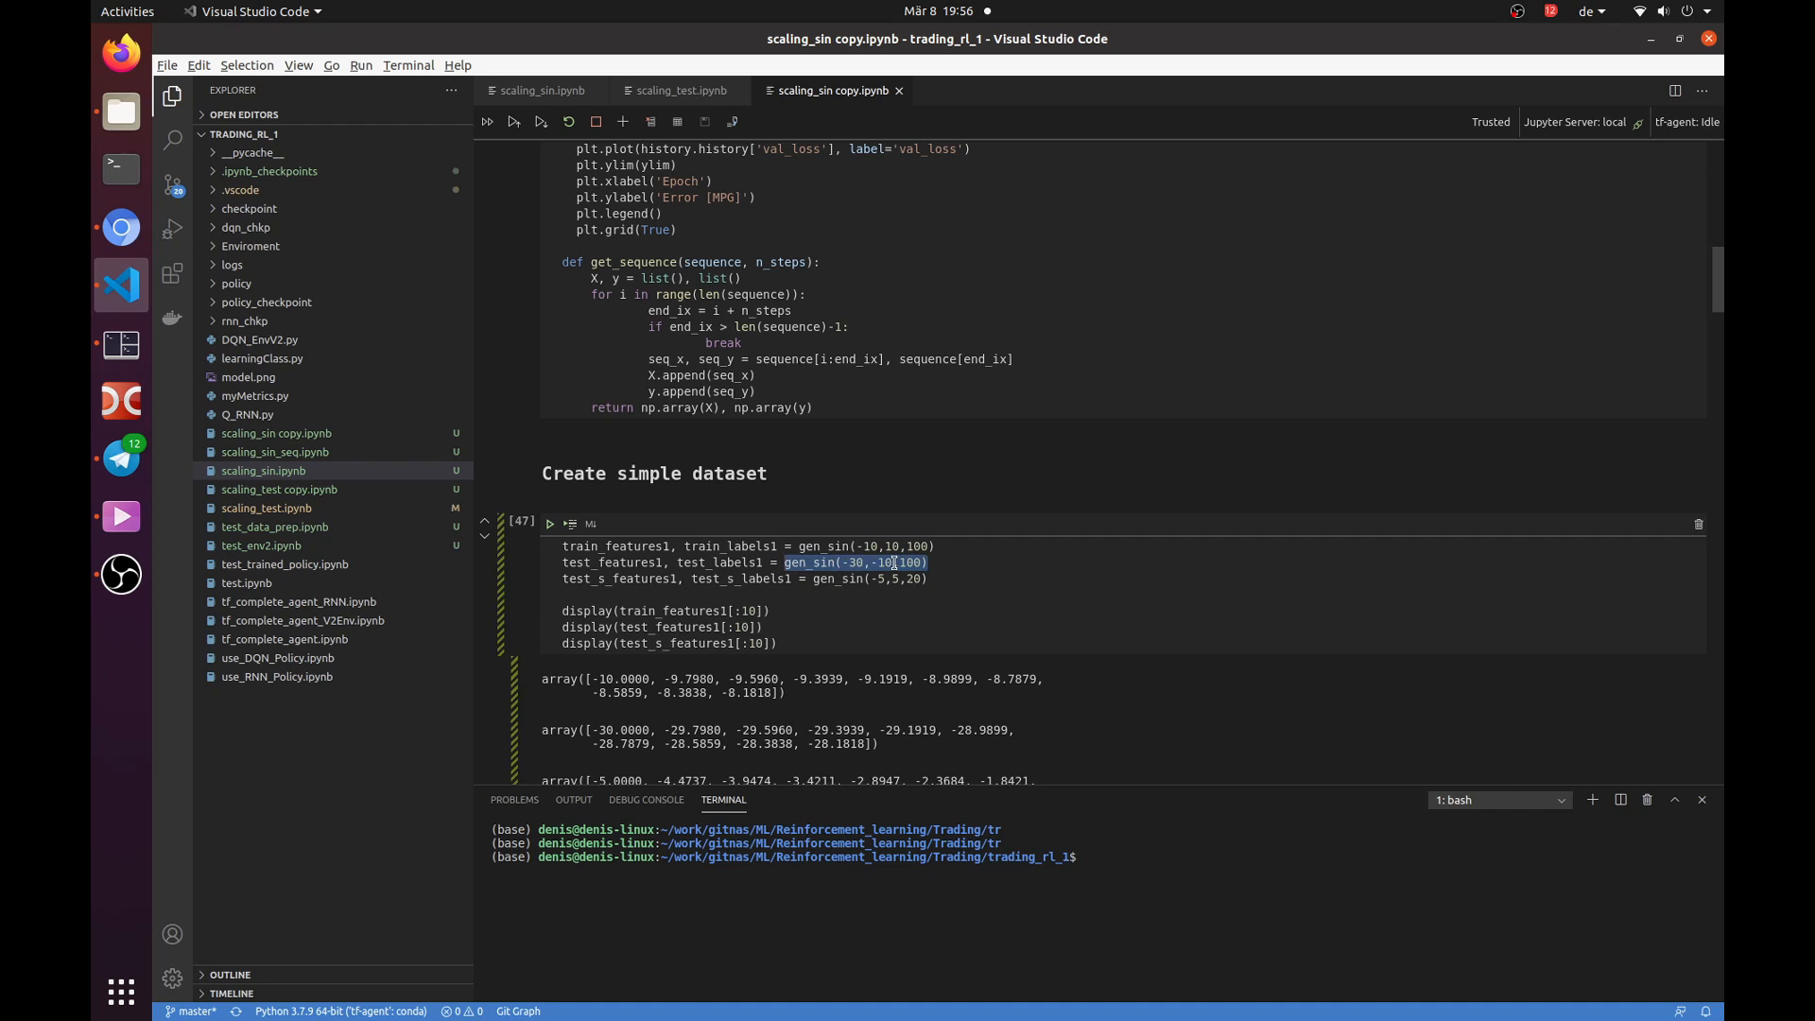
click(973, 671)
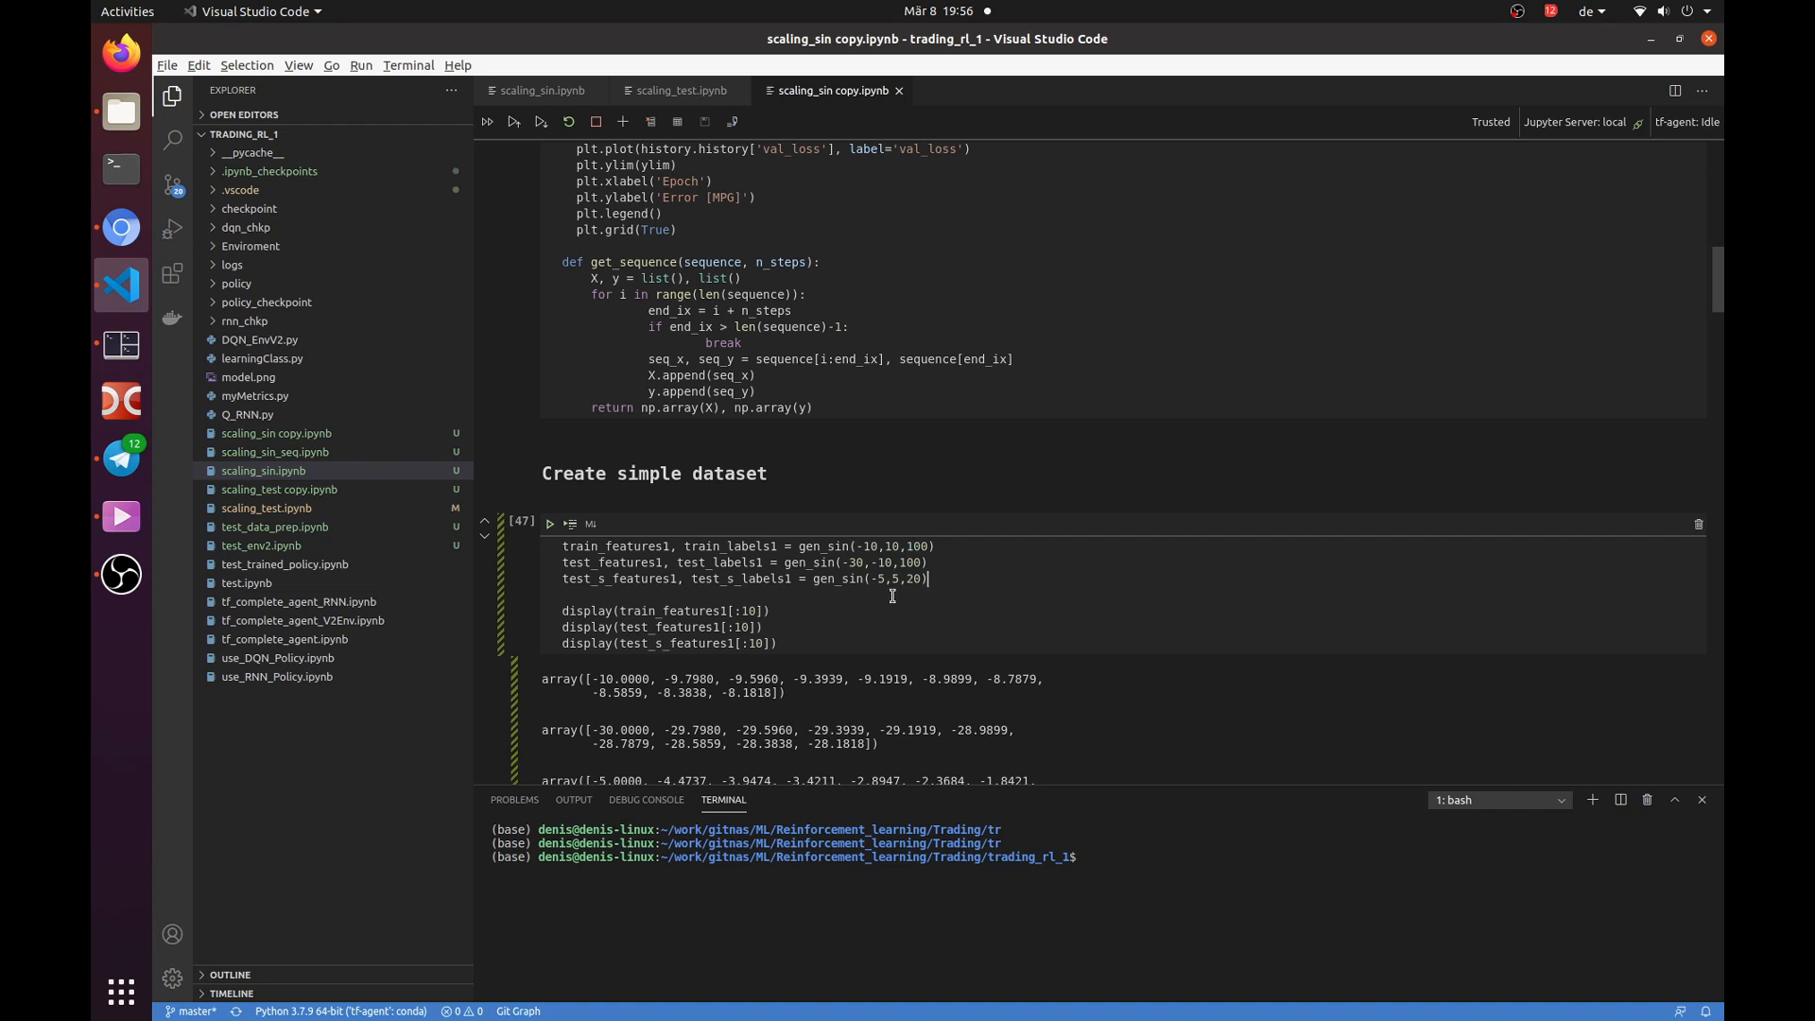
double_click(881, 578)
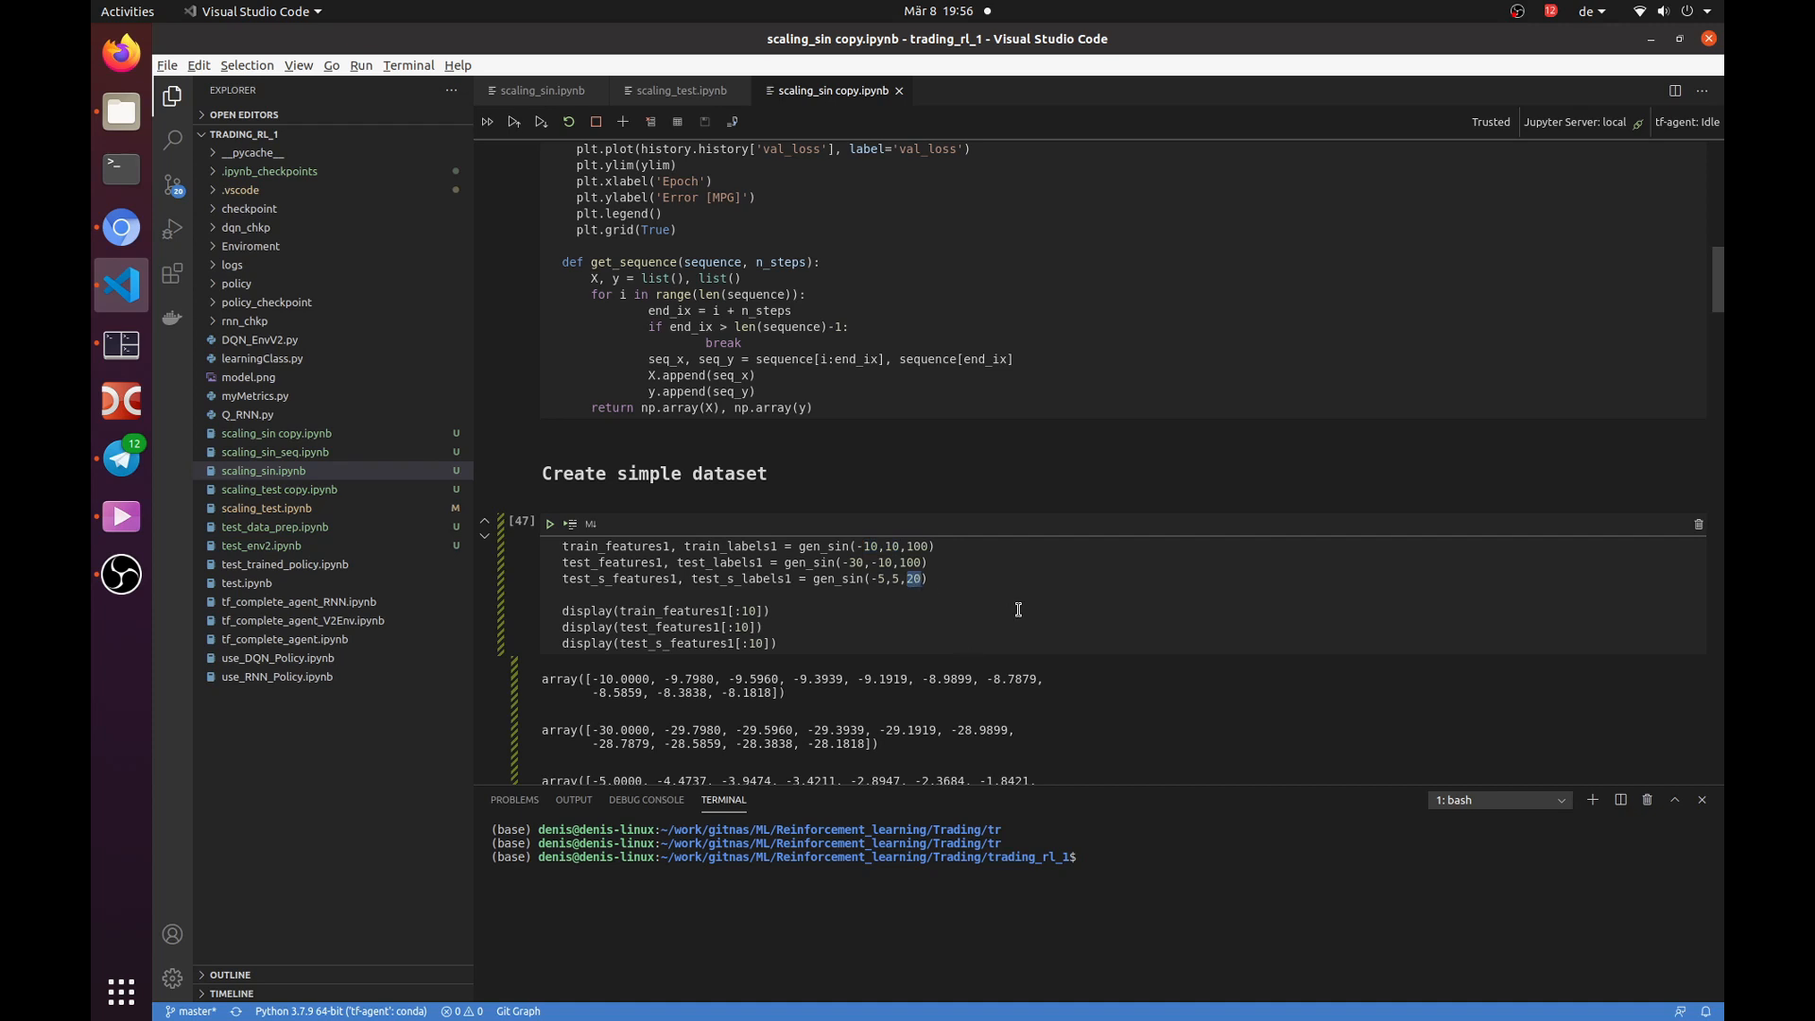
scroll(down, 3)
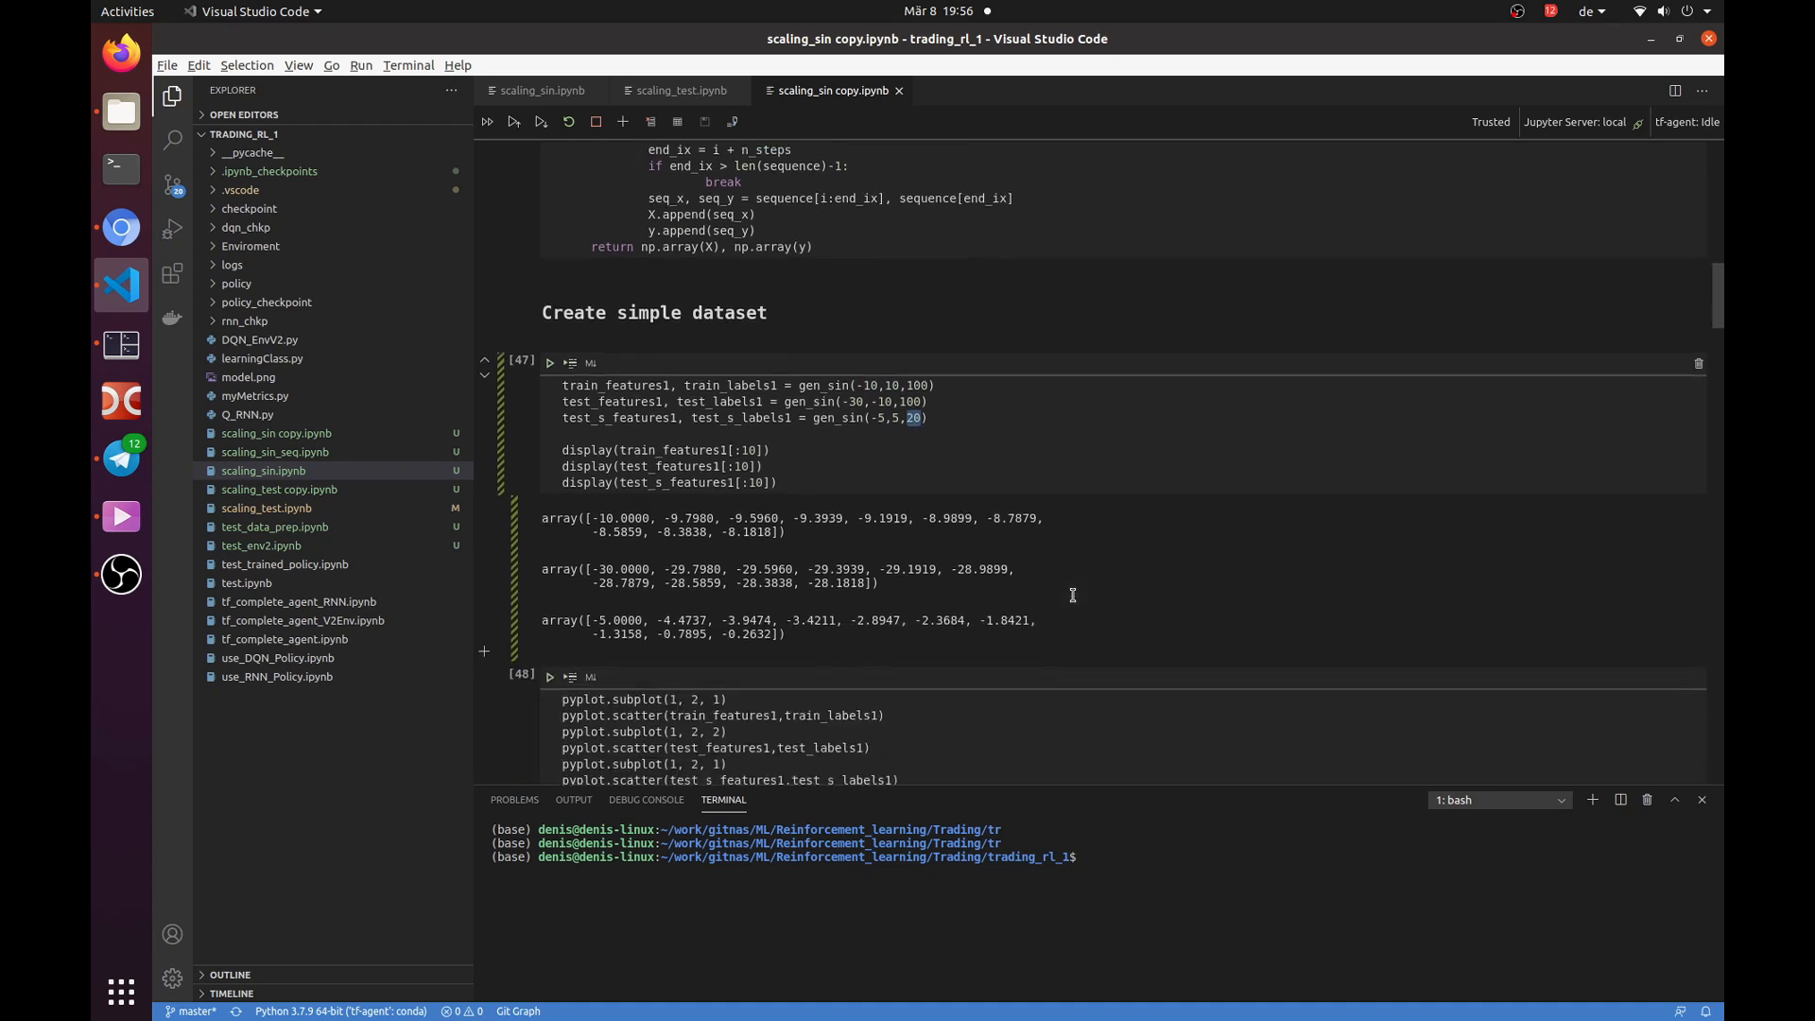
scroll(down, 3)
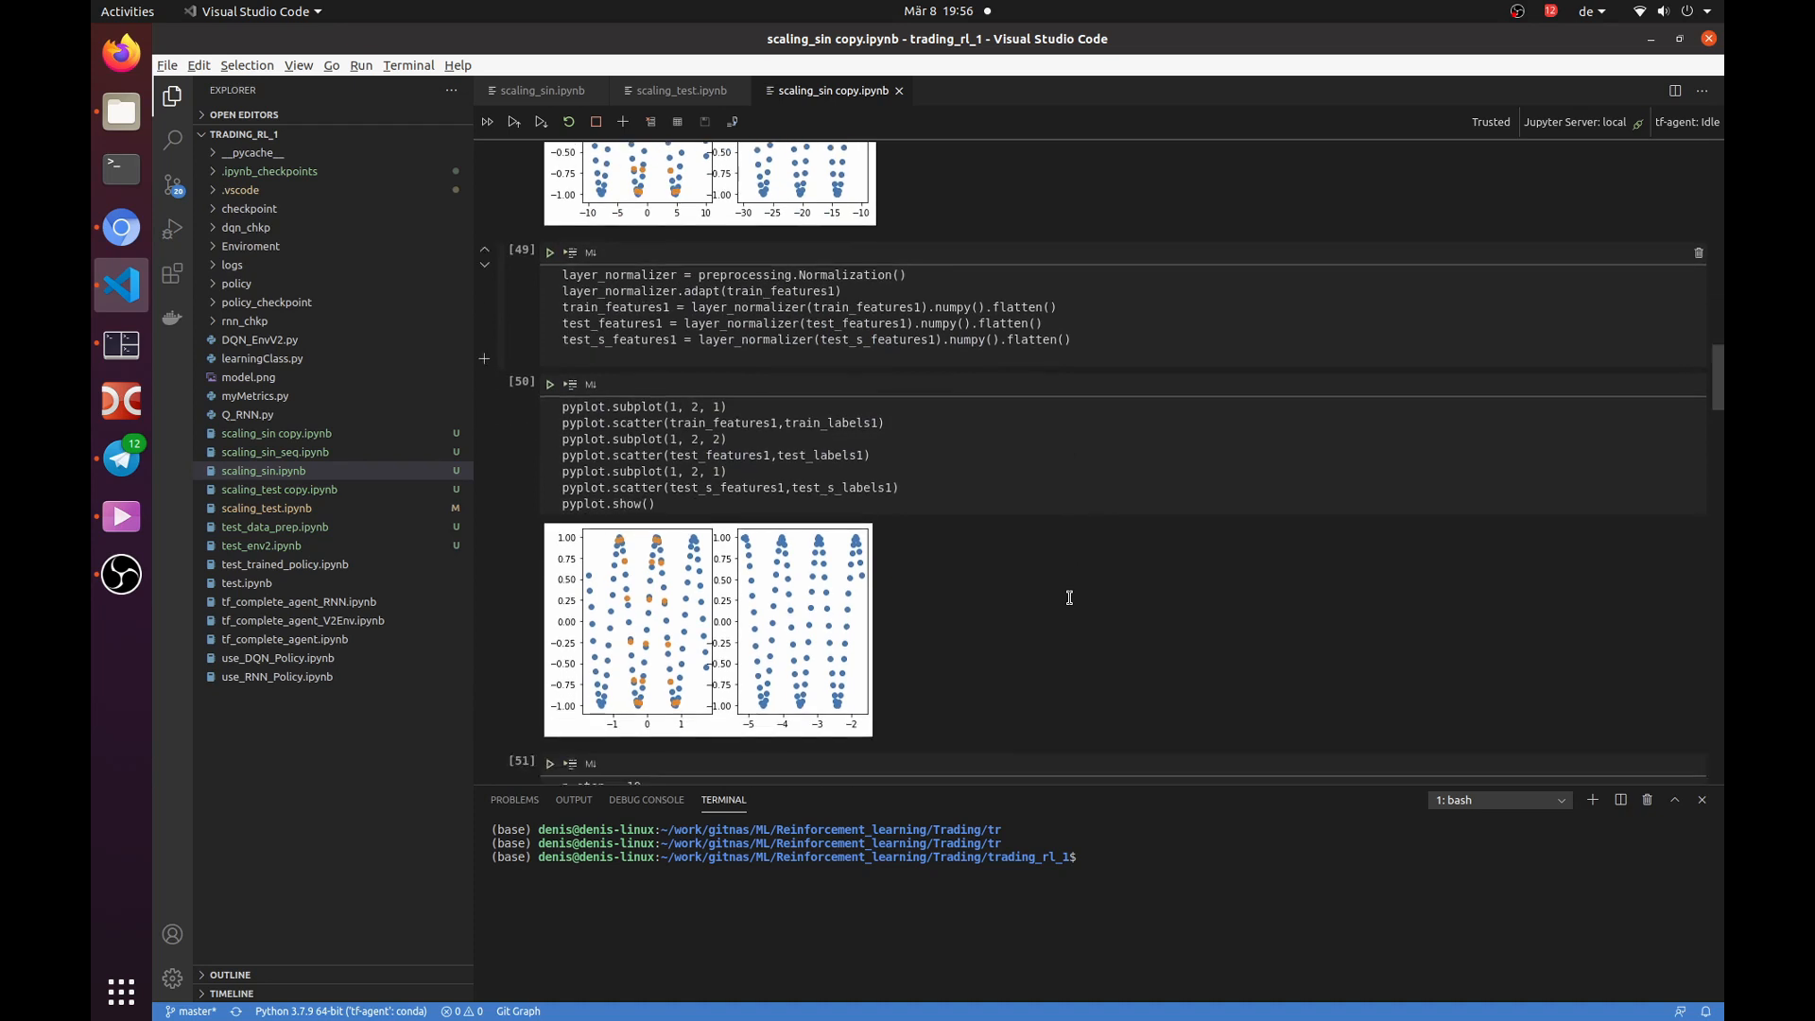
Scroll past the dense network summary, compile and fit cells to the evaluation scores.
scroll(down, 3)
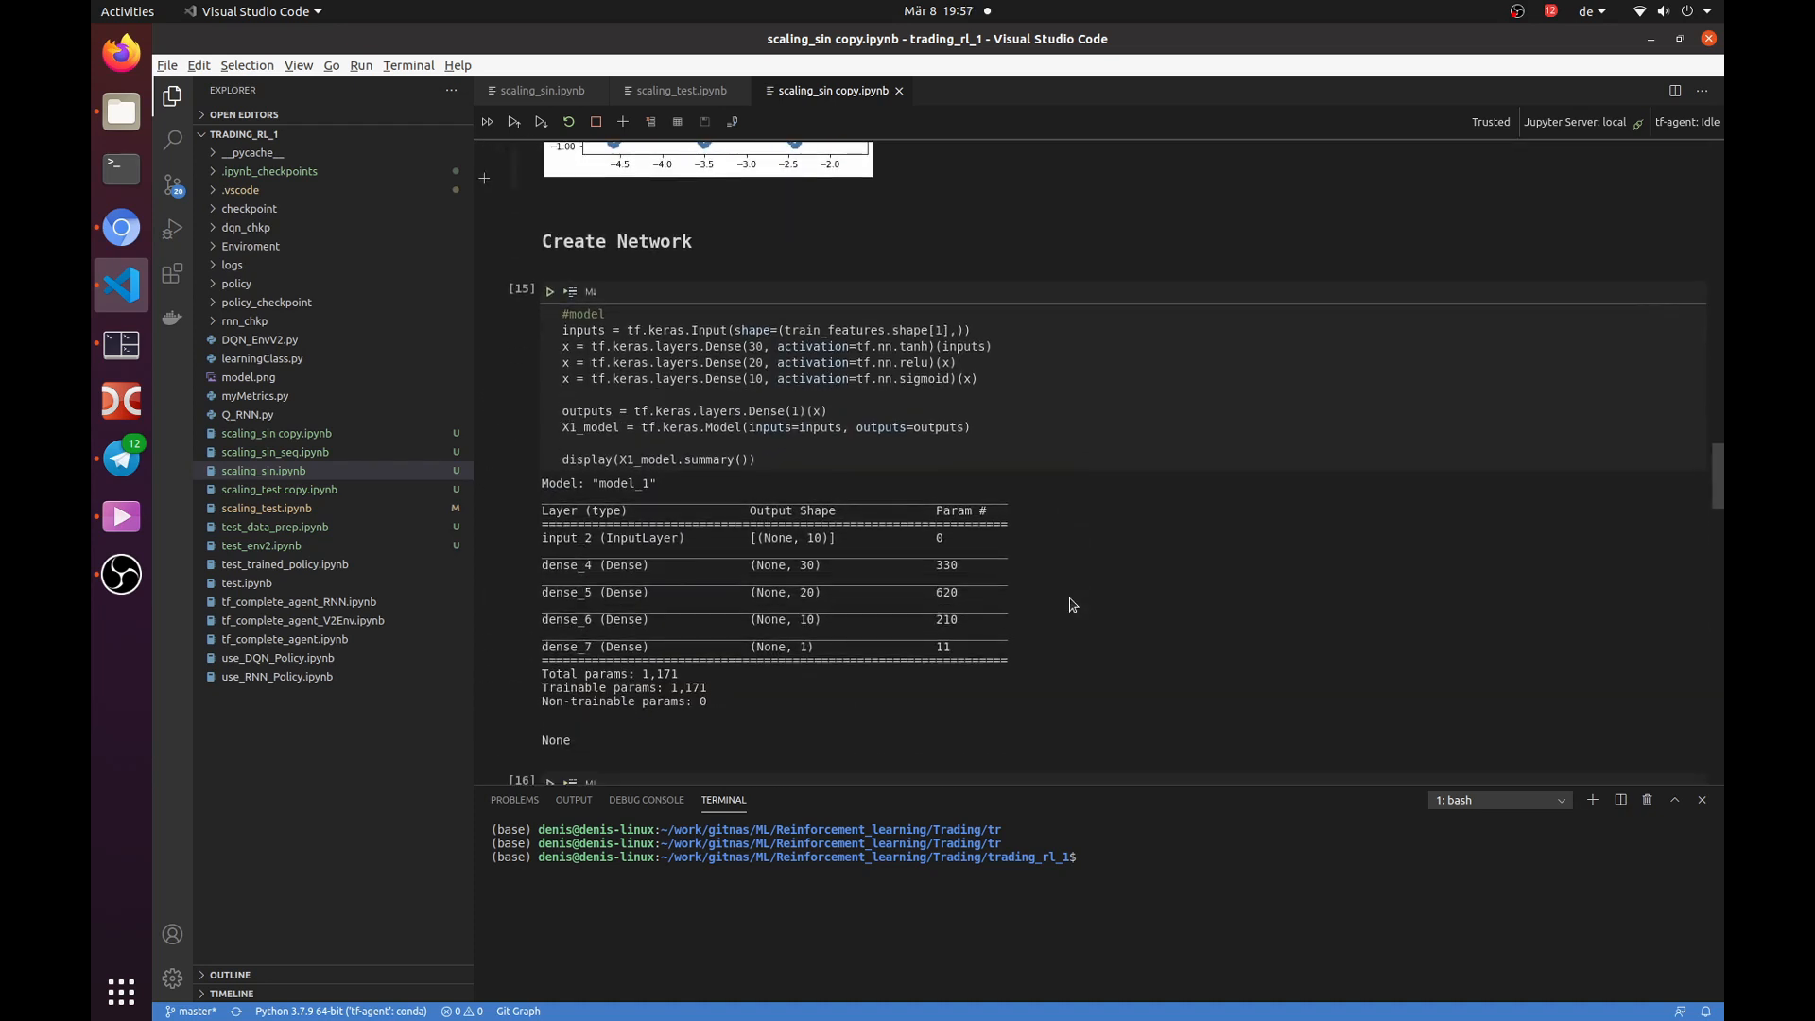
mouse_move(1055, 561)
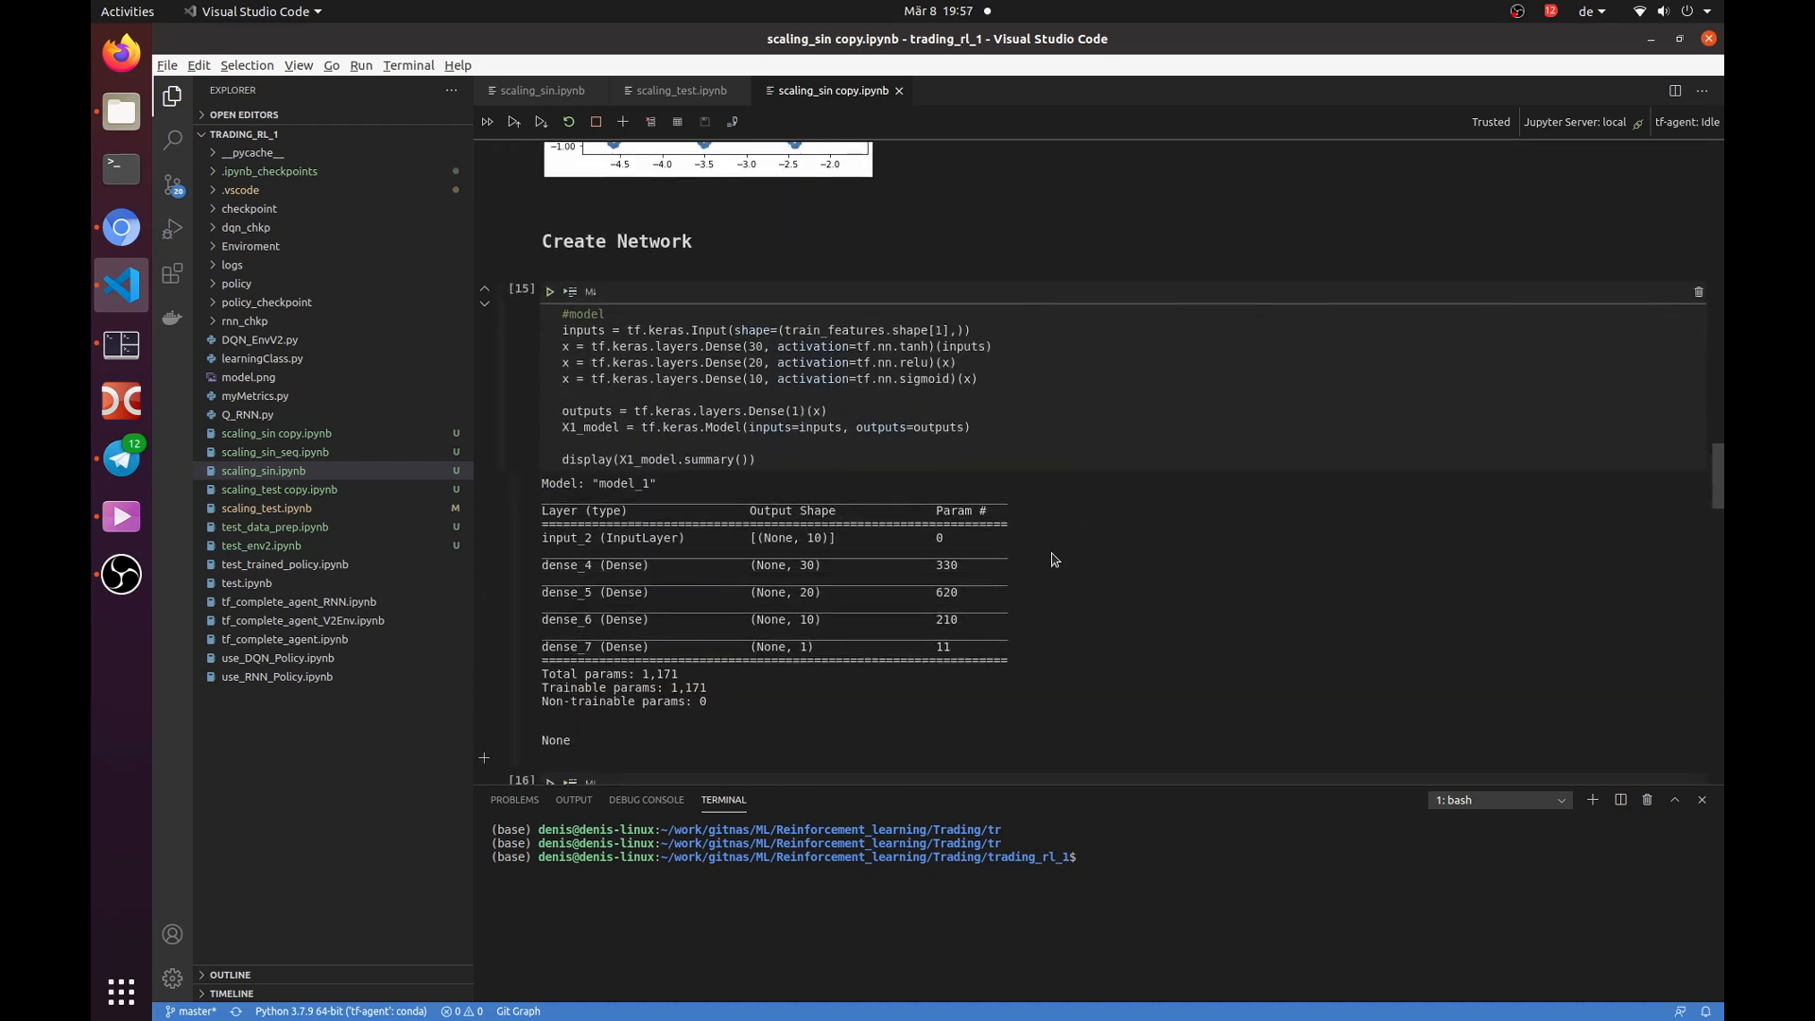
mouse_move(1061, 579)
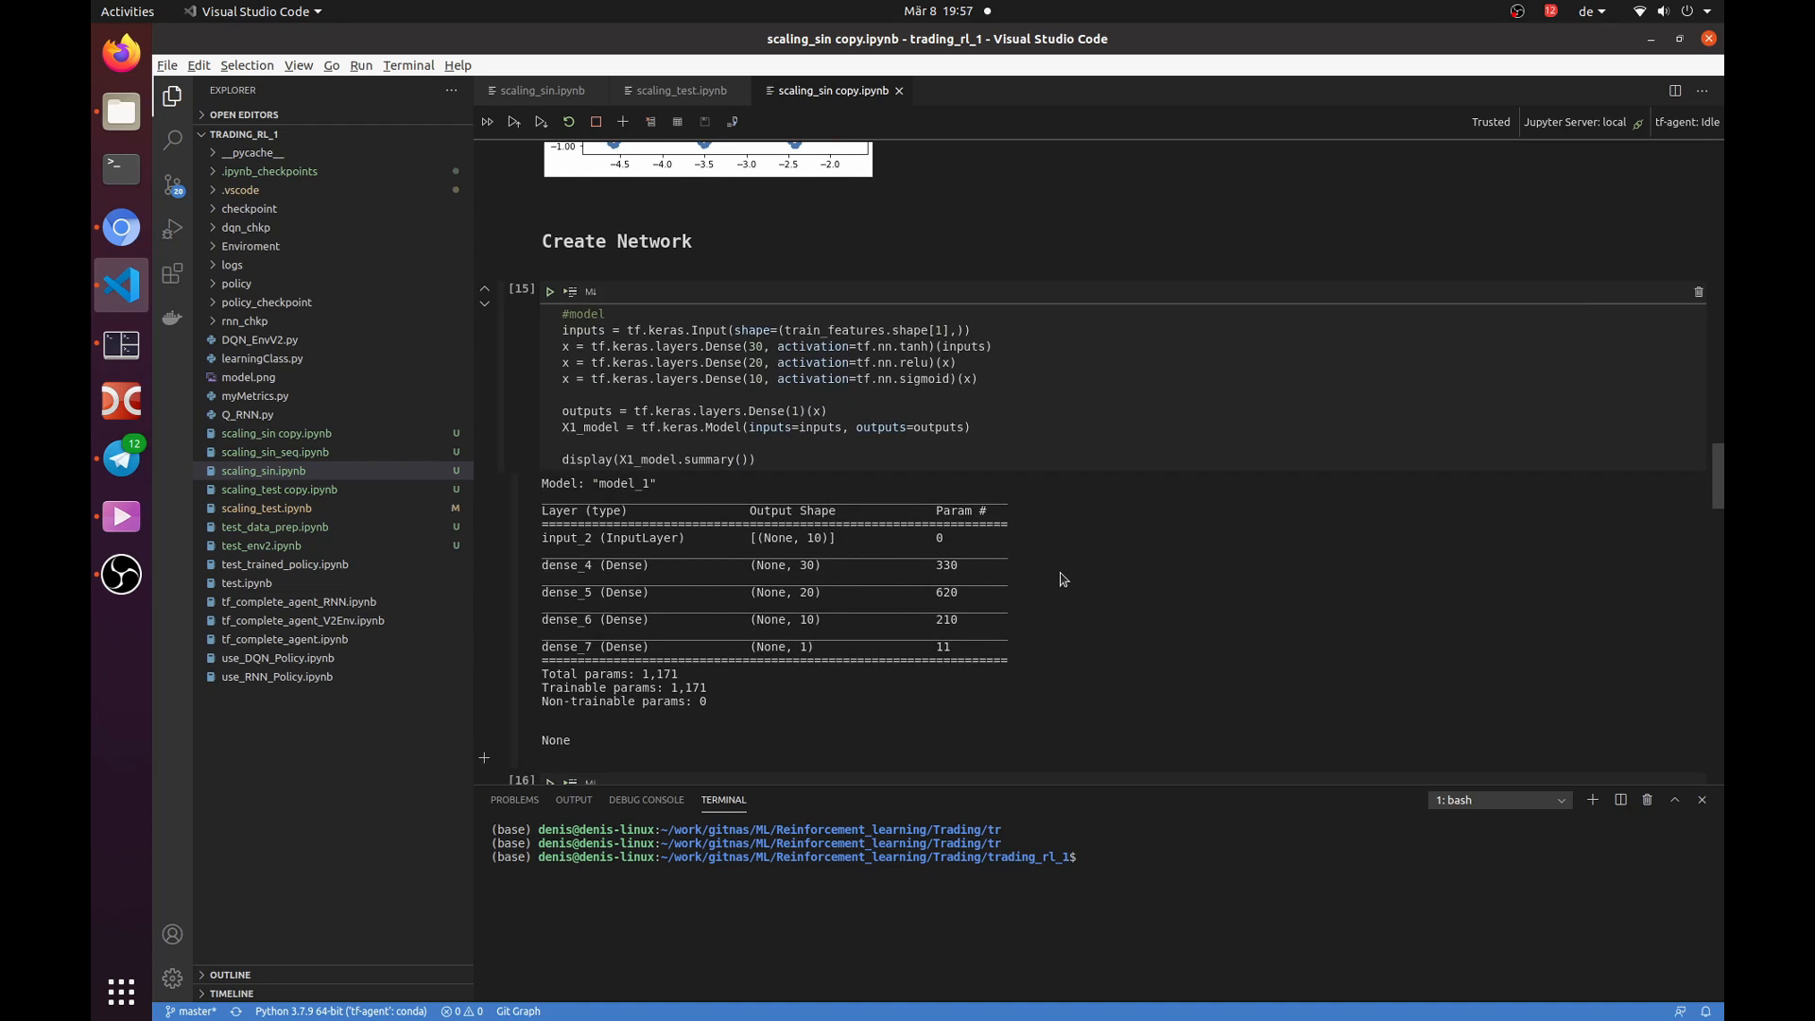
mouse_move(1068, 587)
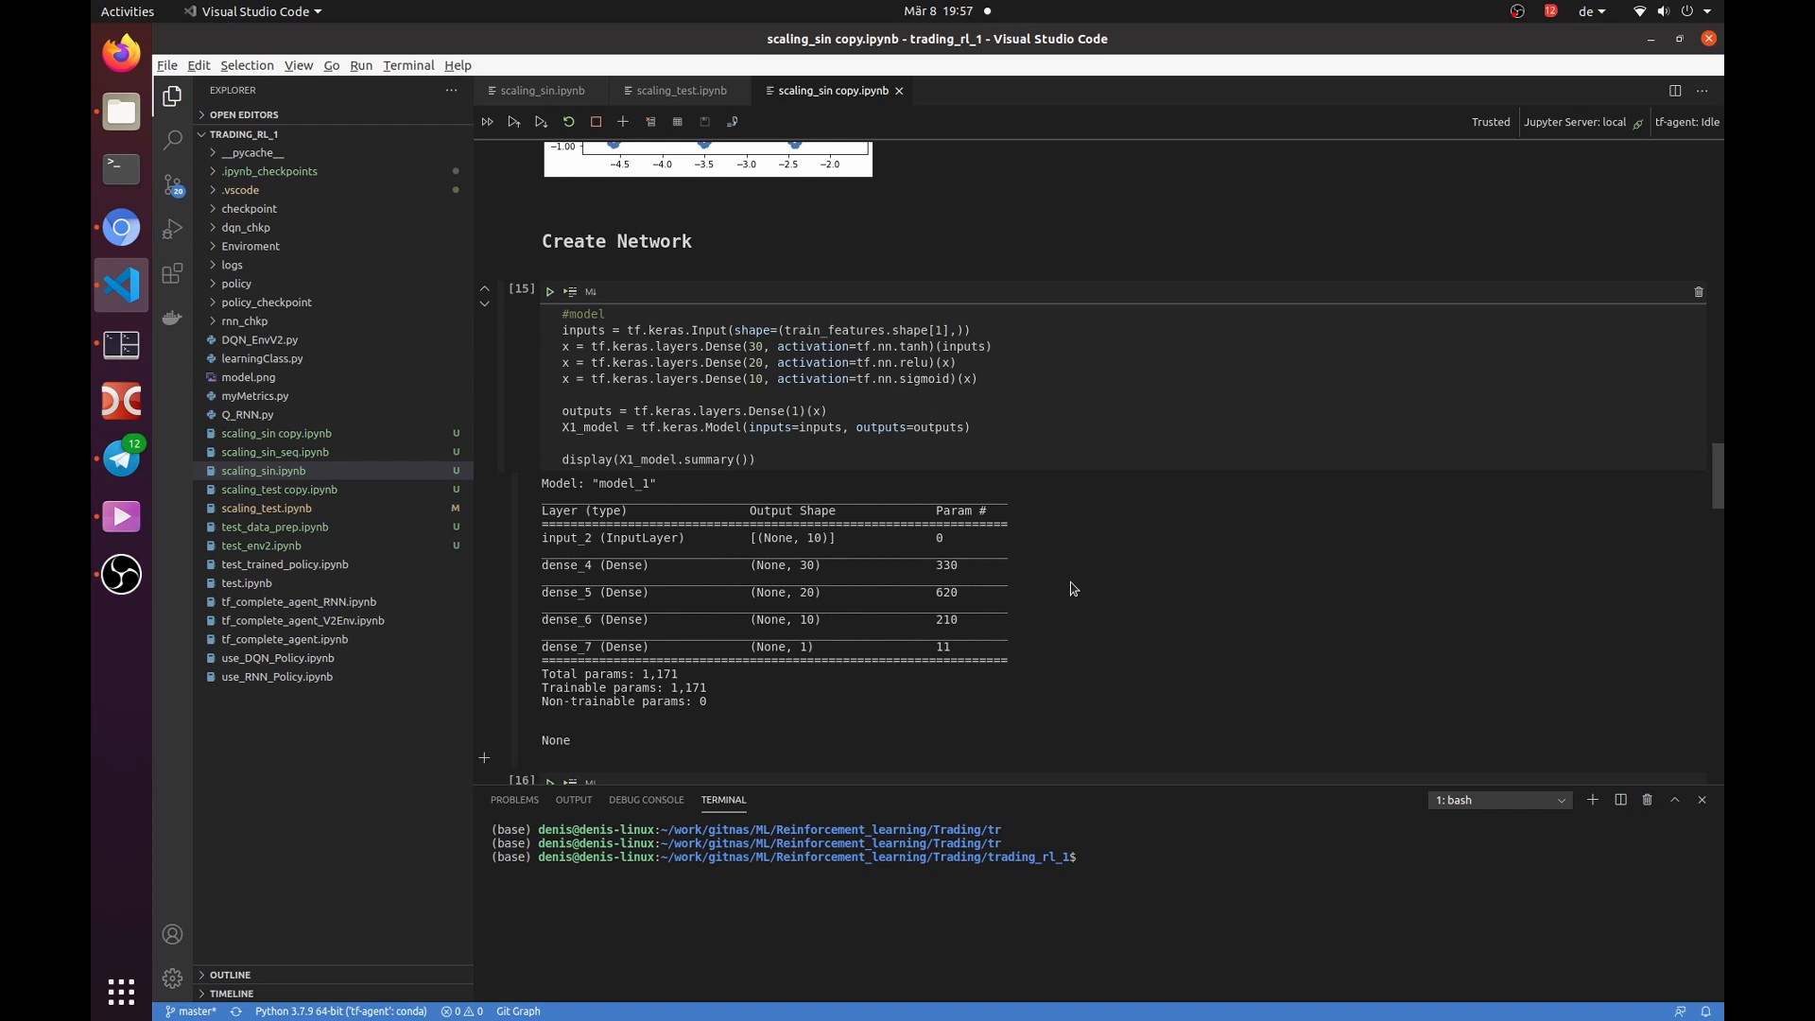
scroll(down, 3)
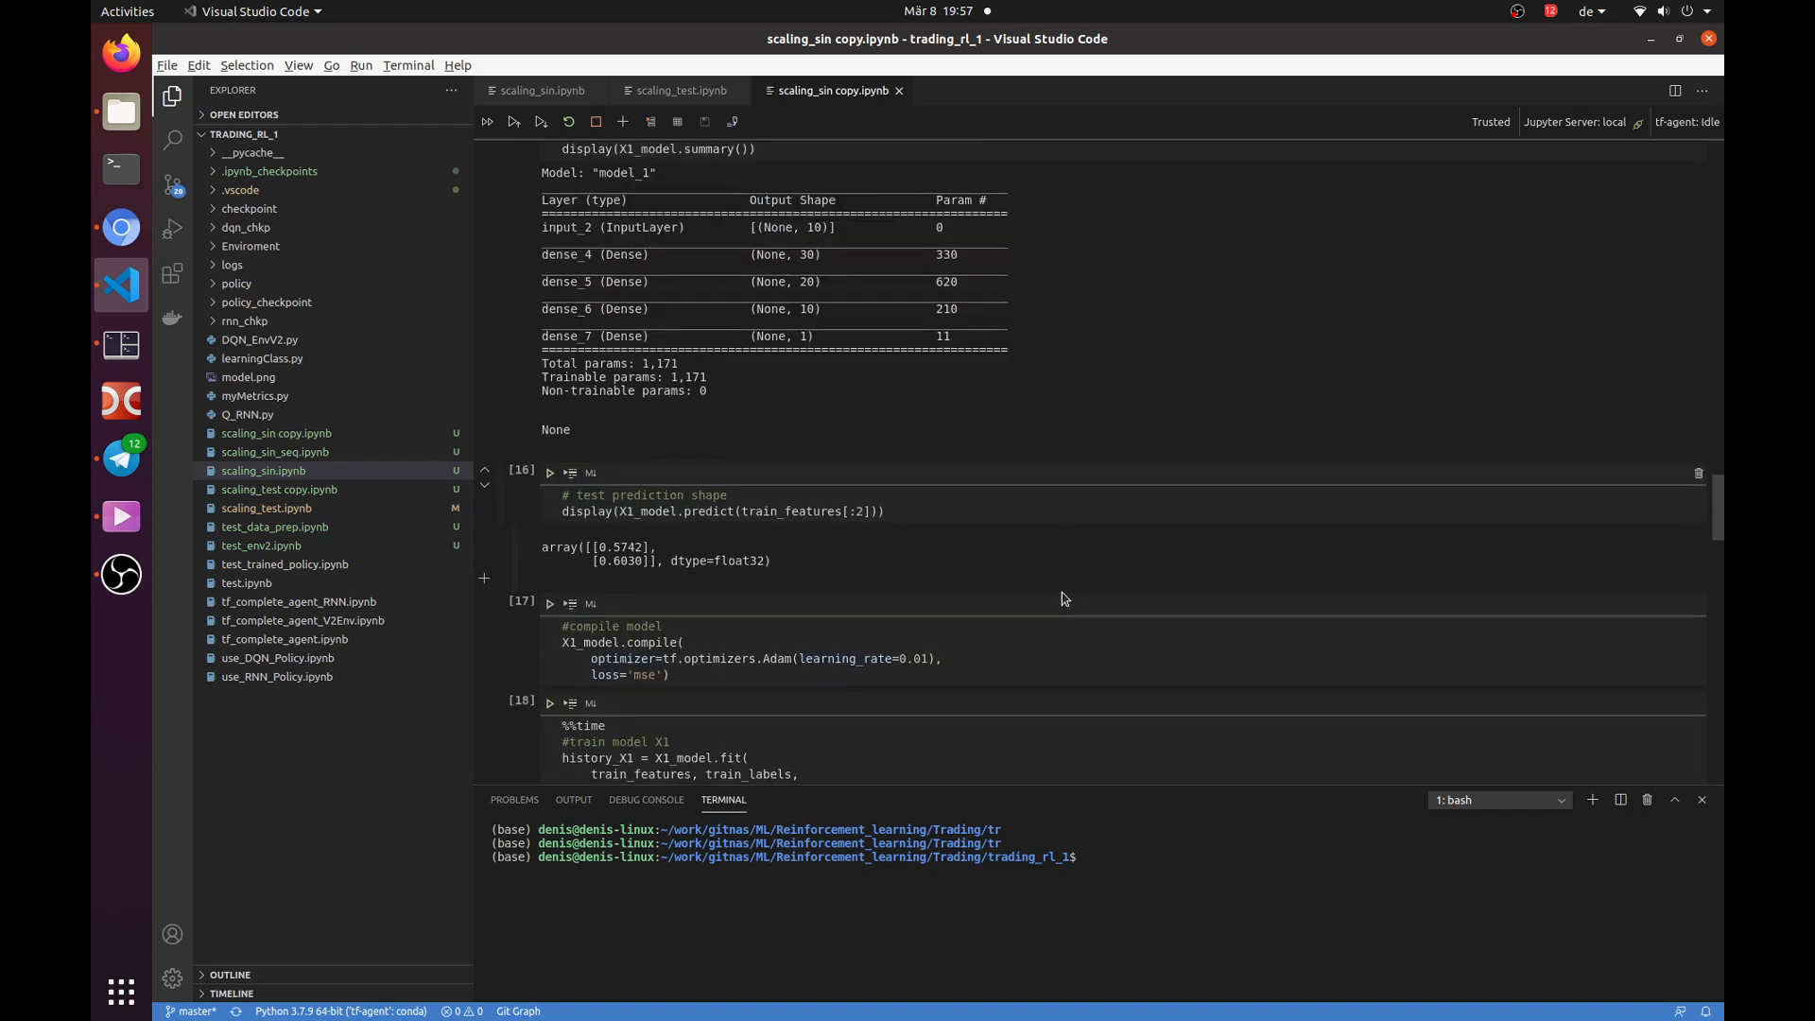
scroll(down, 3)
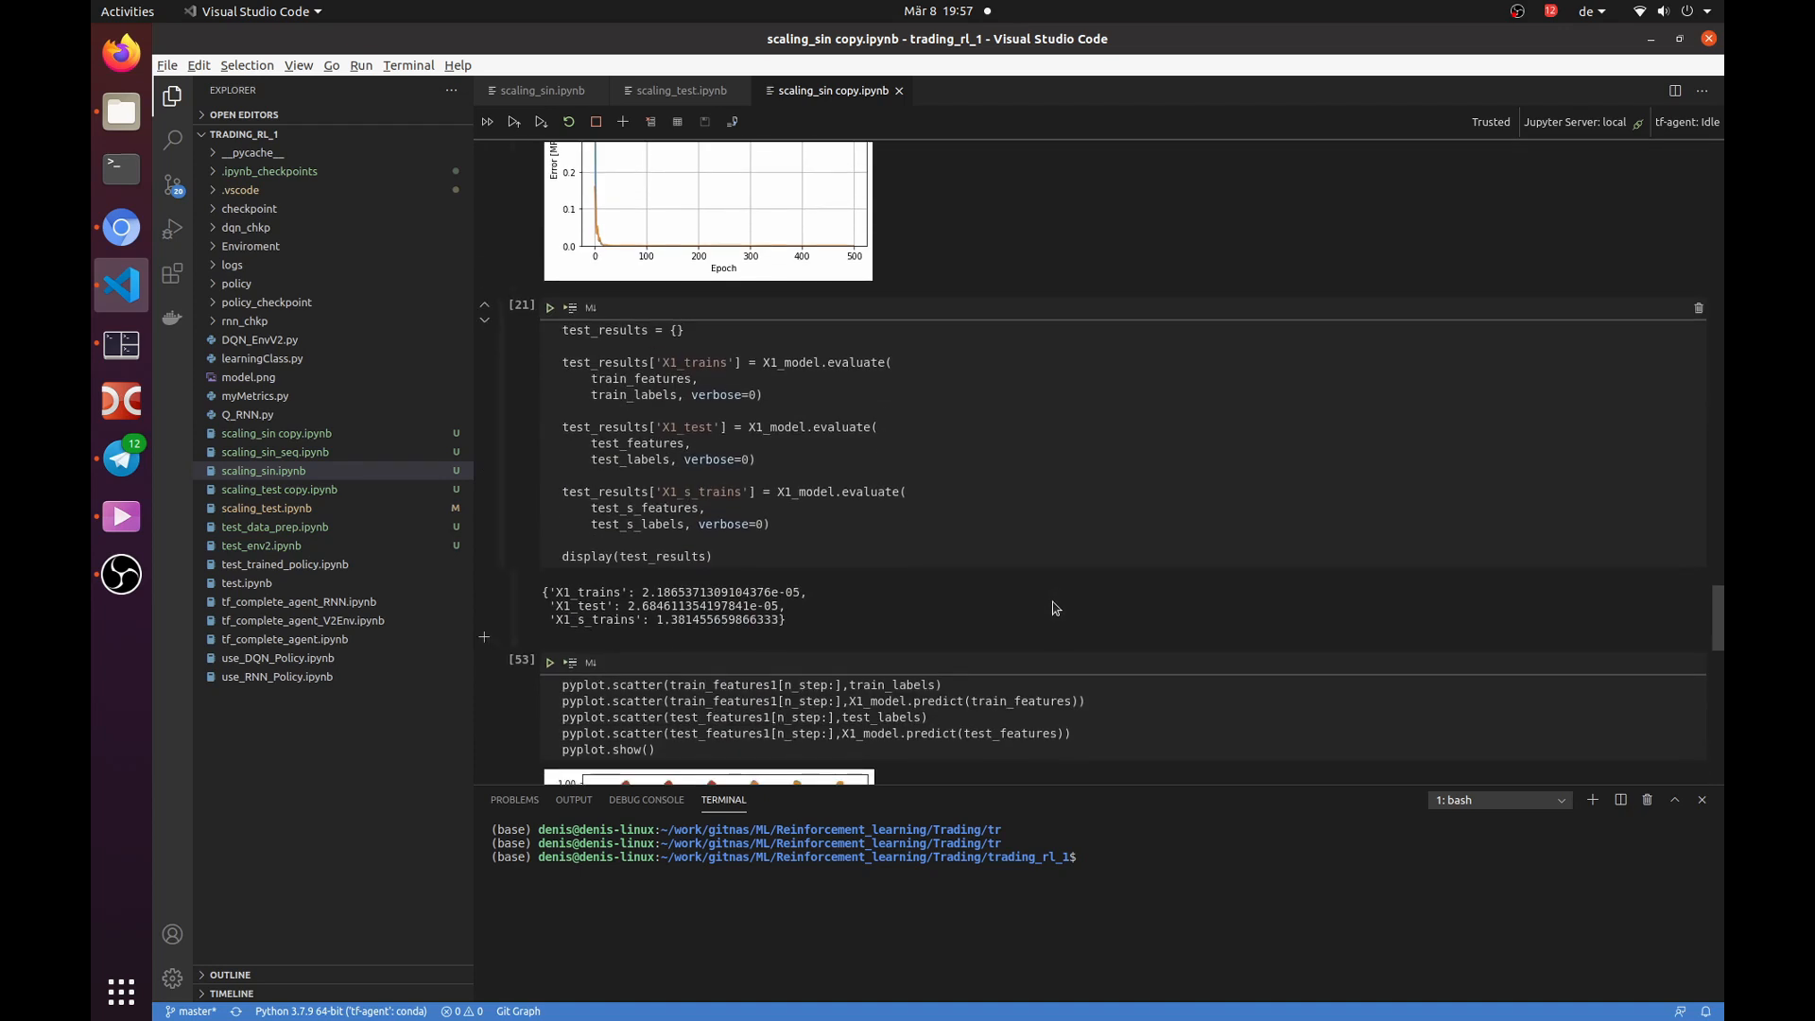
scroll(down, 3)
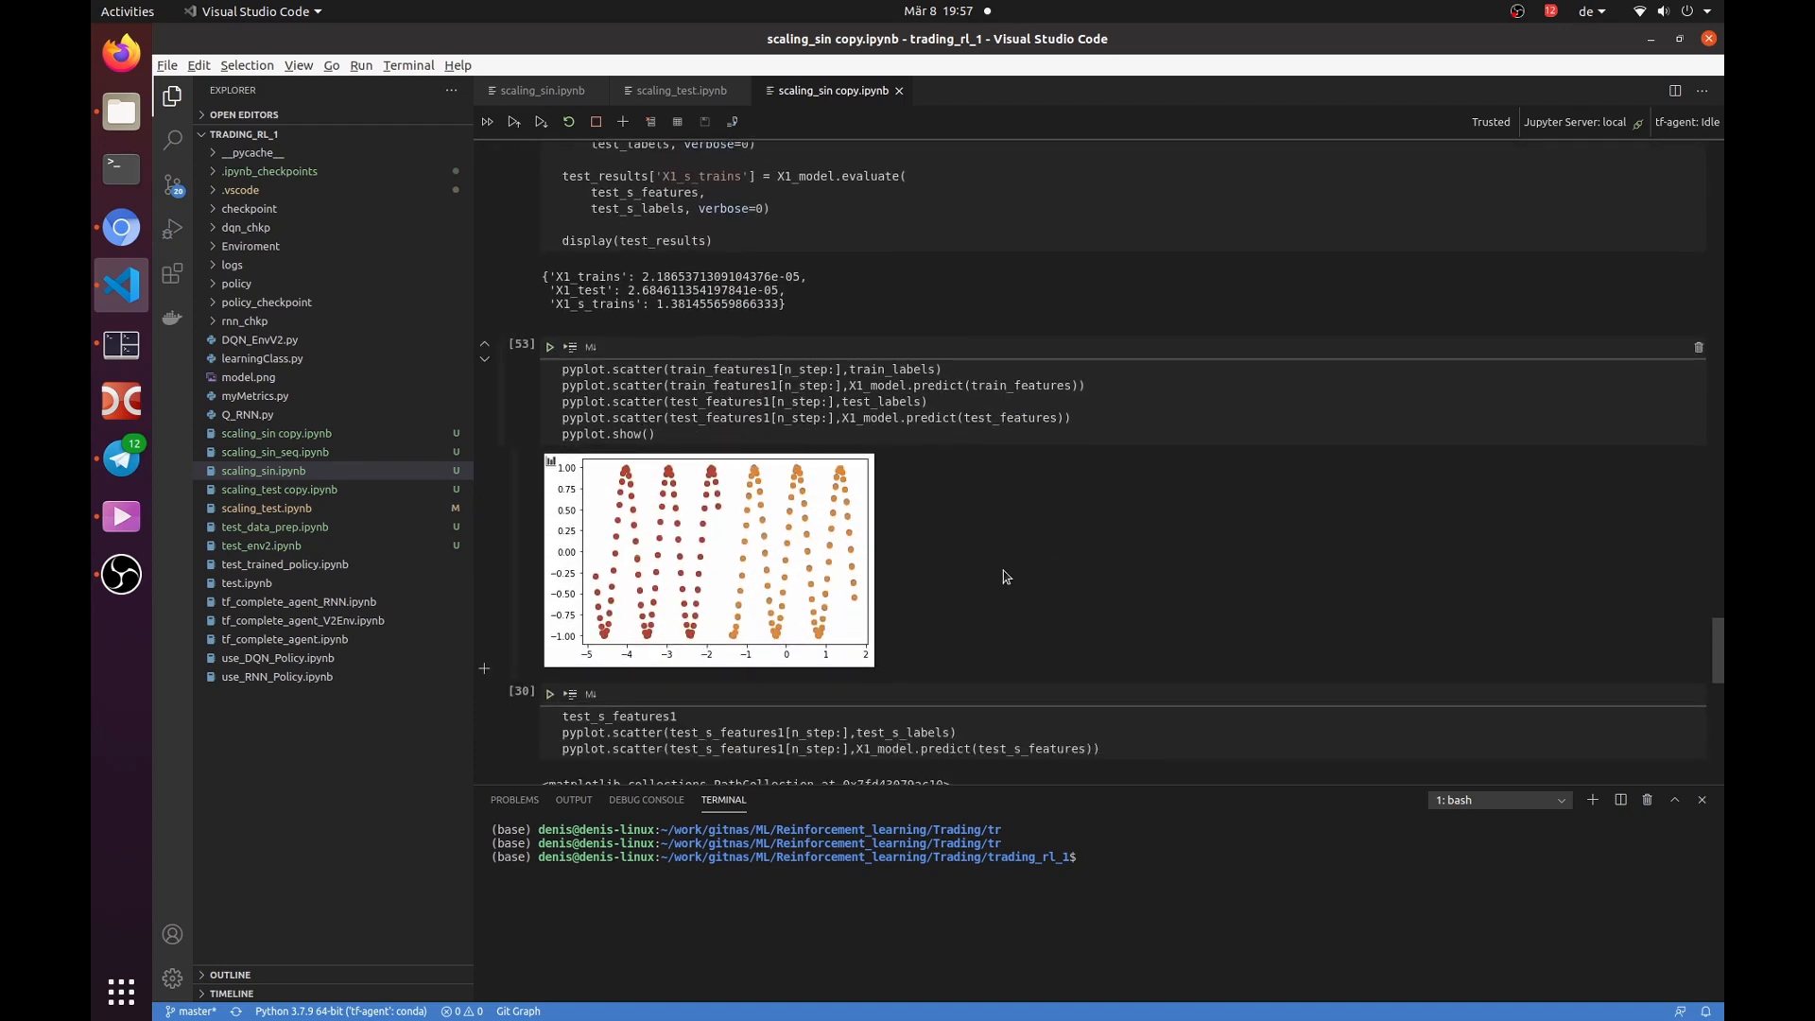
mouse_move(715, 599)
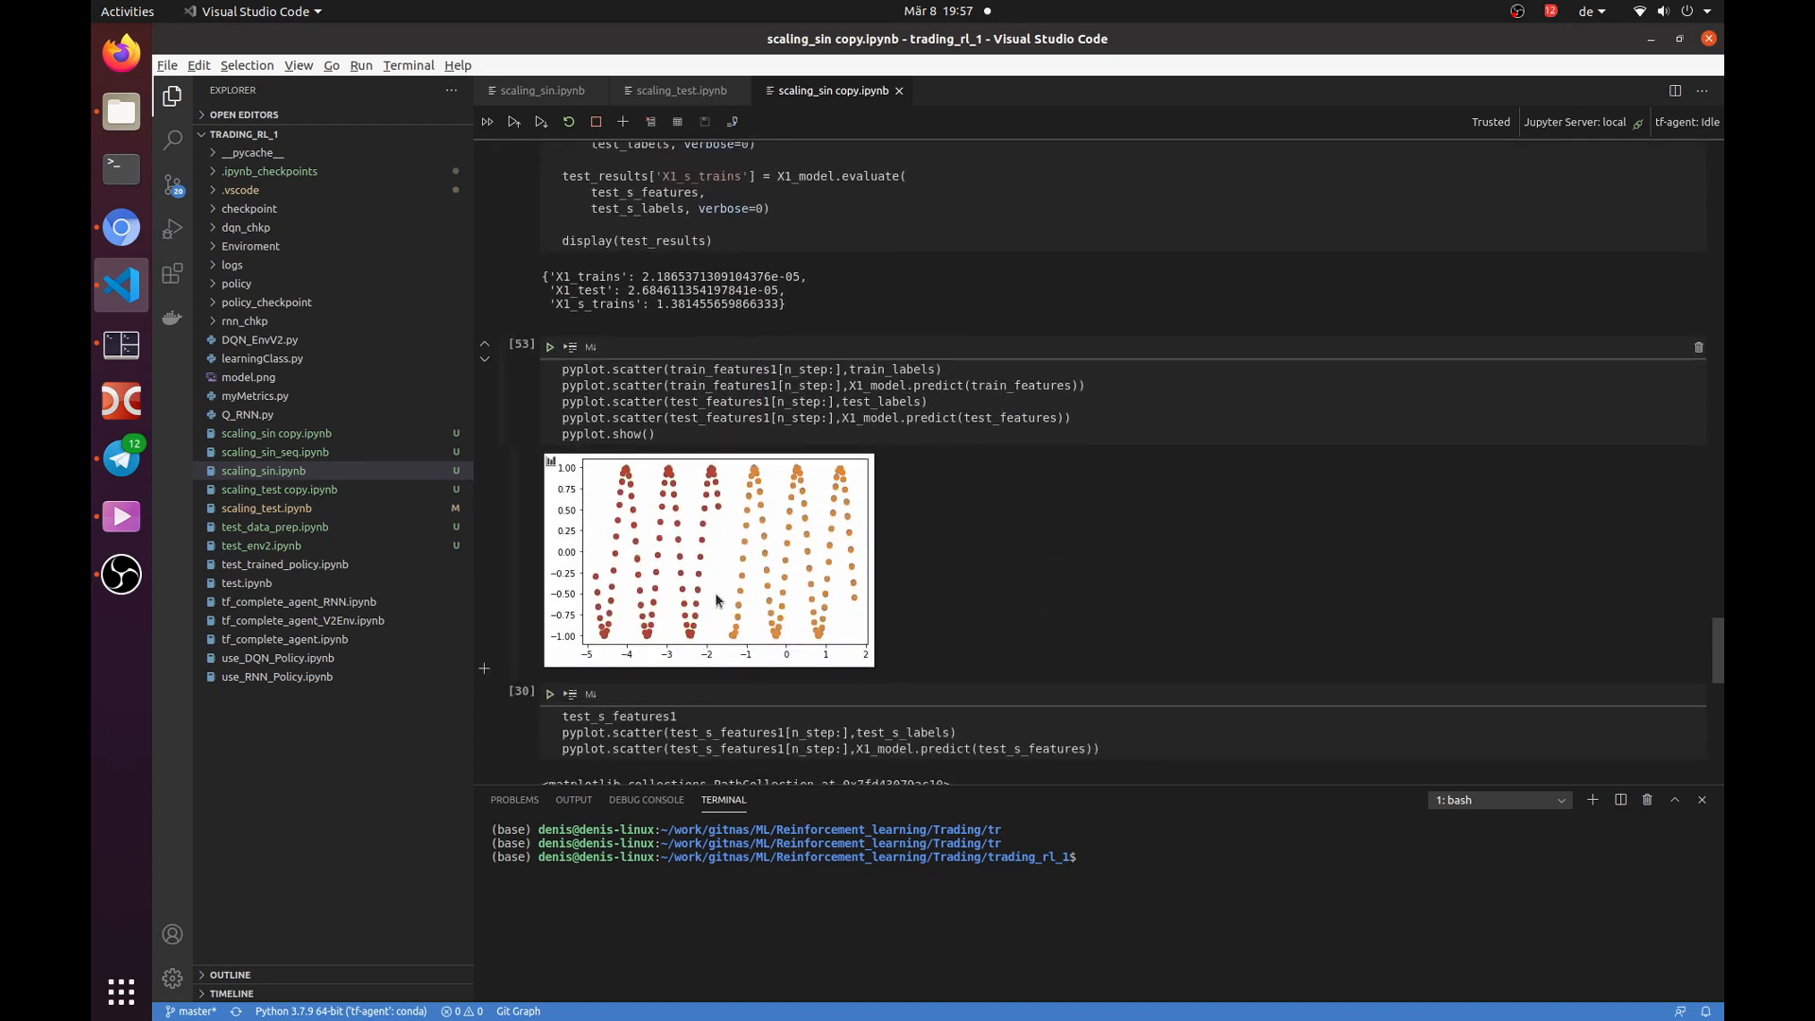
mouse_move(628, 564)
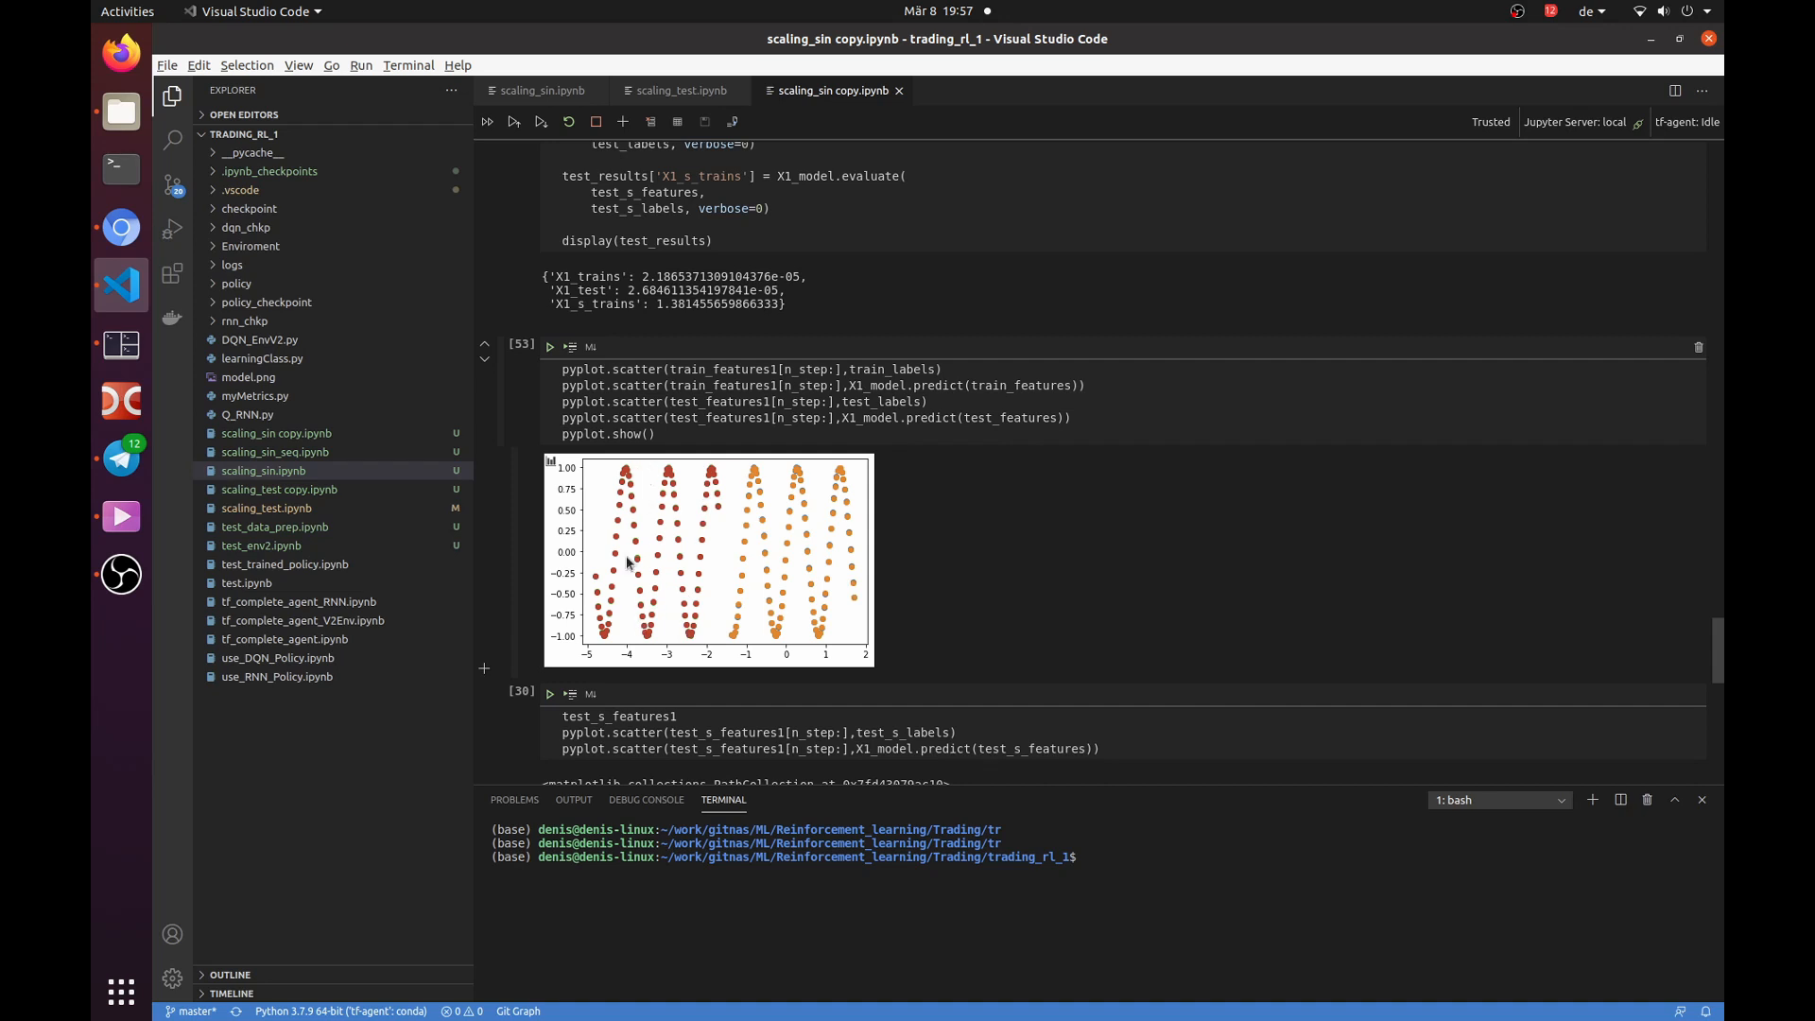
mouse_move(814, 561)
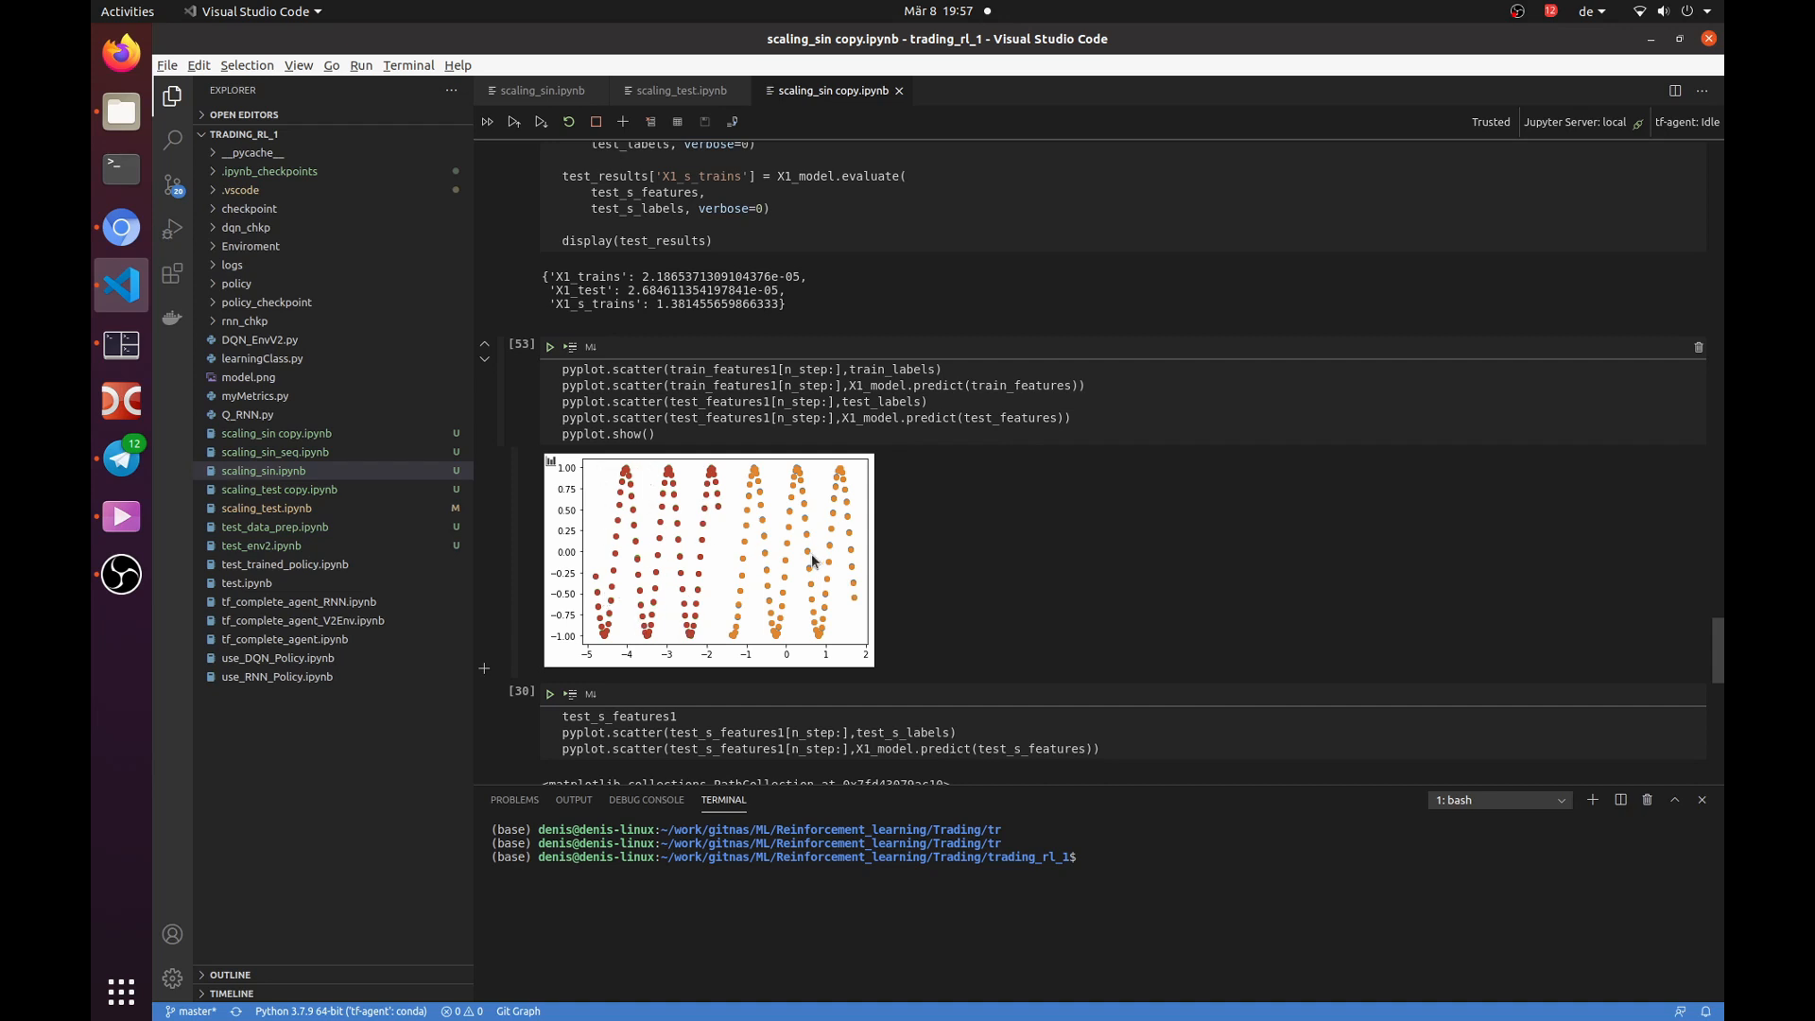
mouse_move(723, 519)
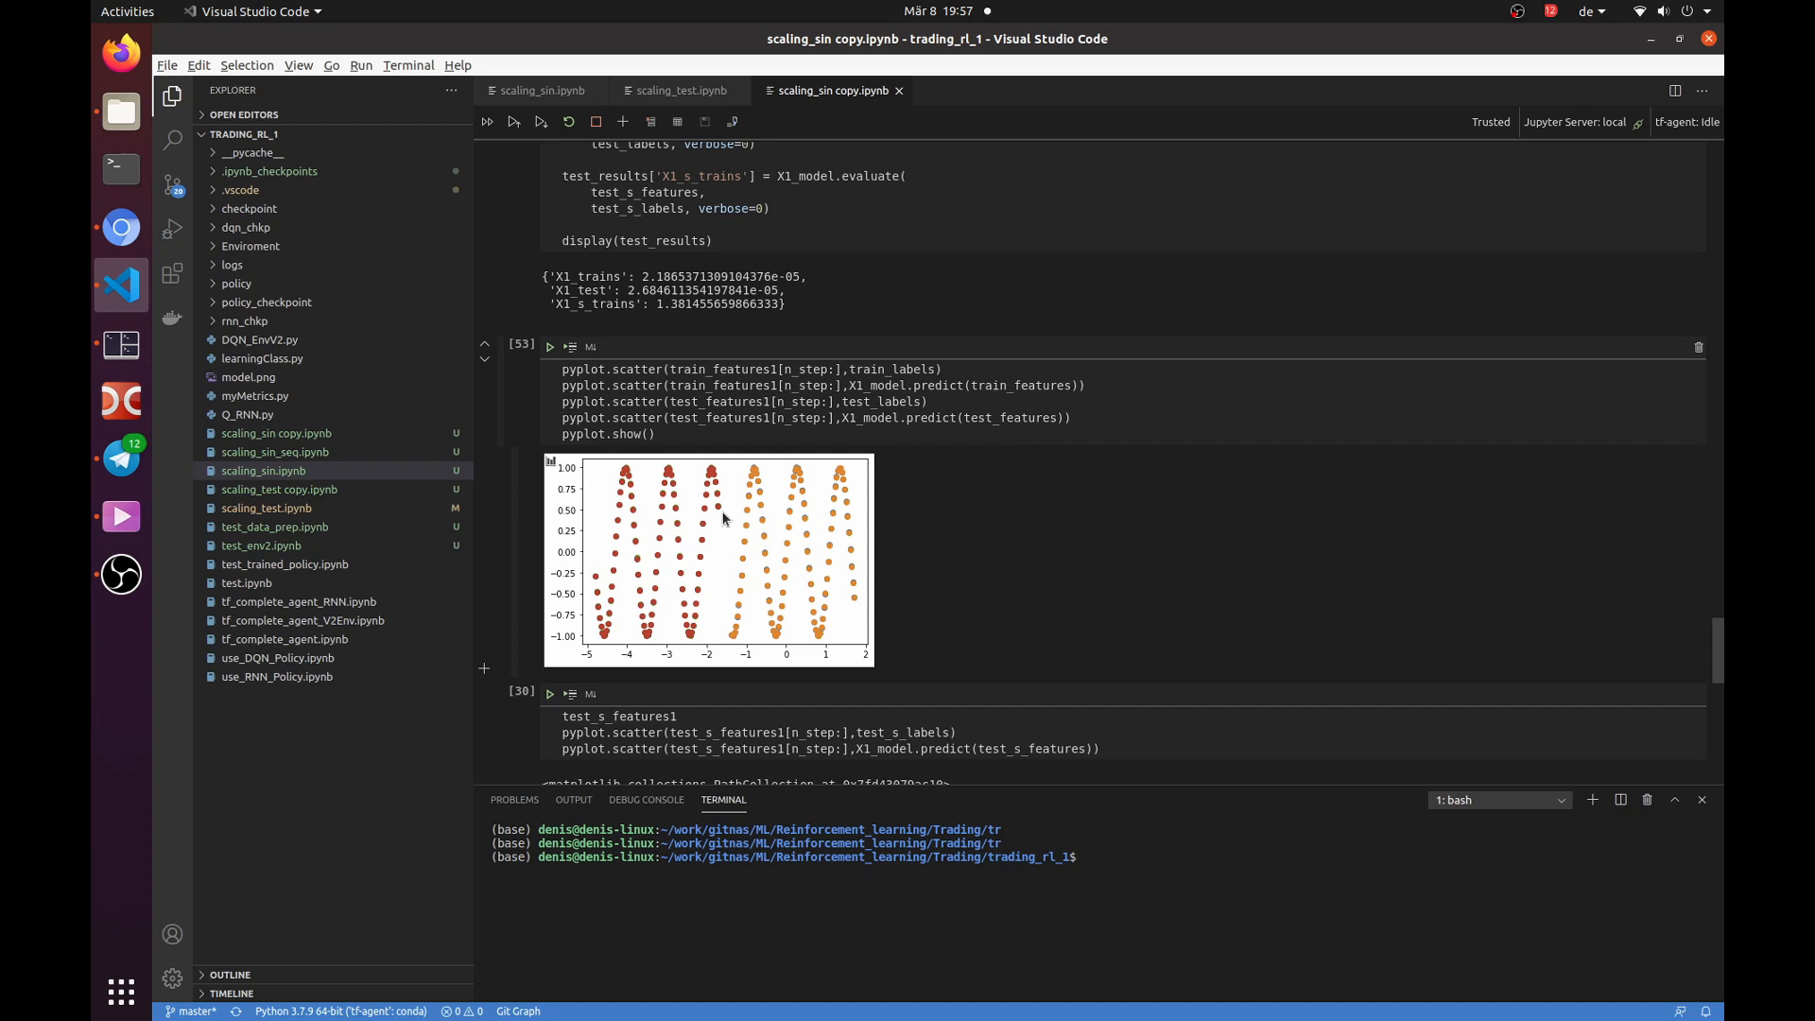
mouse_move(809, 615)
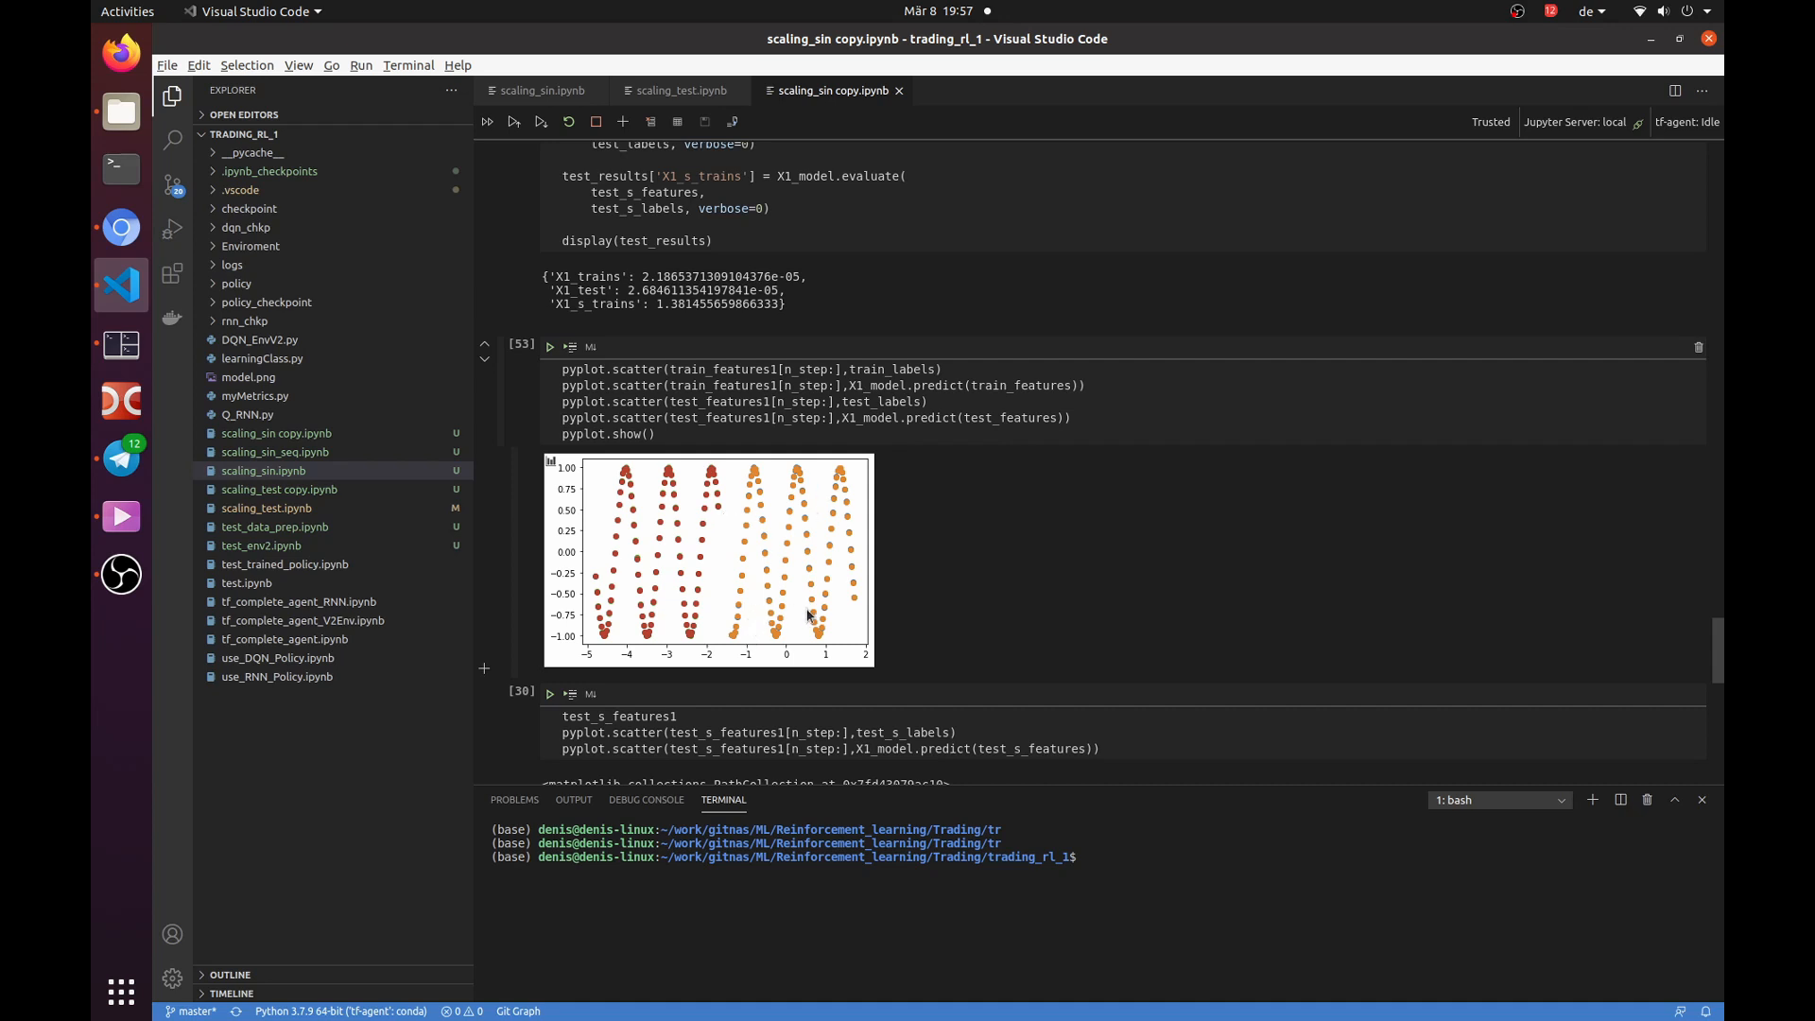
mouse_move(643, 498)
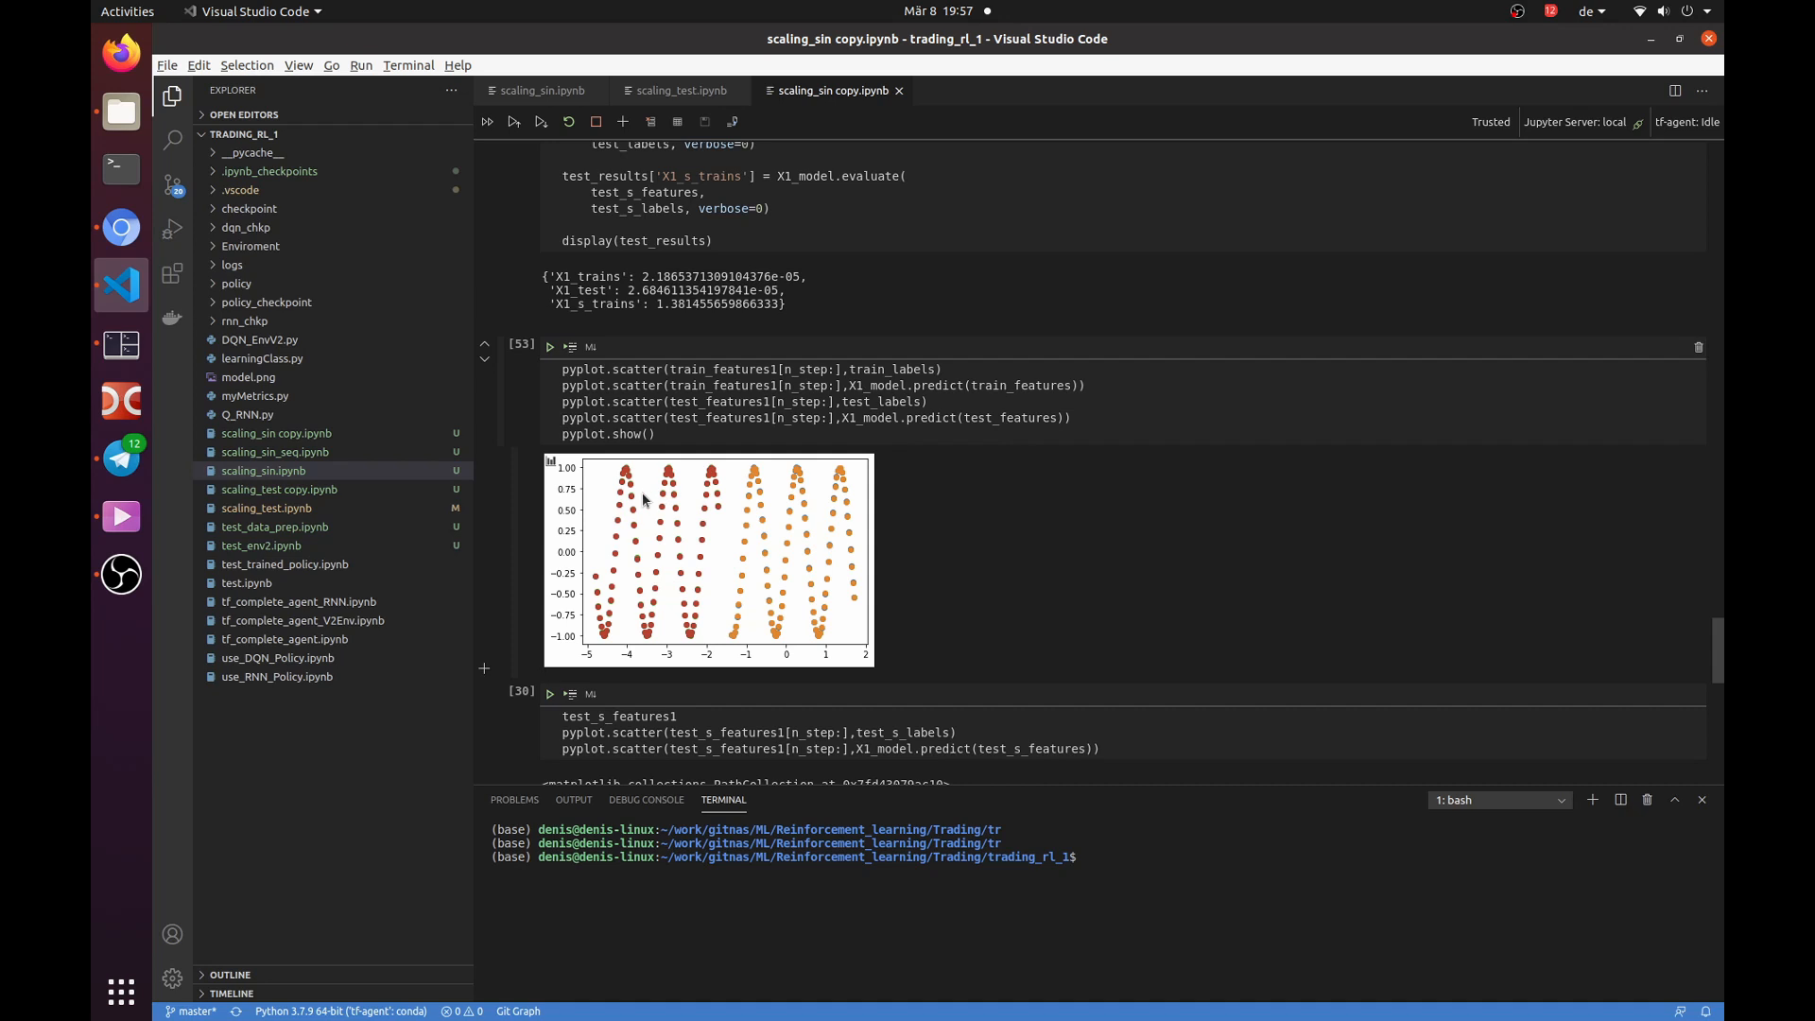
View the cell 30 short-test plot, then scroll back up to the gen_sin cell.
scroll(down, 3)
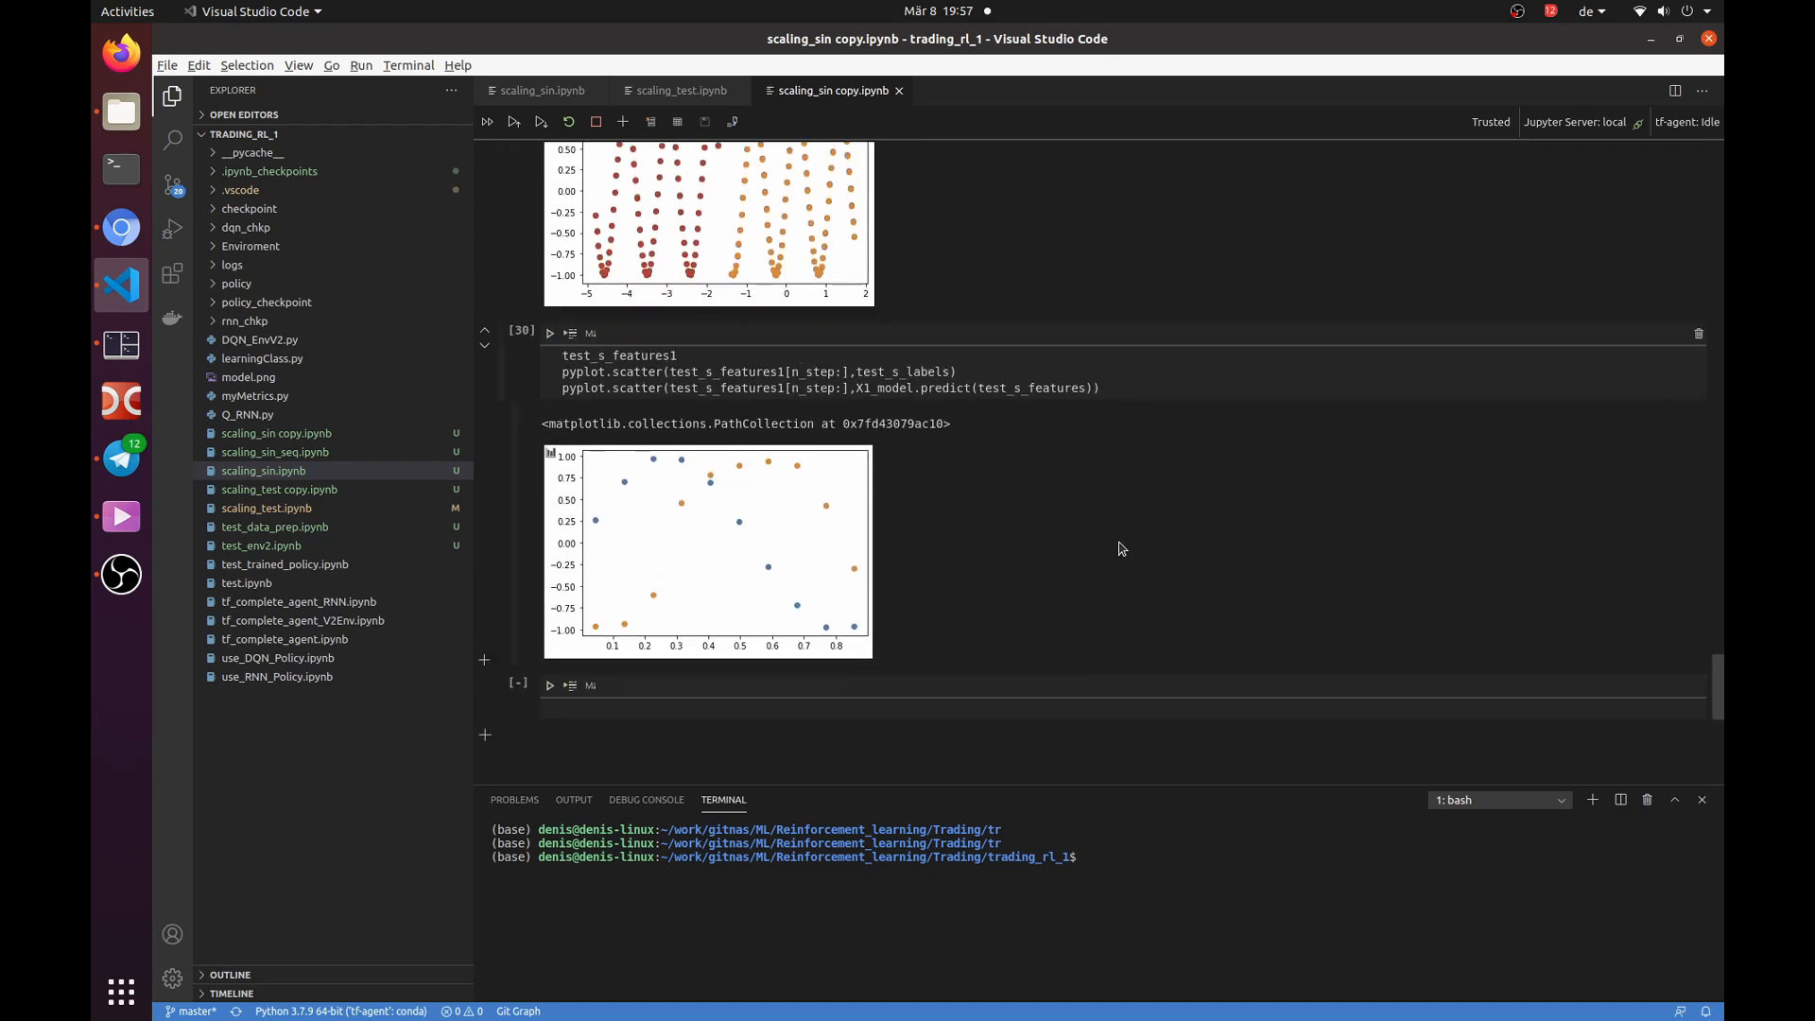
mouse_move(811, 466)
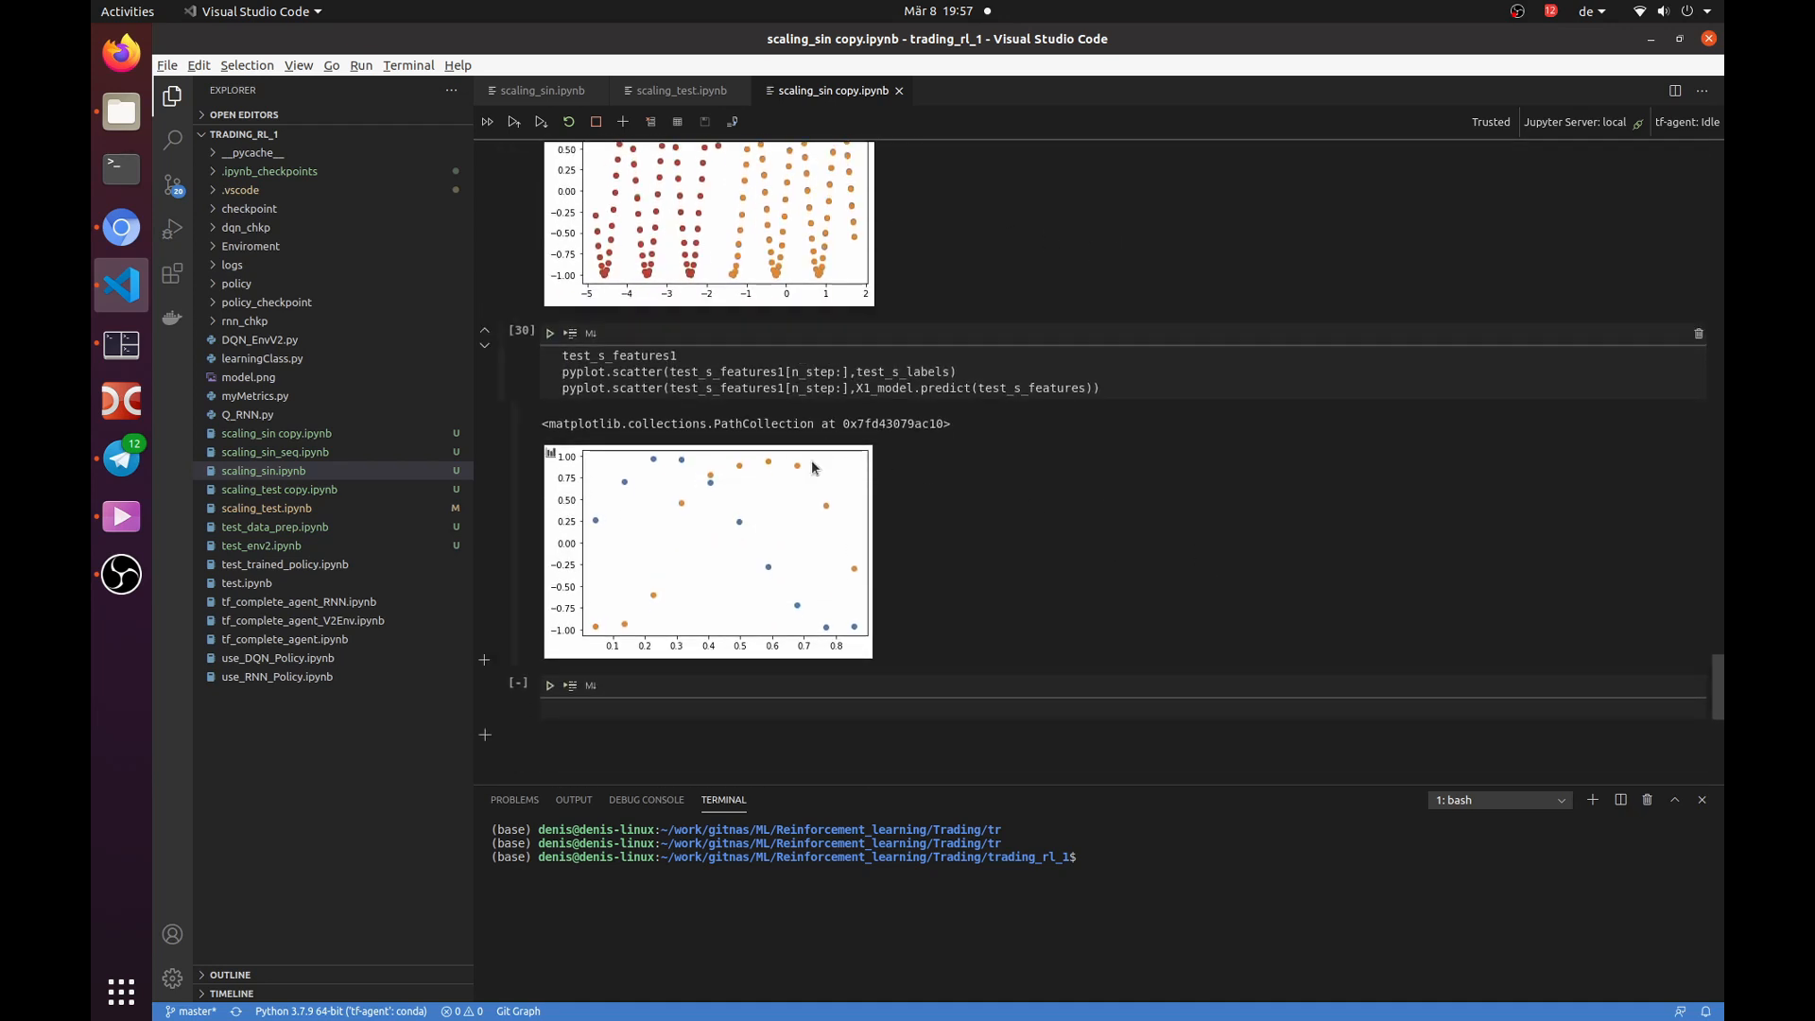
mouse_move(785, 499)
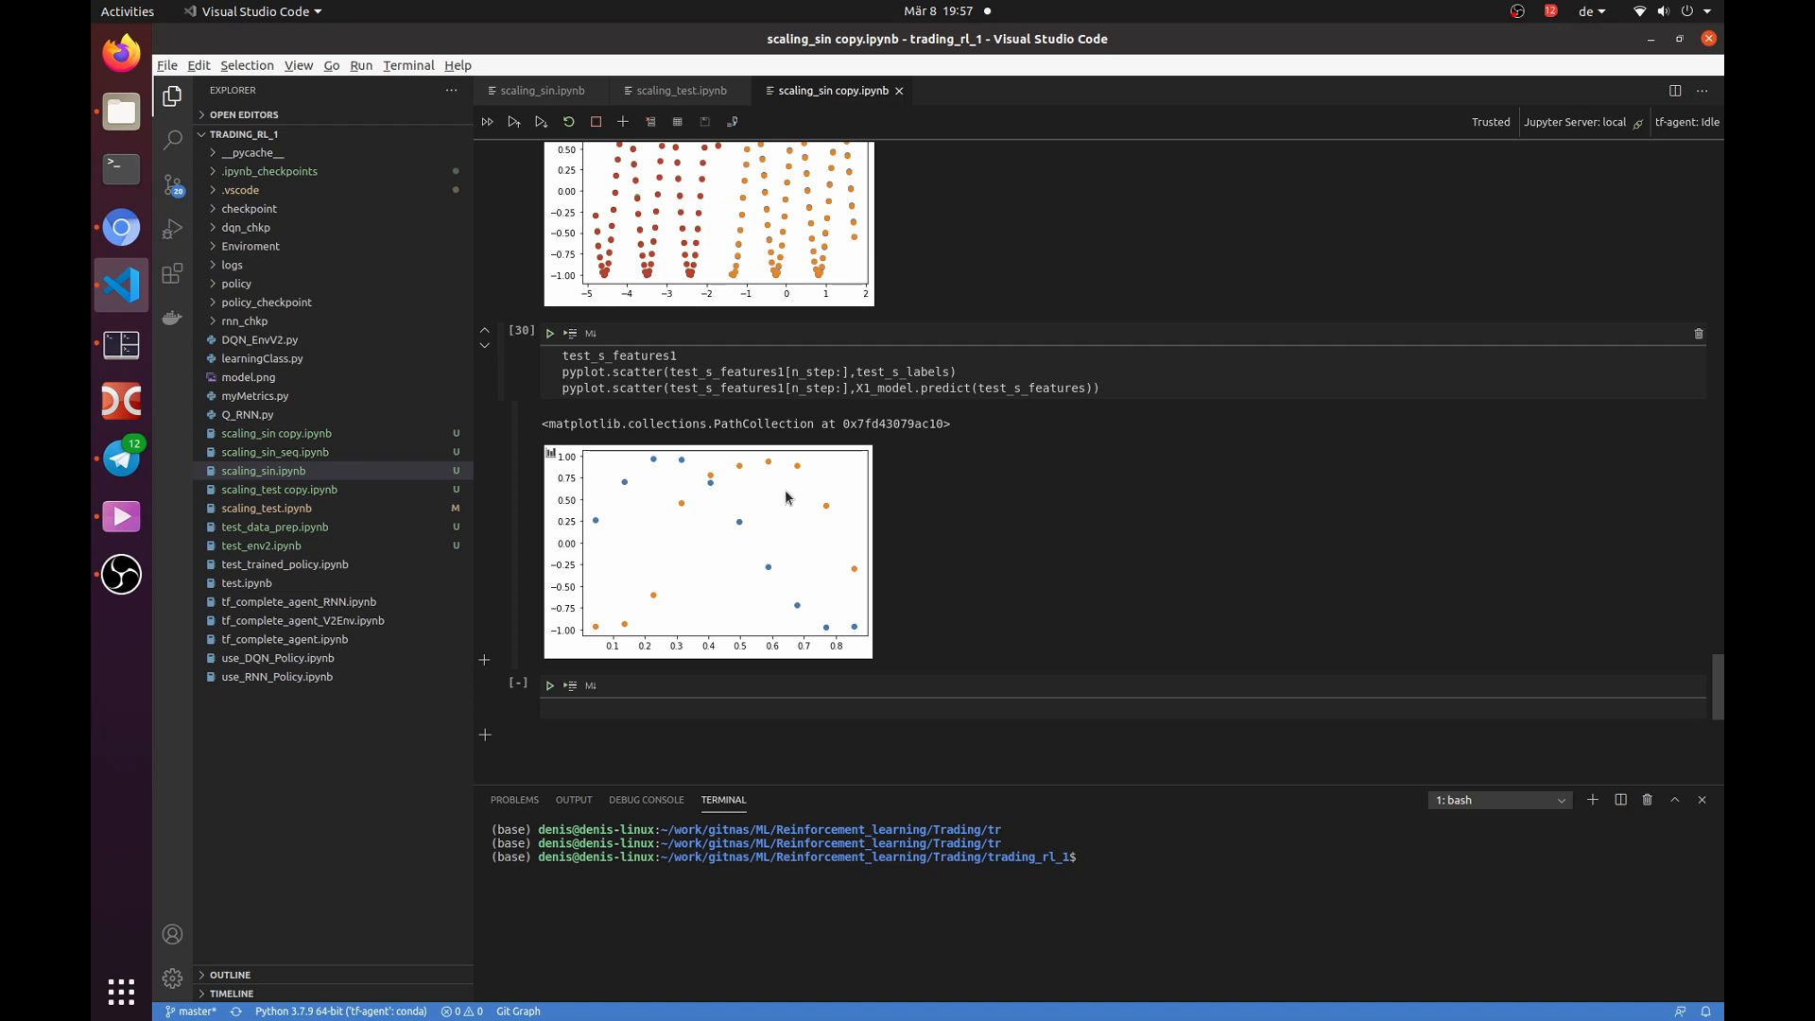
mouse_move(568, 533)
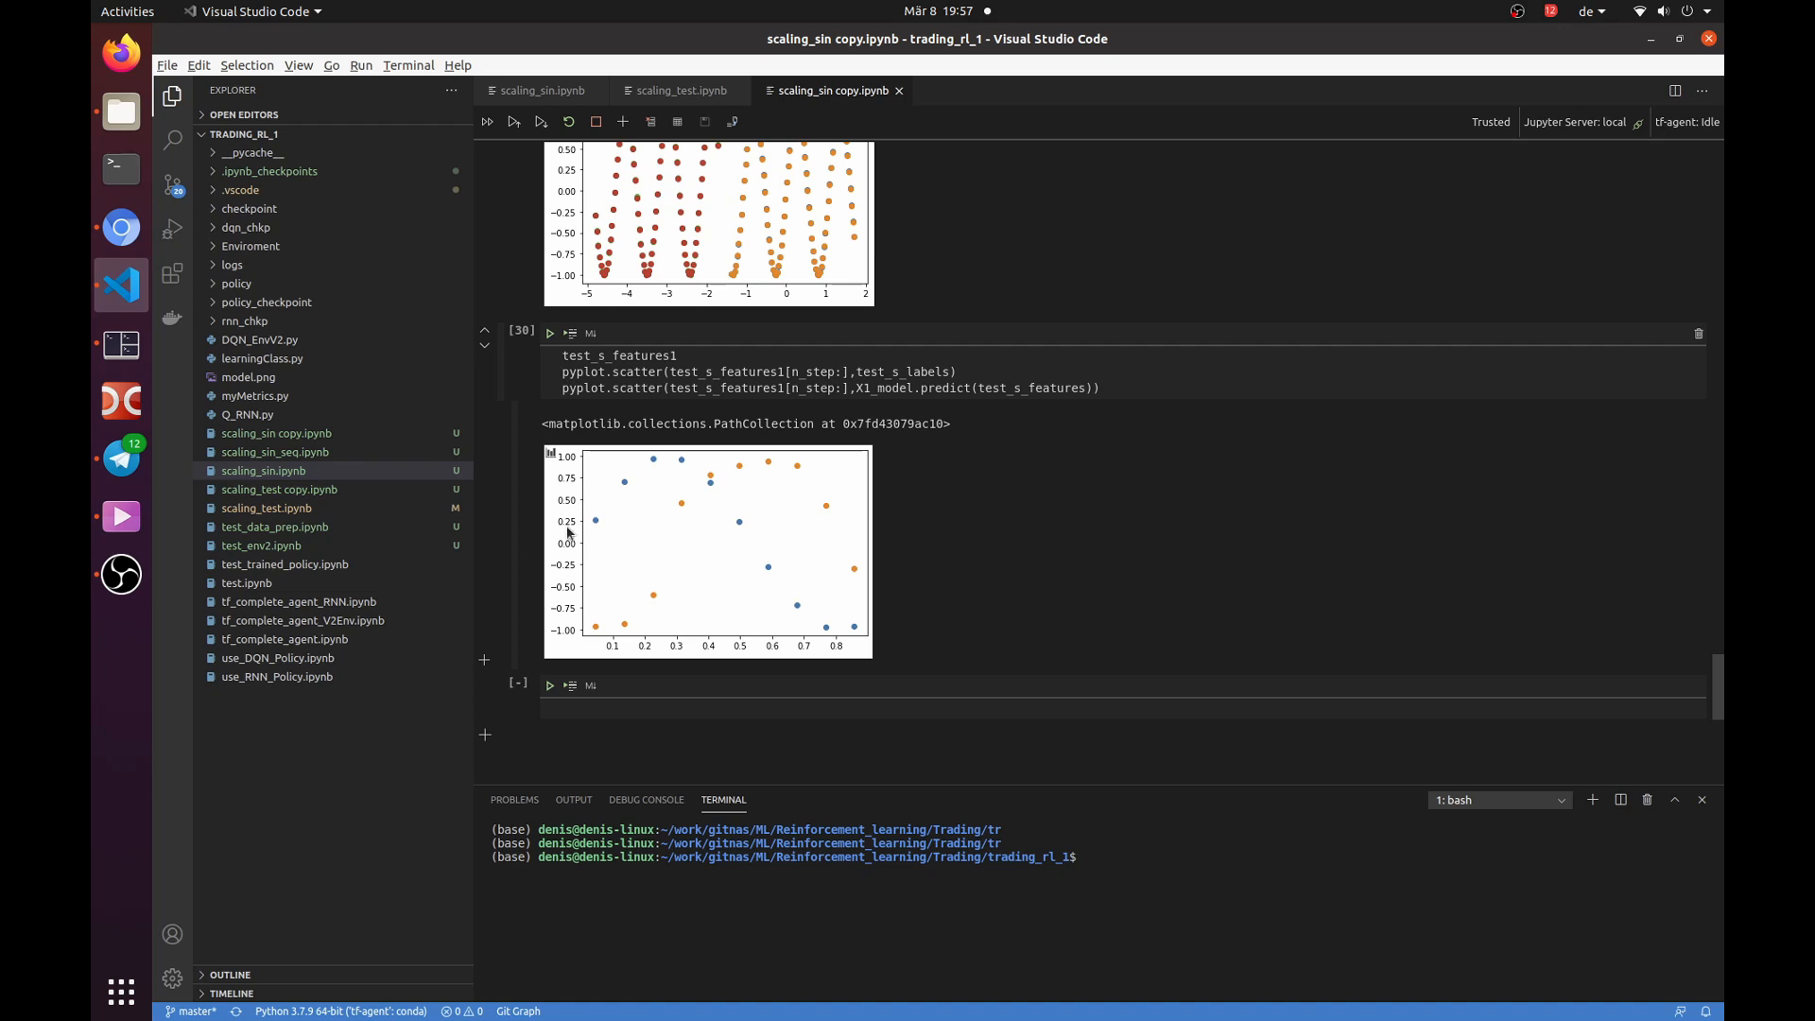
mouse_move(597, 525)
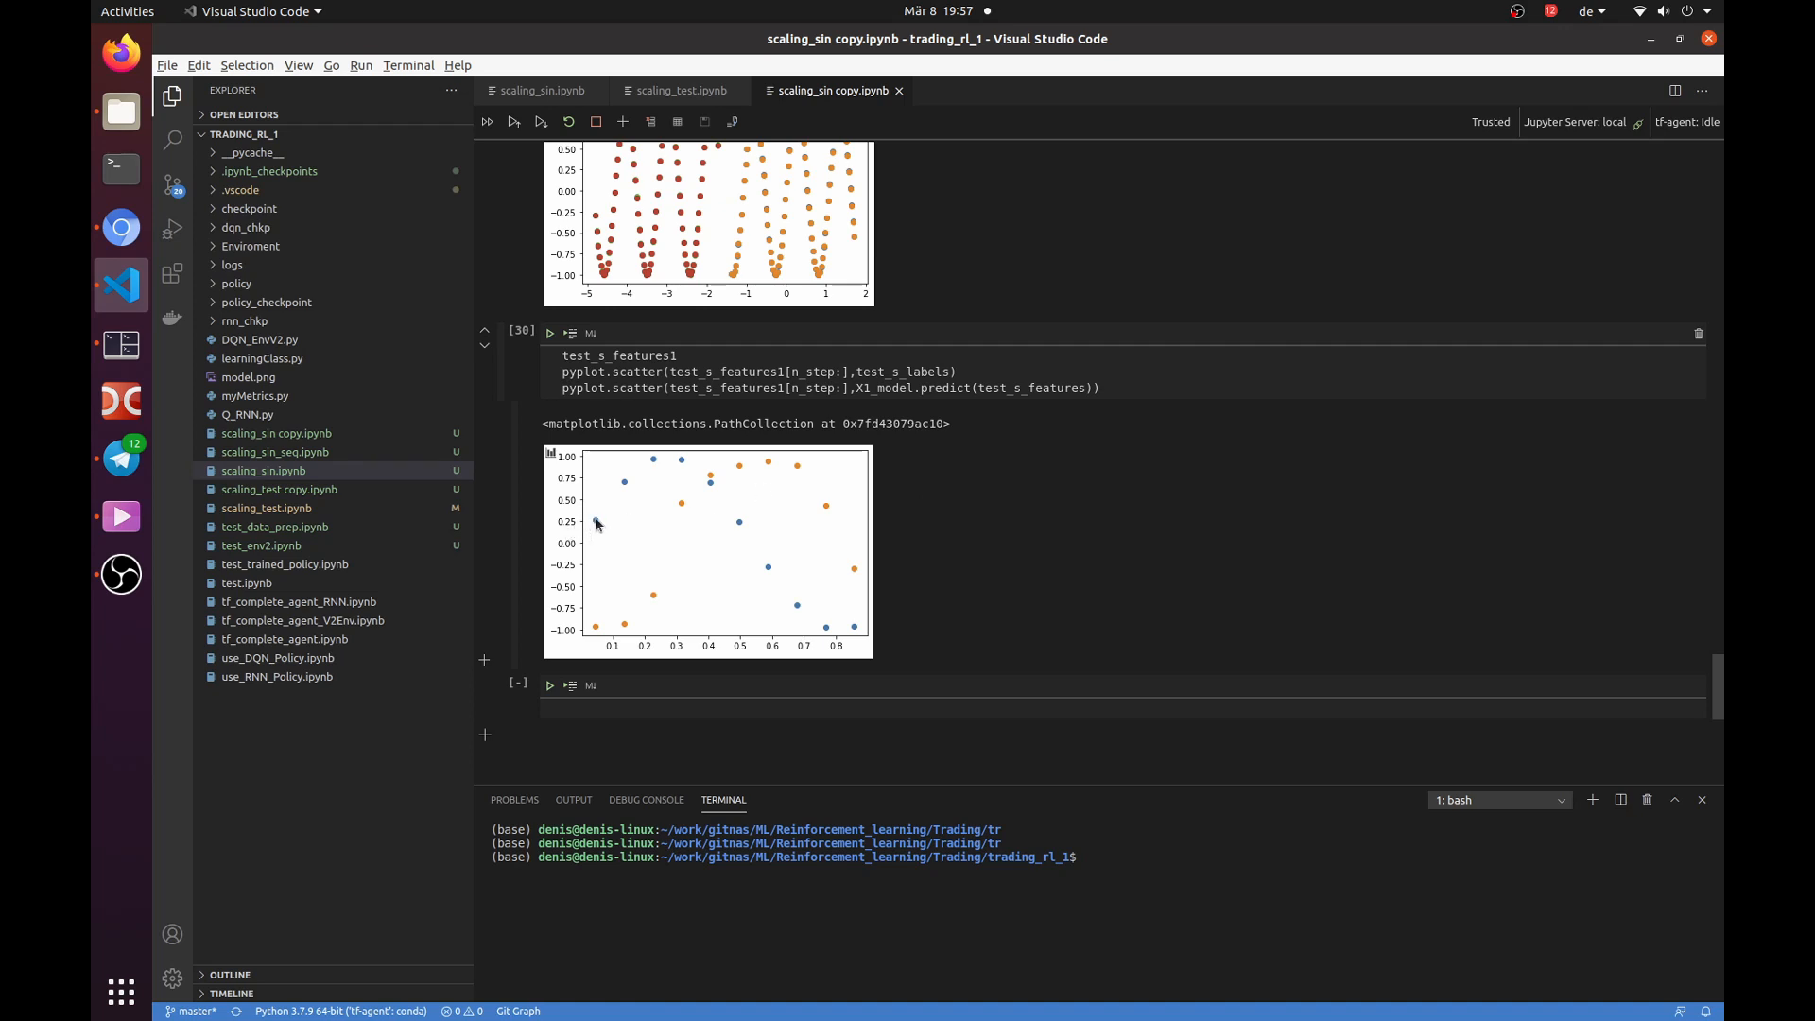
mouse_move(666, 500)
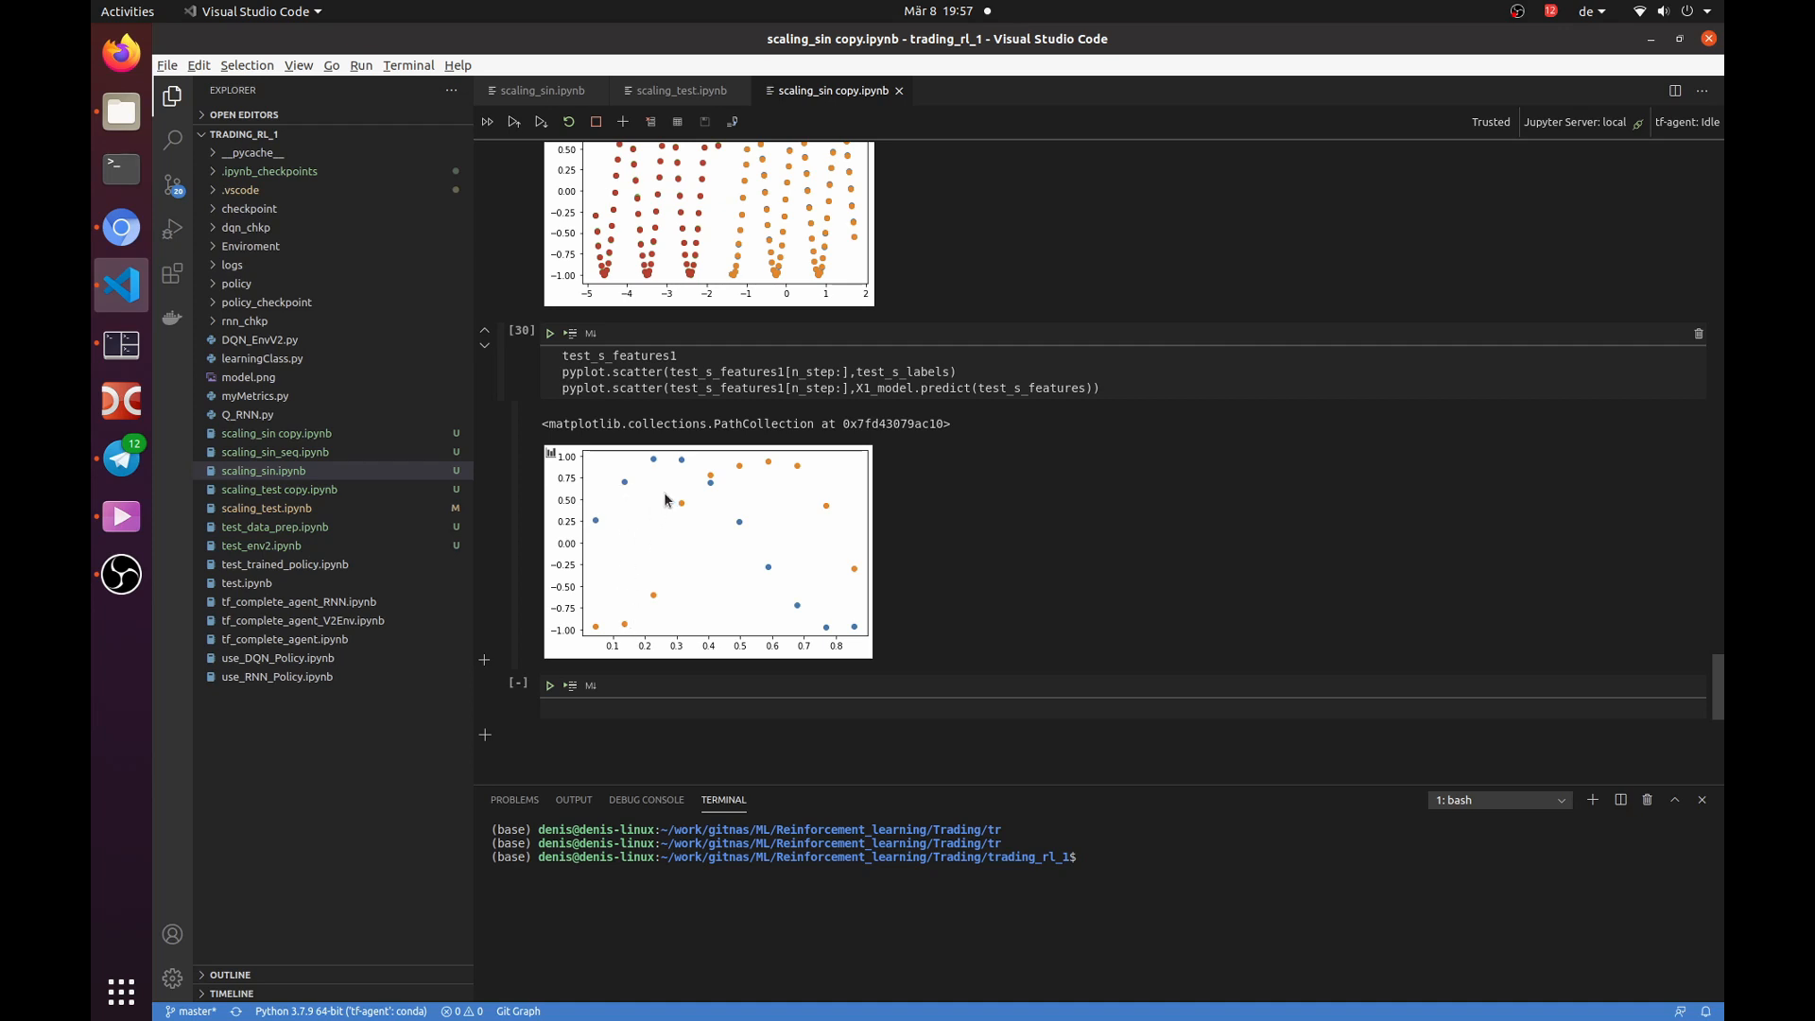
mouse_move(754, 466)
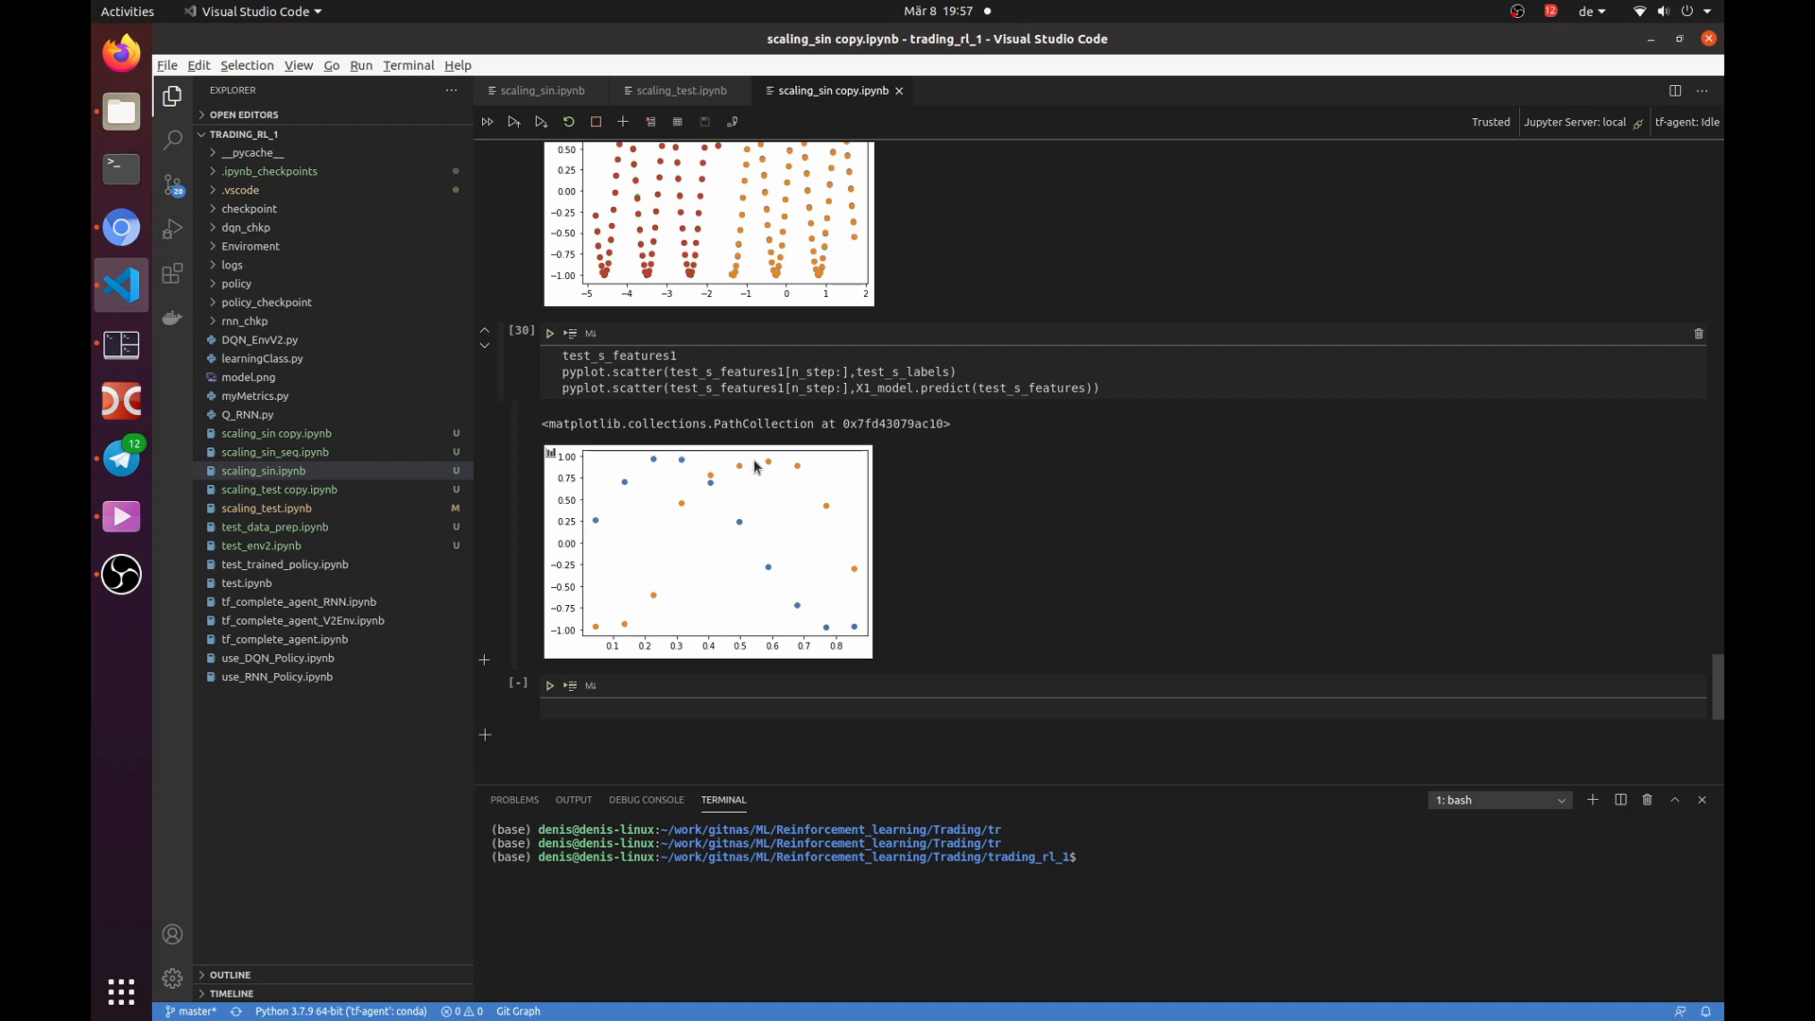
mouse_move(1197, 450)
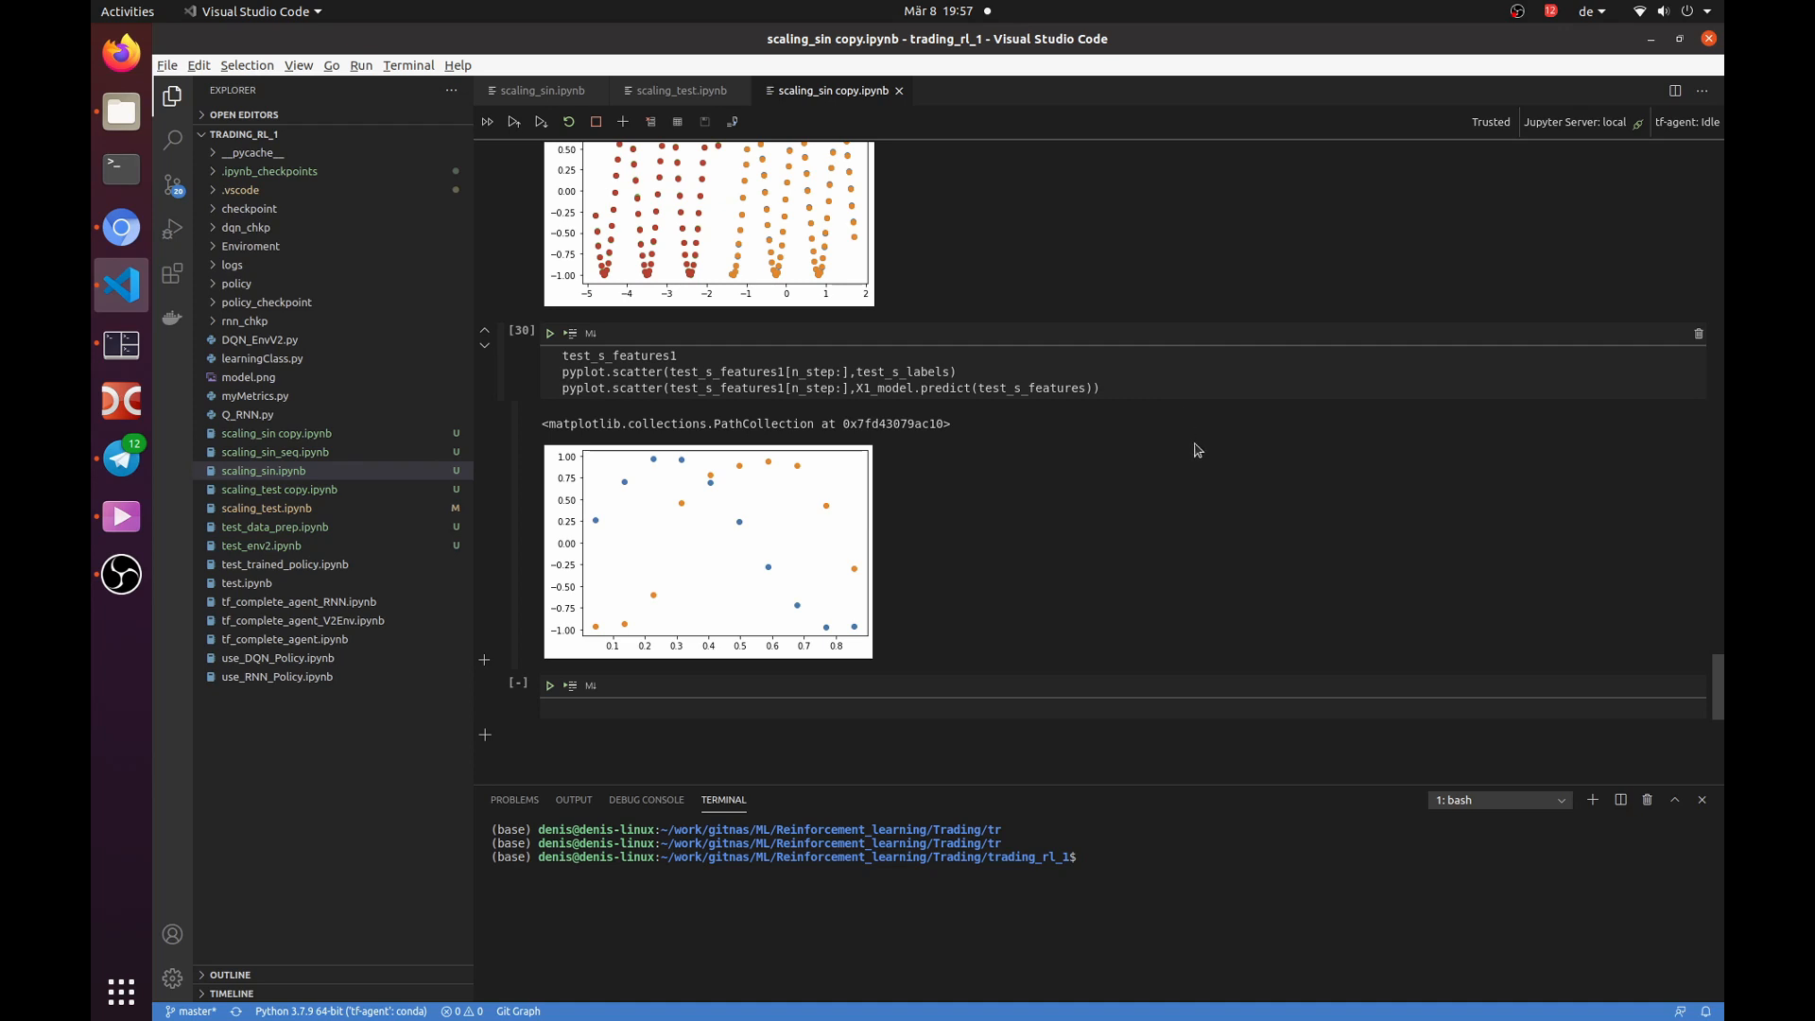
scroll(up, 3)
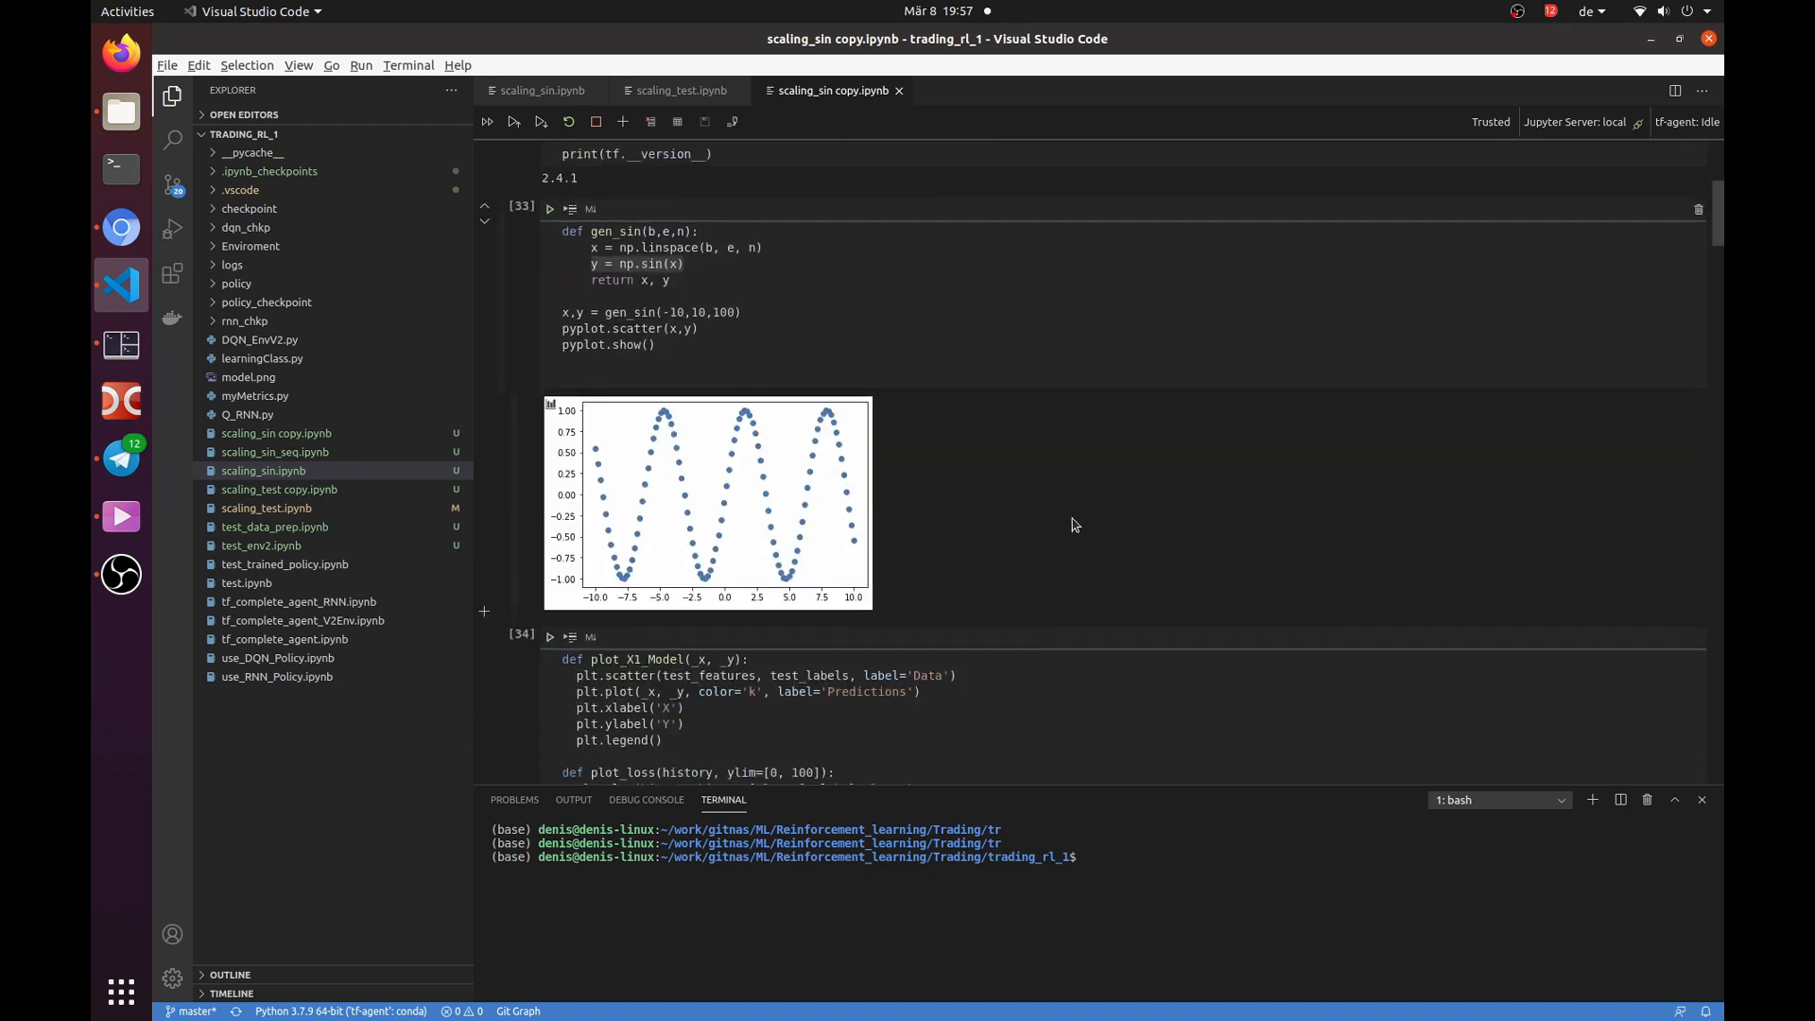
Move between the test gen_sin call and the dataset plots redrawn with 400 test points.
scroll(down, 3)
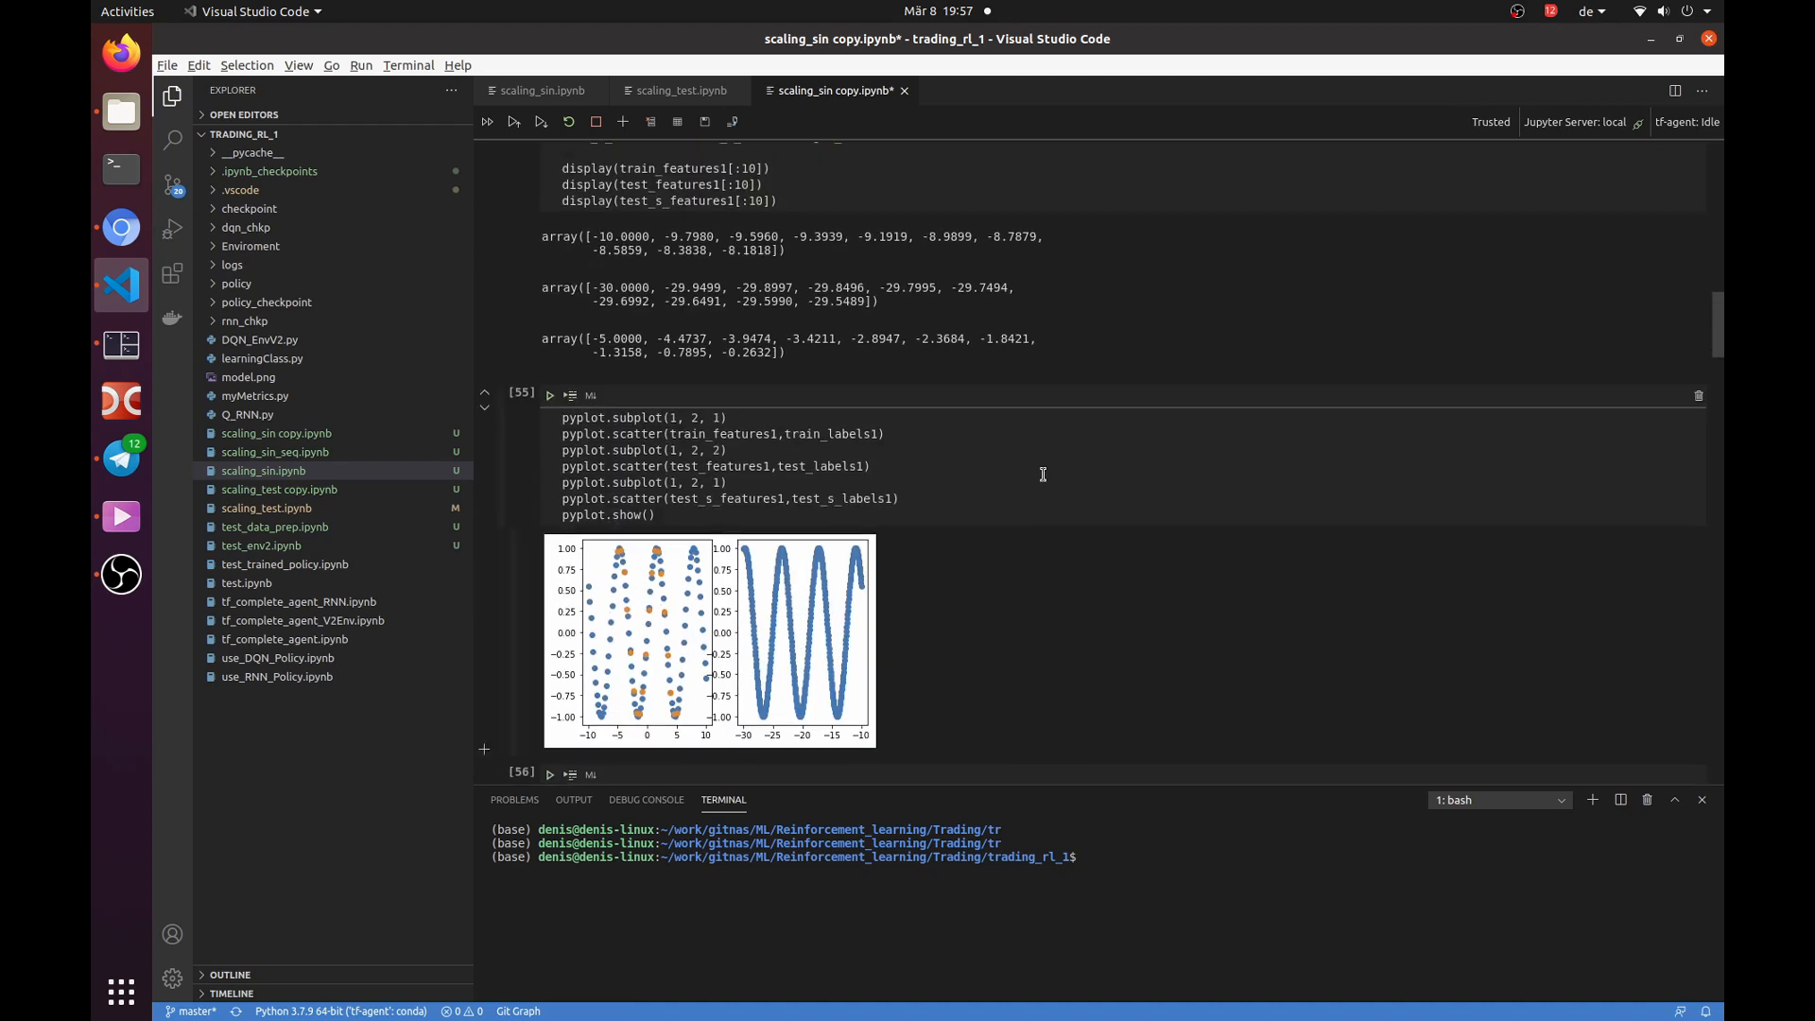
scroll(up, 3)
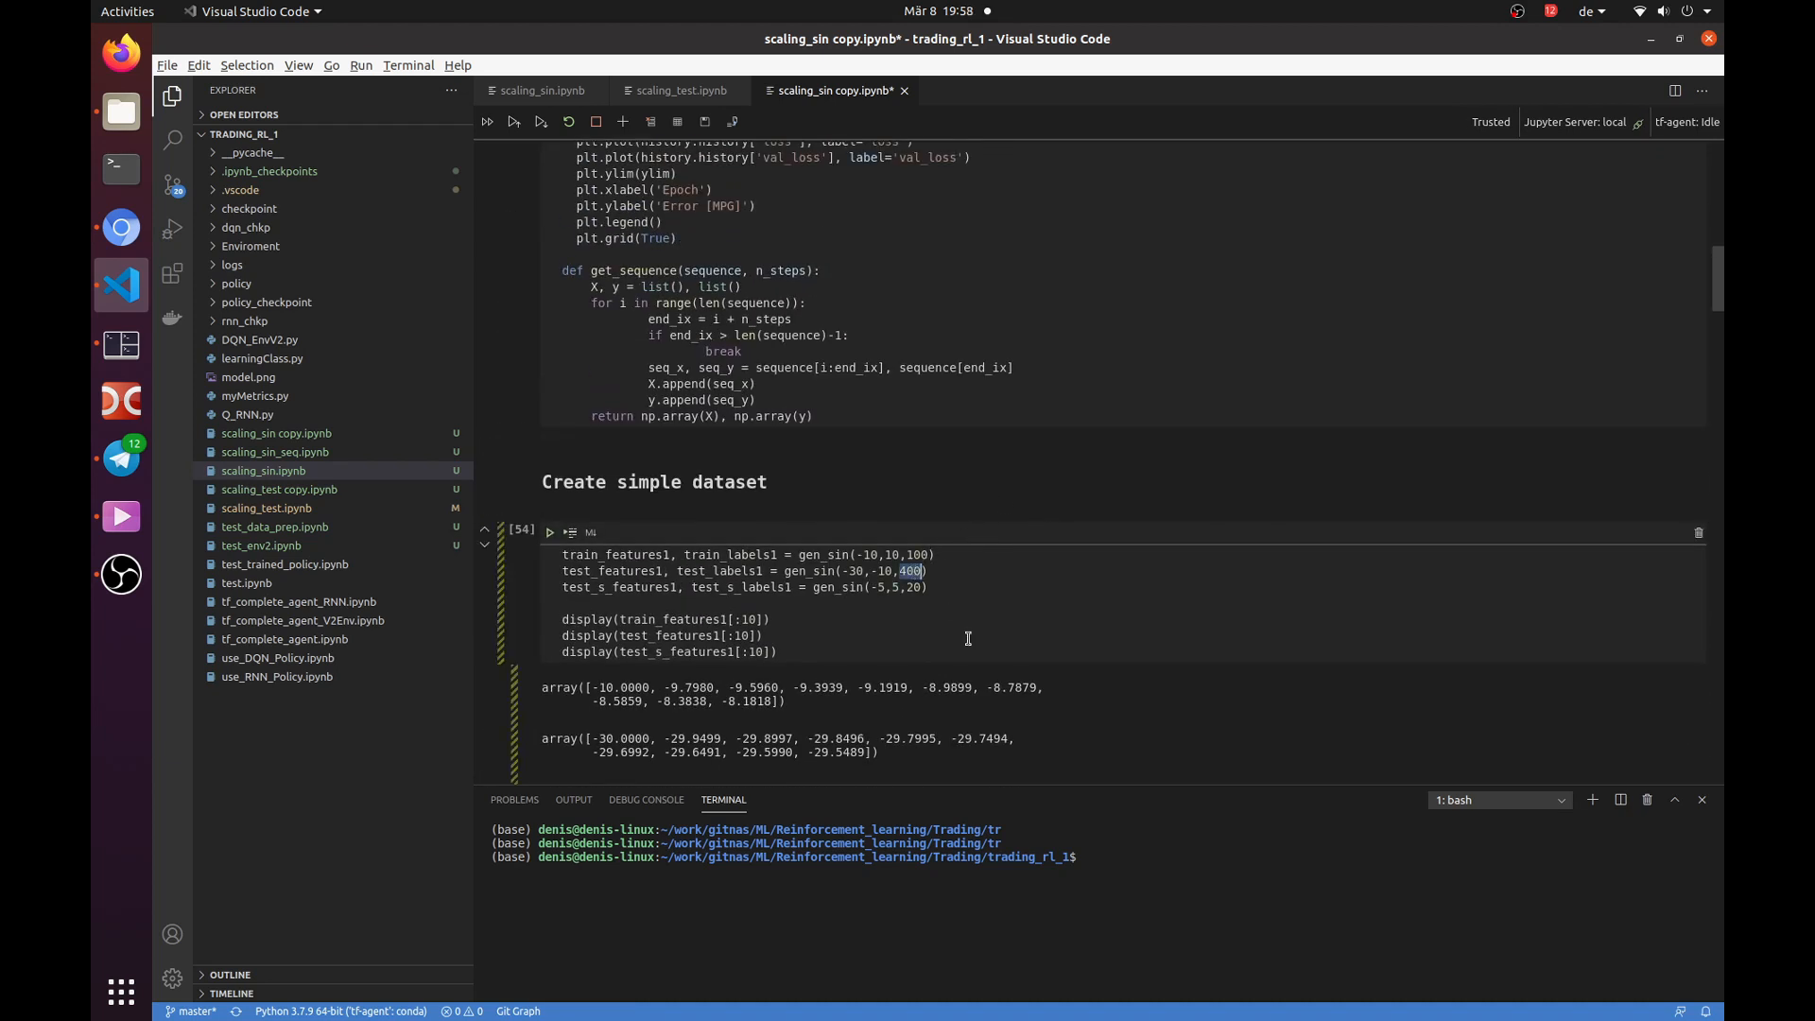
scroll(down, 3)
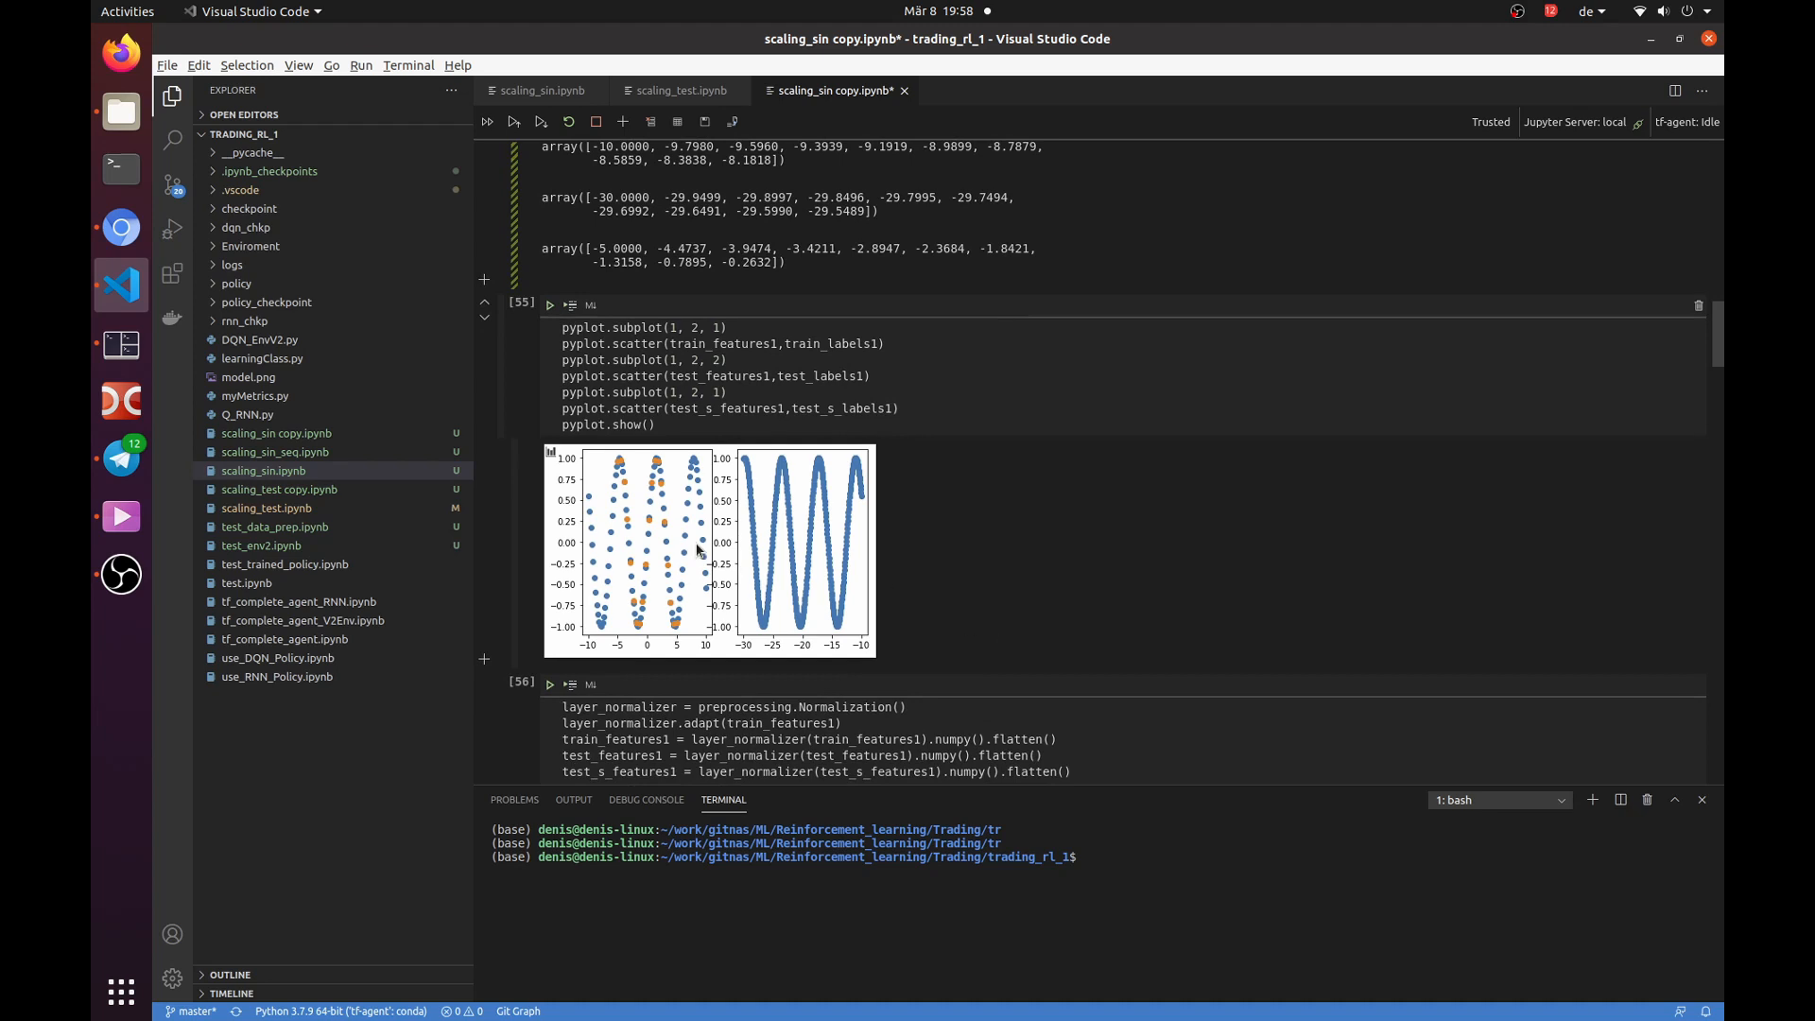
mouse_move(803, 573)
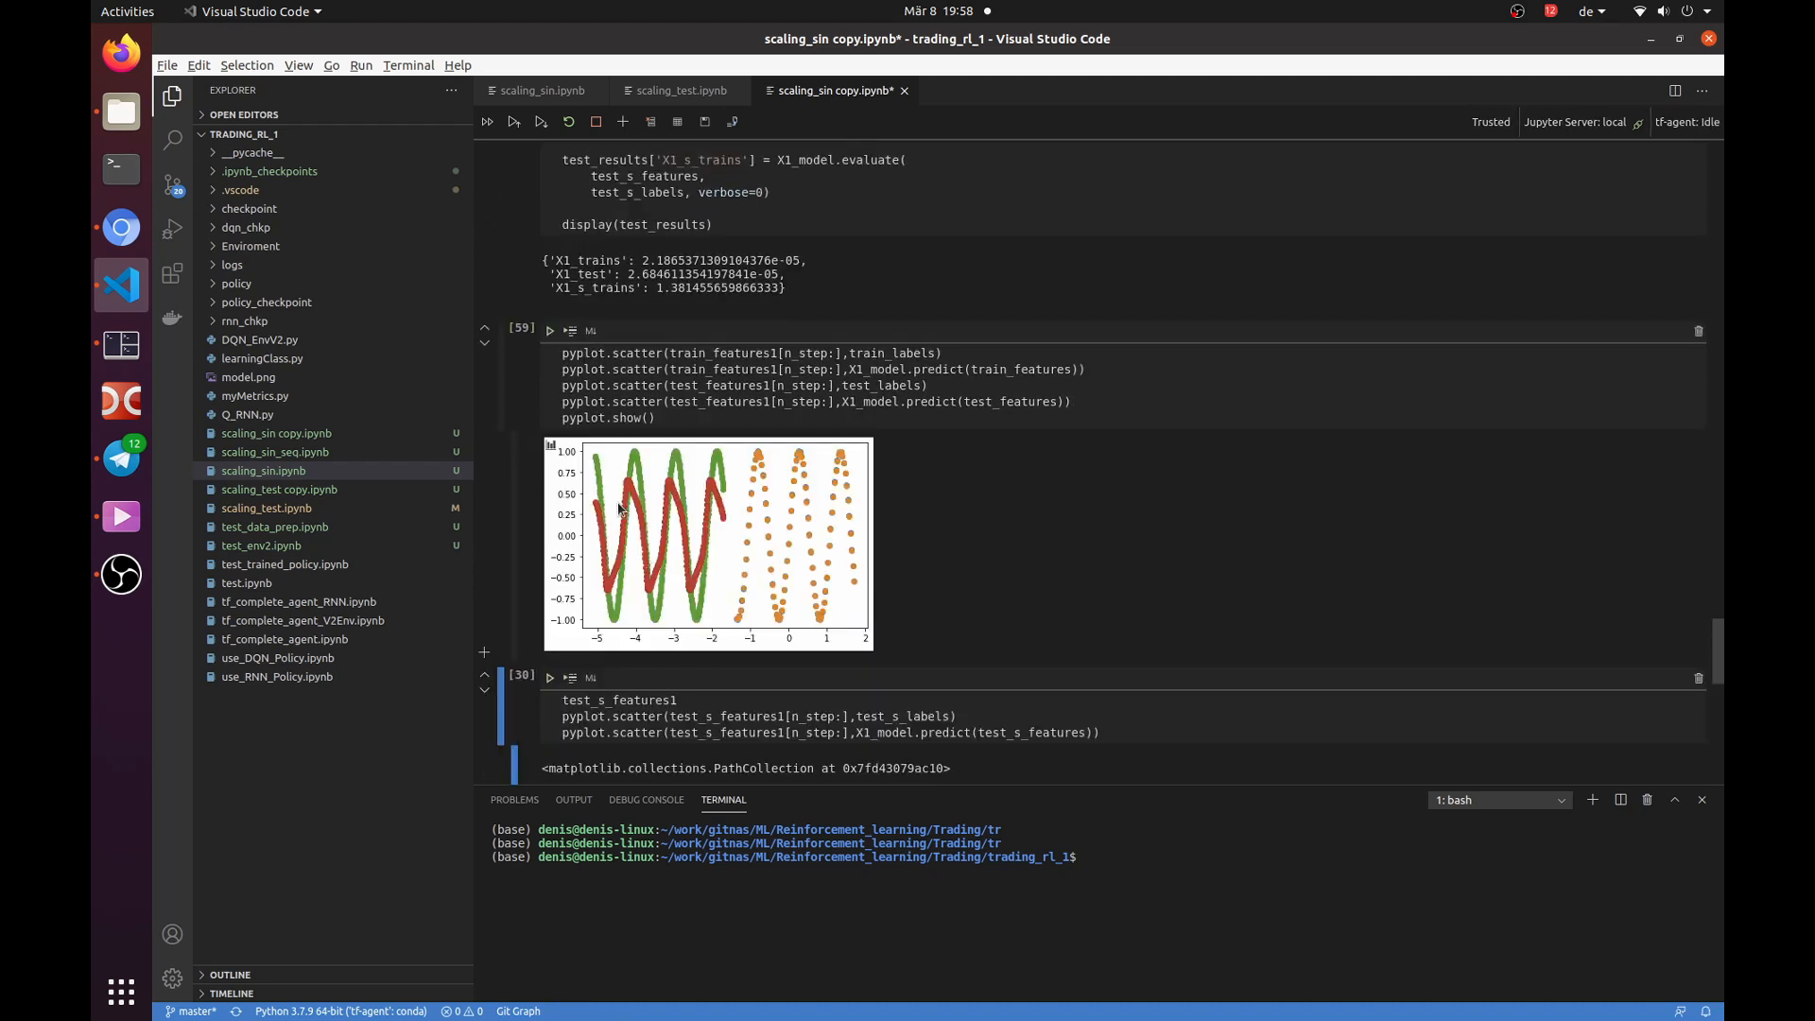
mouse_move(593, 490)
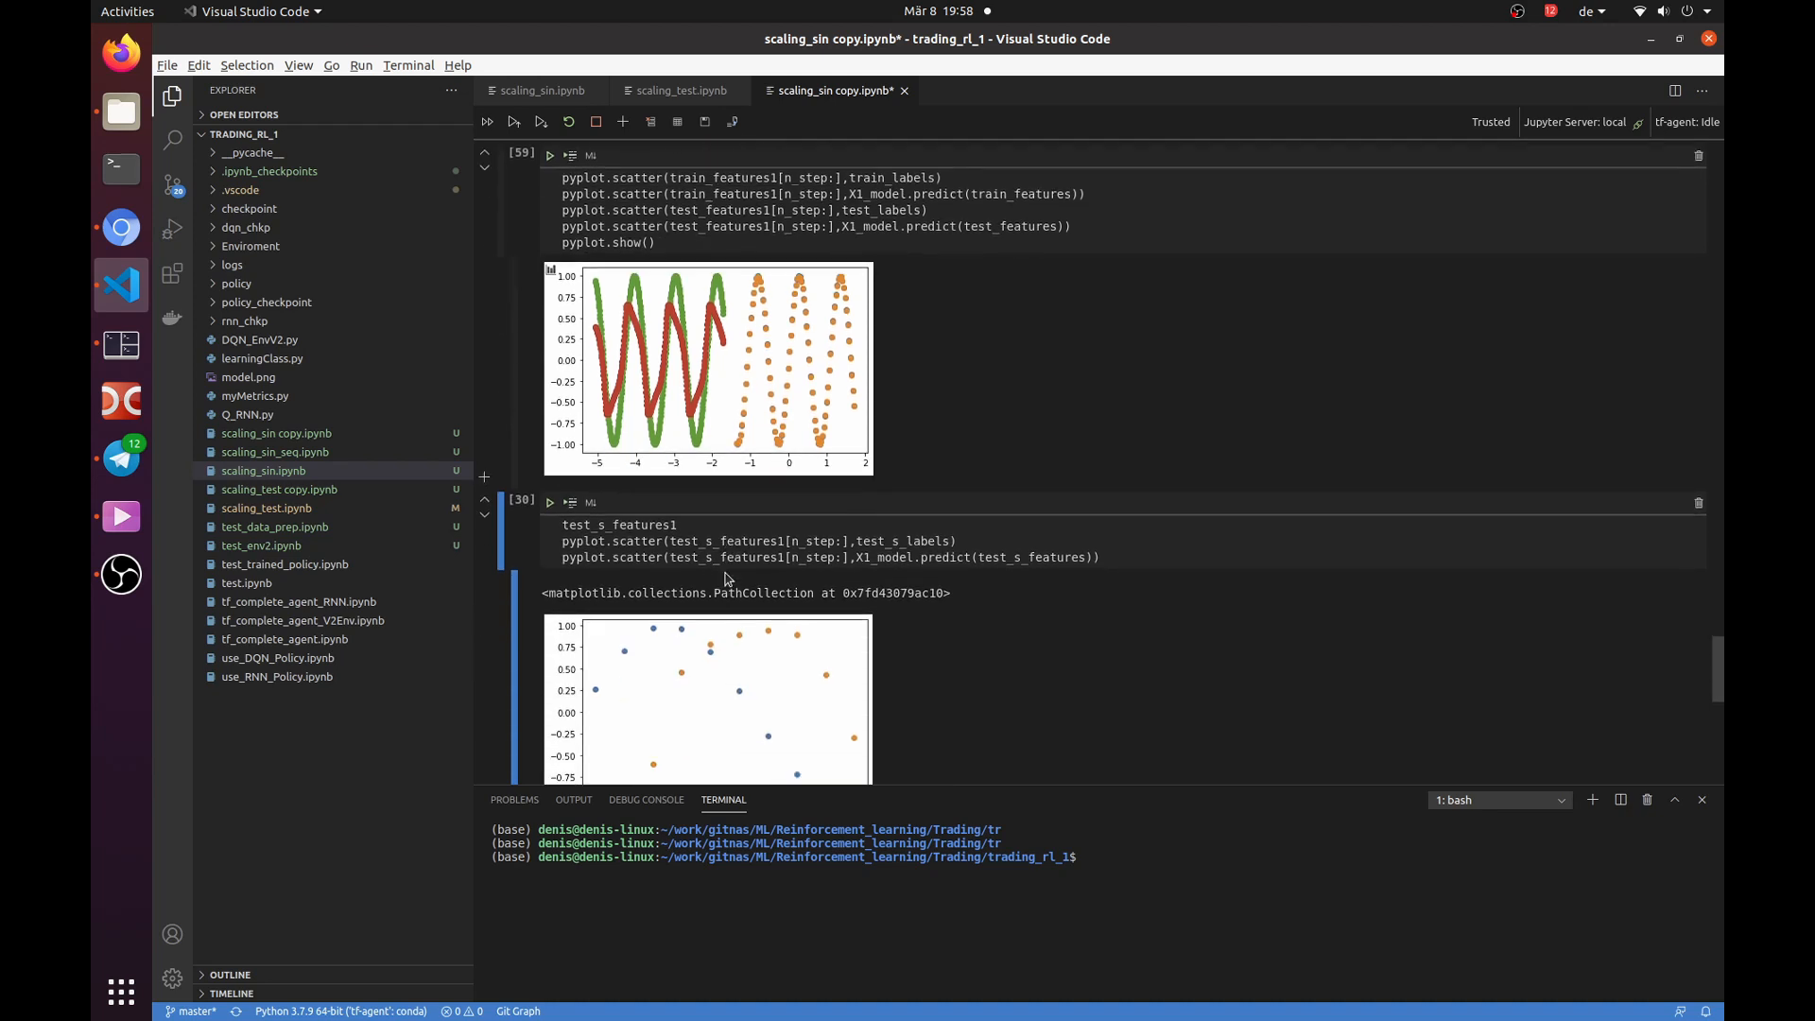
Scroll down to compare the cell 59 prediction plot against cell 30's output.
scroll(down, 3)
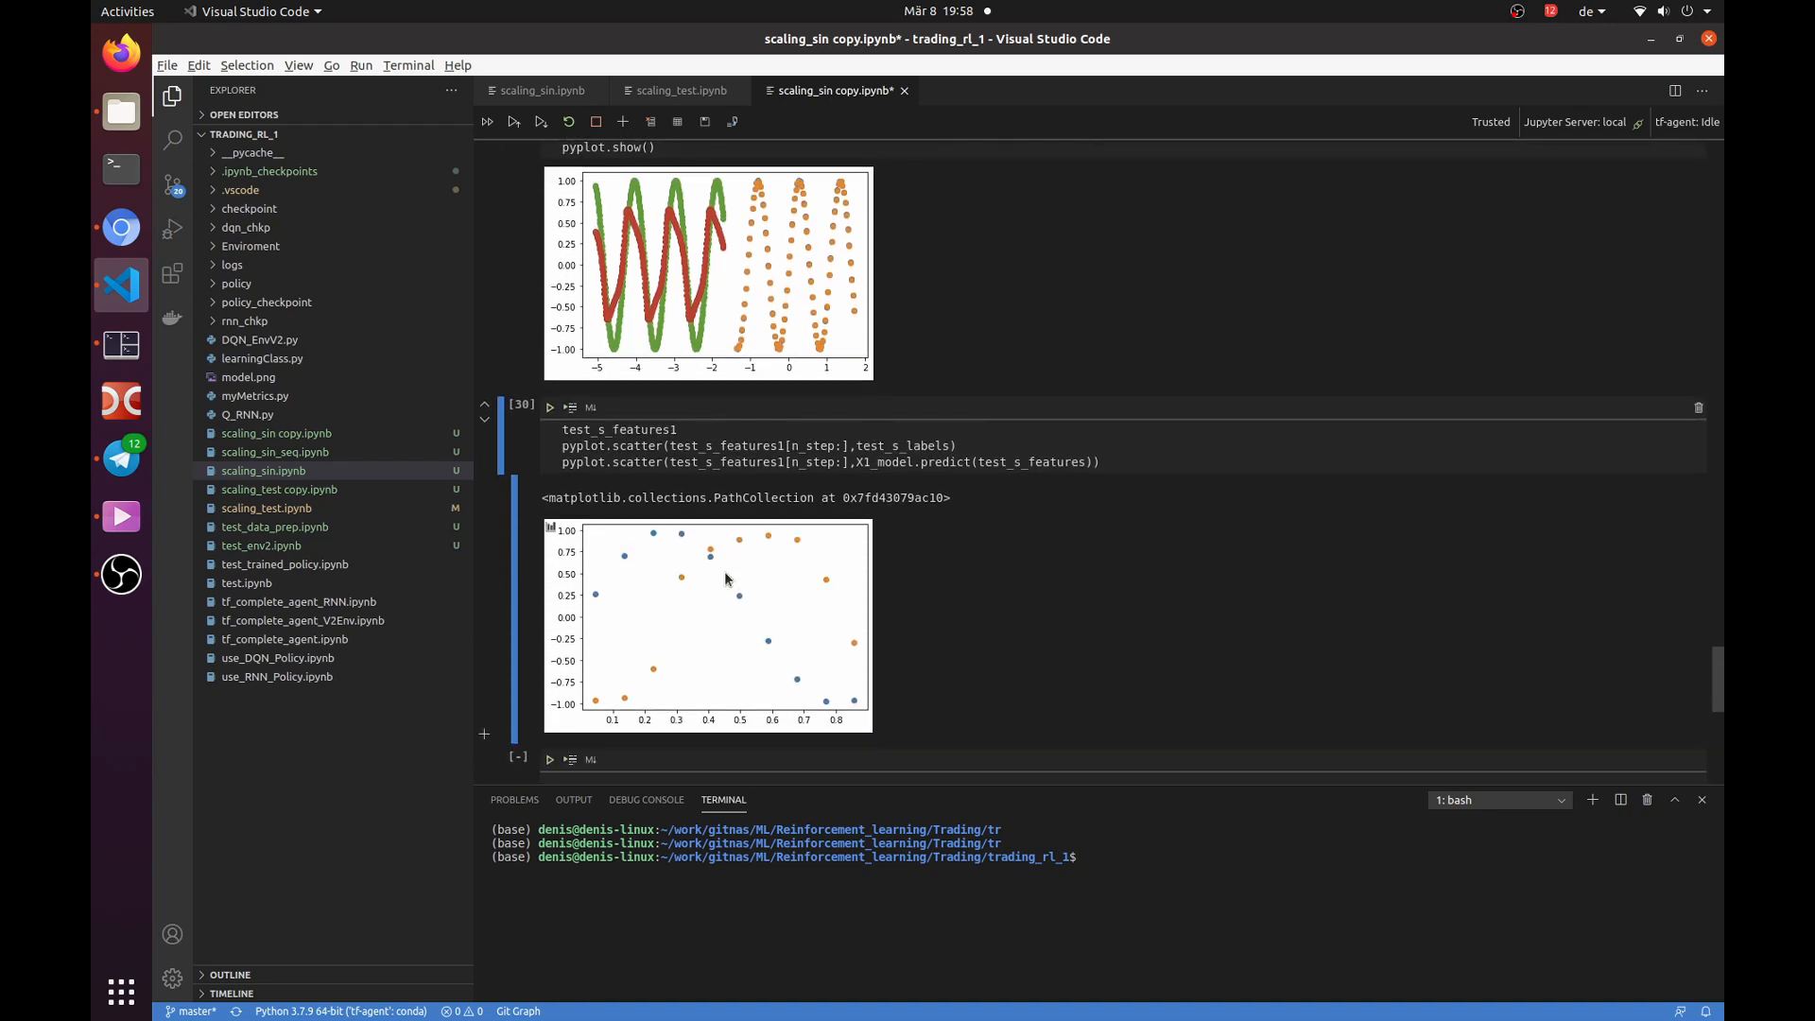